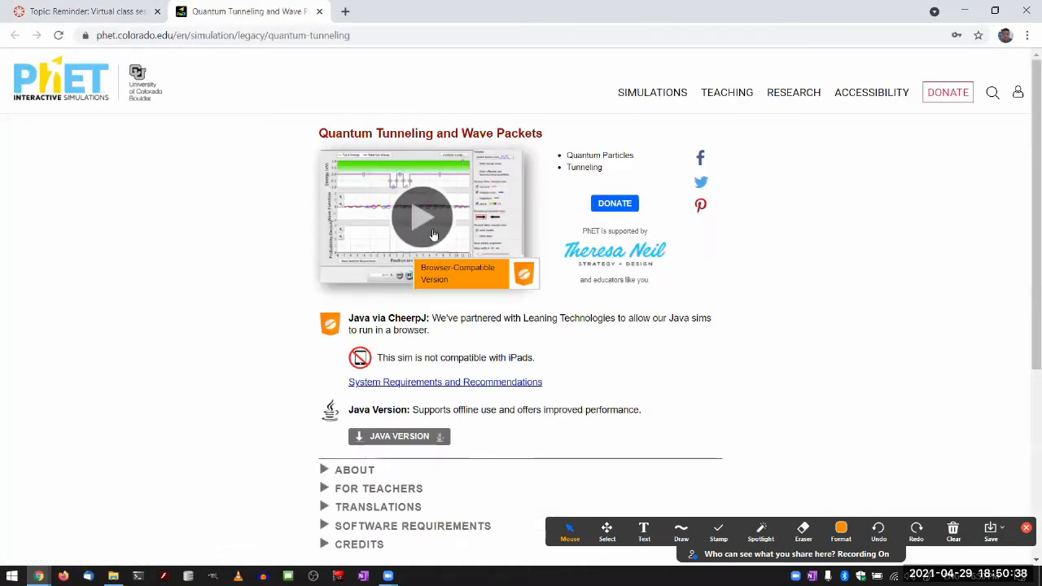
Step: Filter the simulation catalogue to Quantum Phenomena only, with Physics and HTML5 filters removed
{"action": "left_click", "coordinate": [652, 92]}
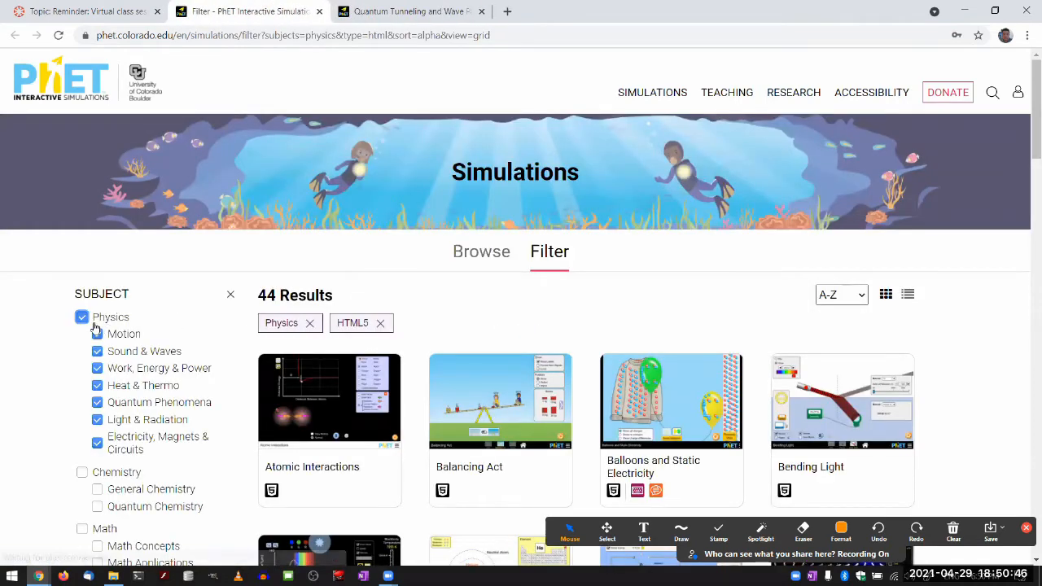
{"action": "left_click", "coordinate": [82, 316]}
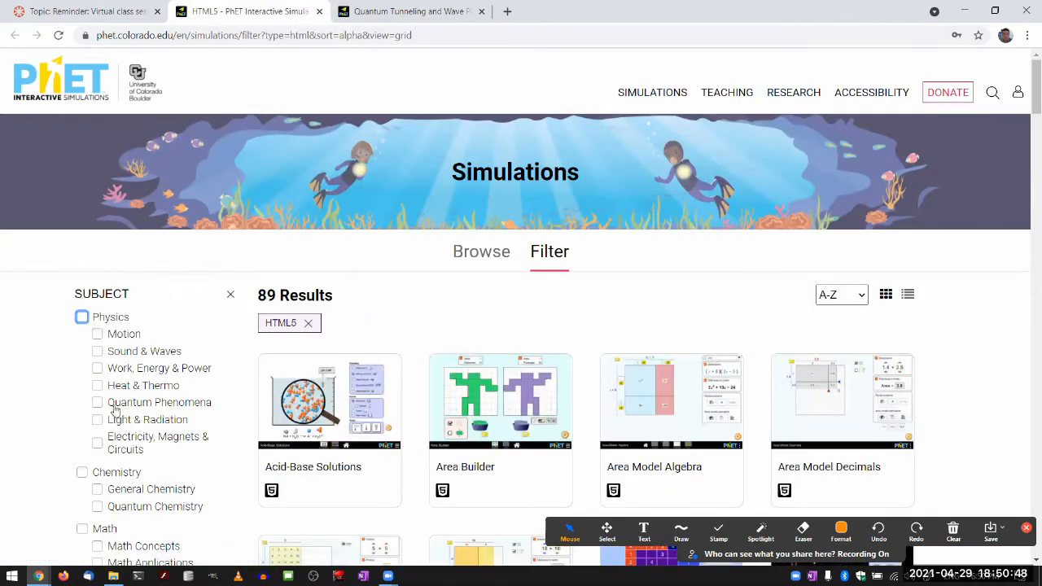
{"action": "left_click", "coordinate": [97, 402]}
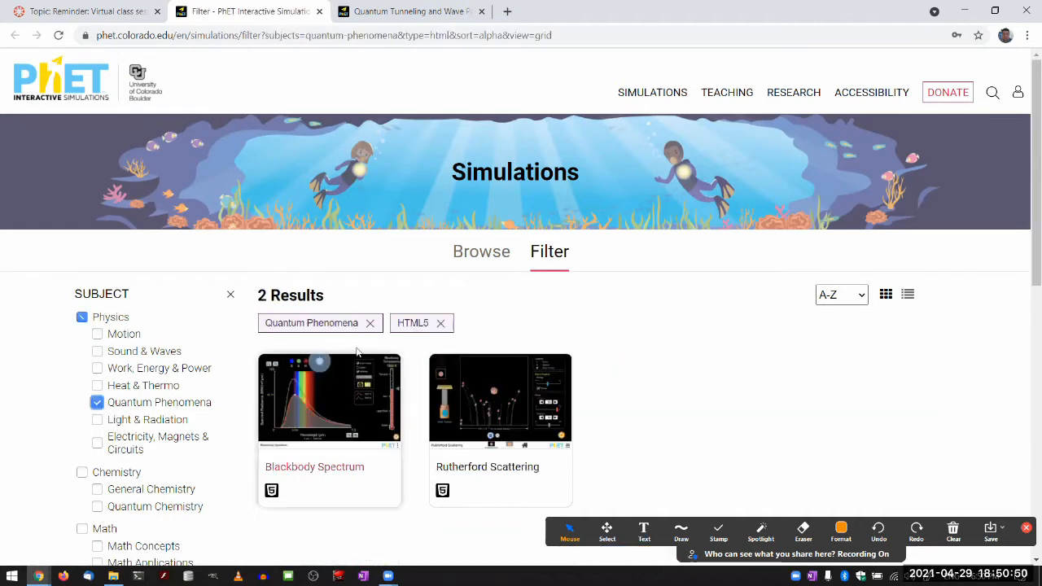
{"action": "left_click", "coordinate": [440, 323]}
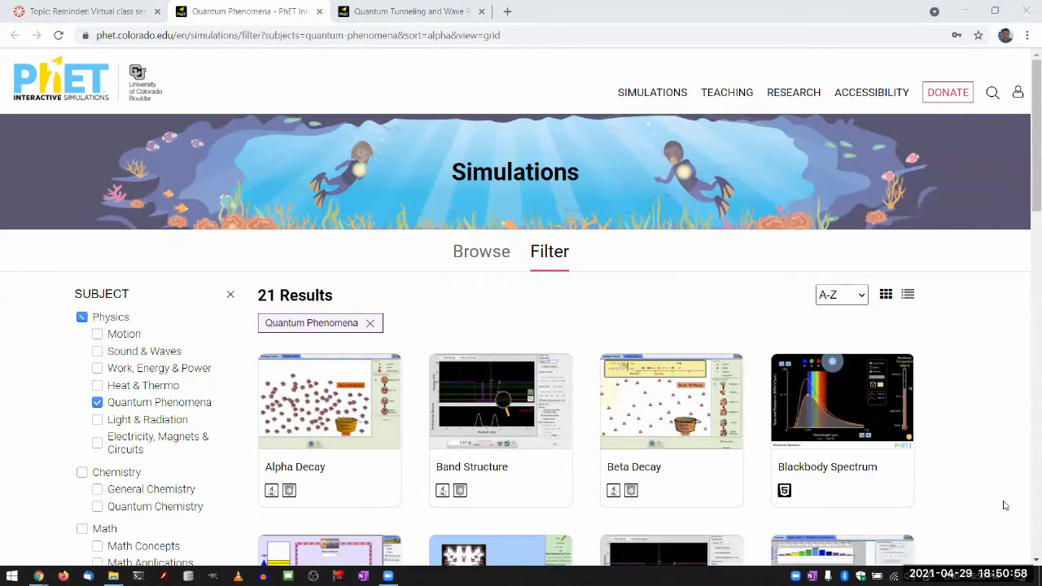
{"action": "mouse_move", "coordinate": [681, 529]}
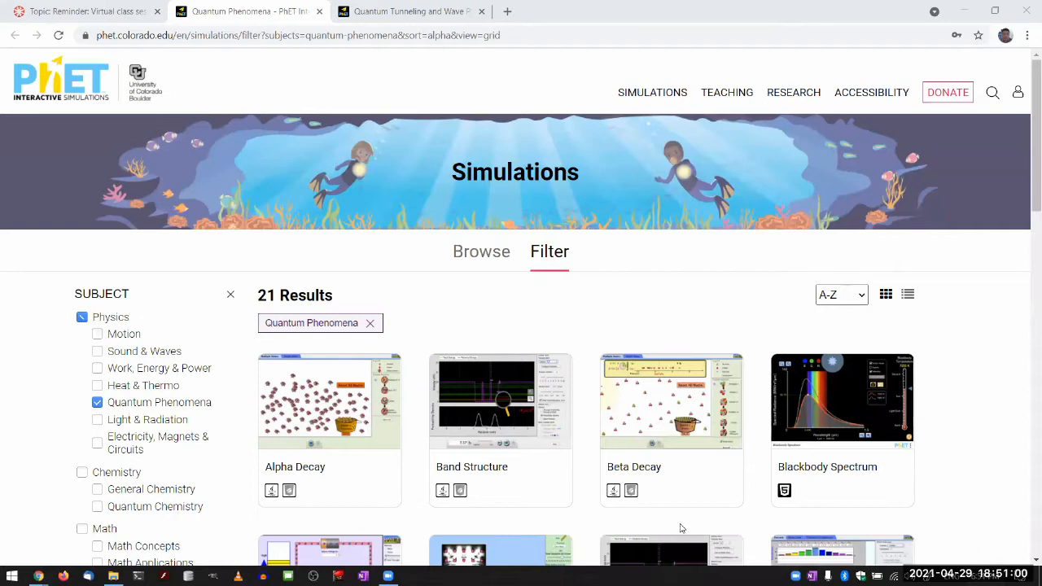
Step: Scroll the results and go to the Fourier: Making Waves simulation page
{"action": "scroll", "scroll_direction": "down", "scroll_amount": 3}
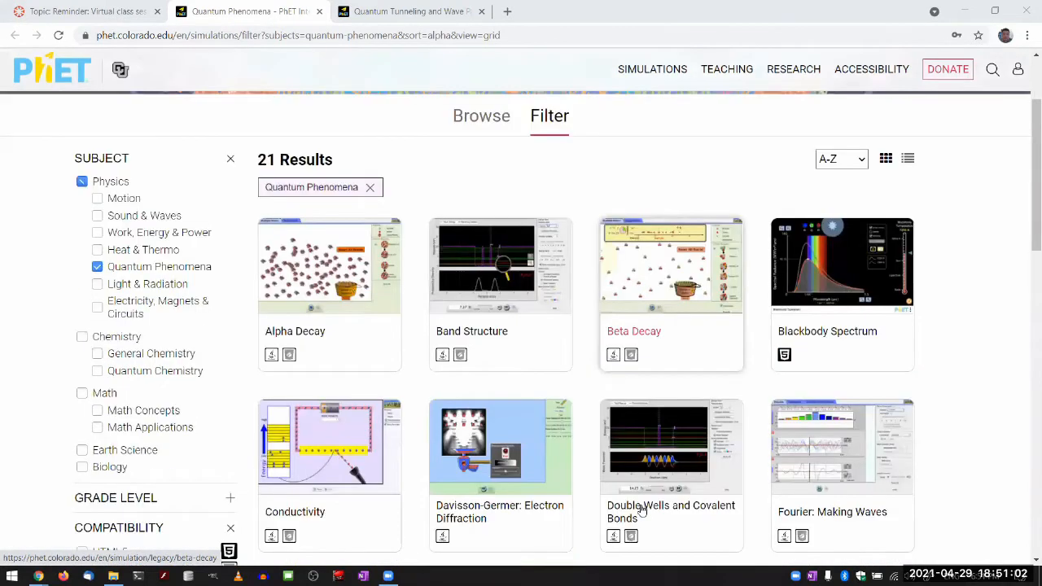
{"action": "scroll", "scroll_direction": "down", "scroll_amount": 3}
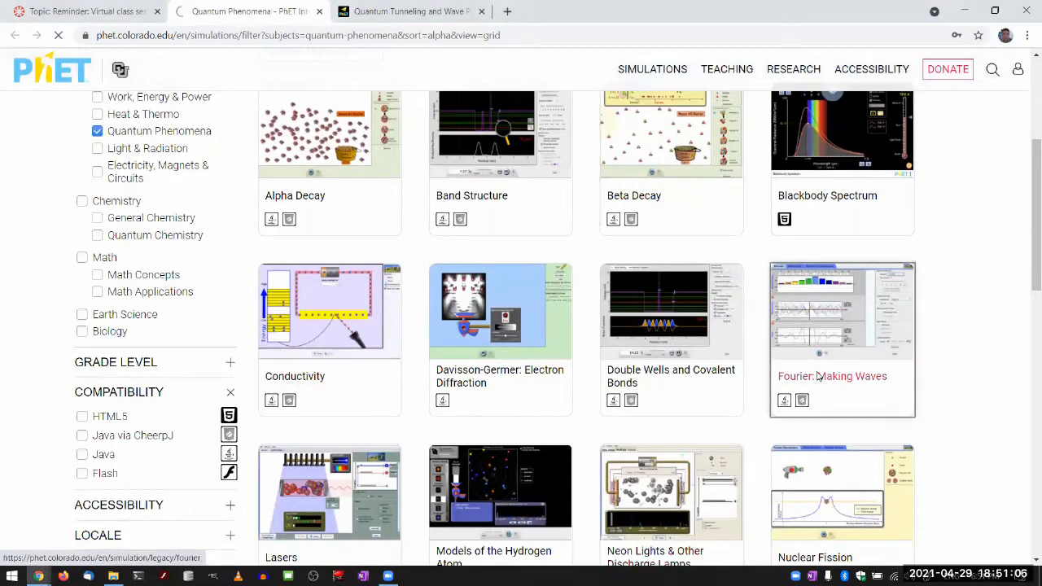
{"action": "left_click", "coordinate": [832, 376]}
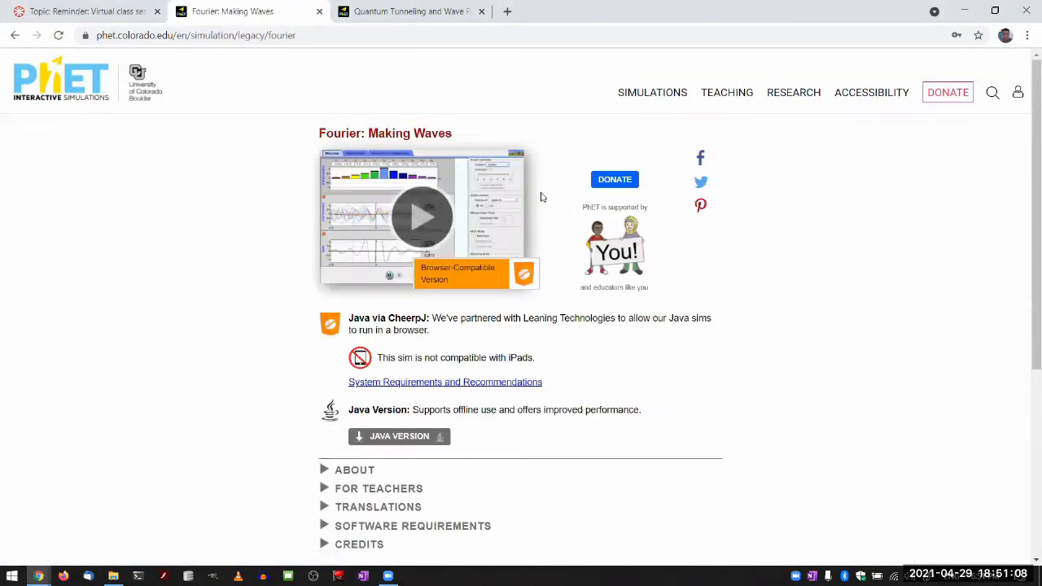
Step: Launch the Browser-Compatible Fourier: Making Waves sim and maximize its window
{"action": "left_click", "coordinate": [421, 216]}
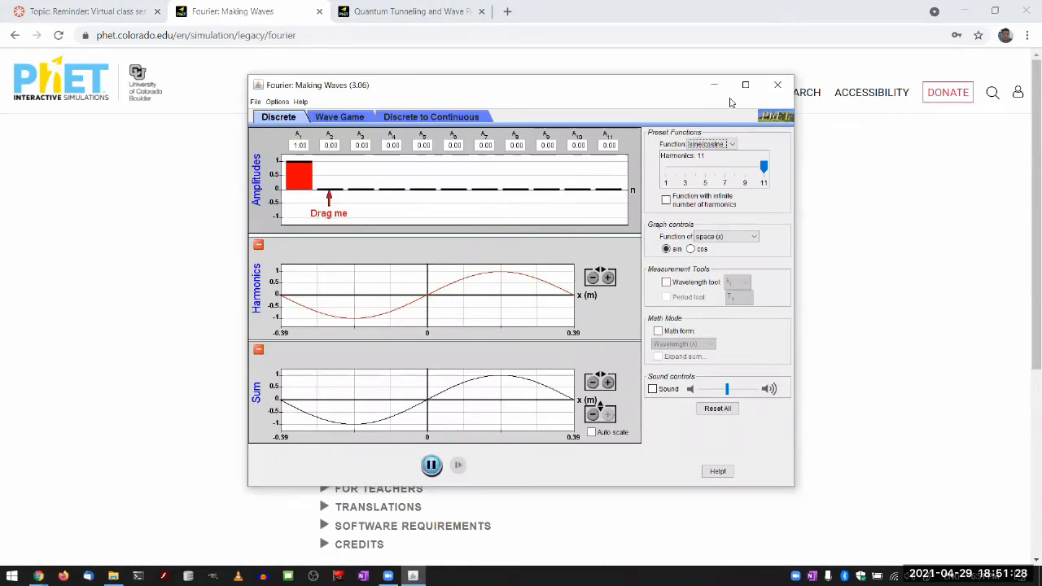
{"action": "left_click", "coordinate": [744, 84]}
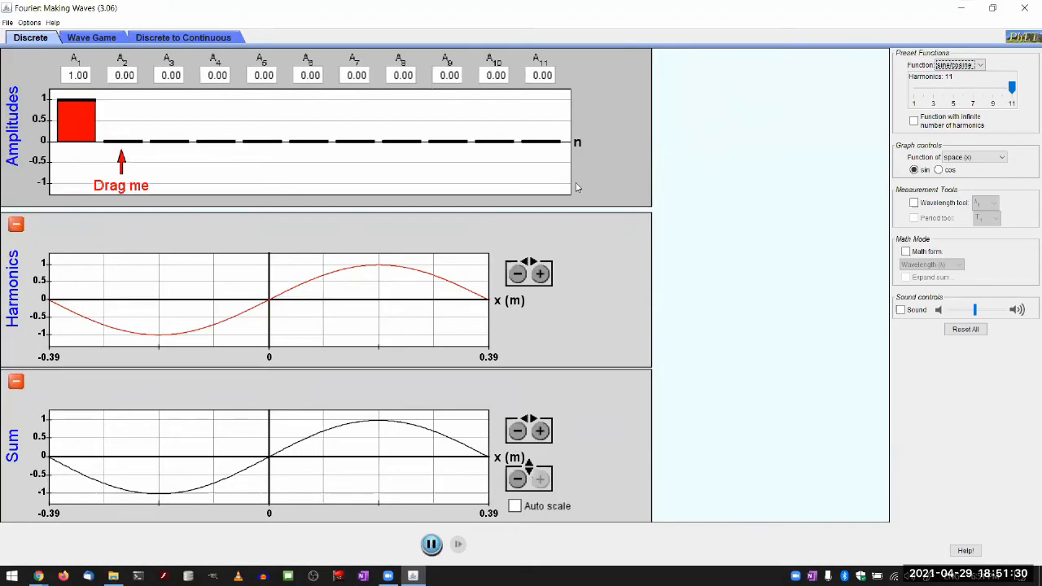
{"action": "mouse_move", "coordinate": [524, 220]}
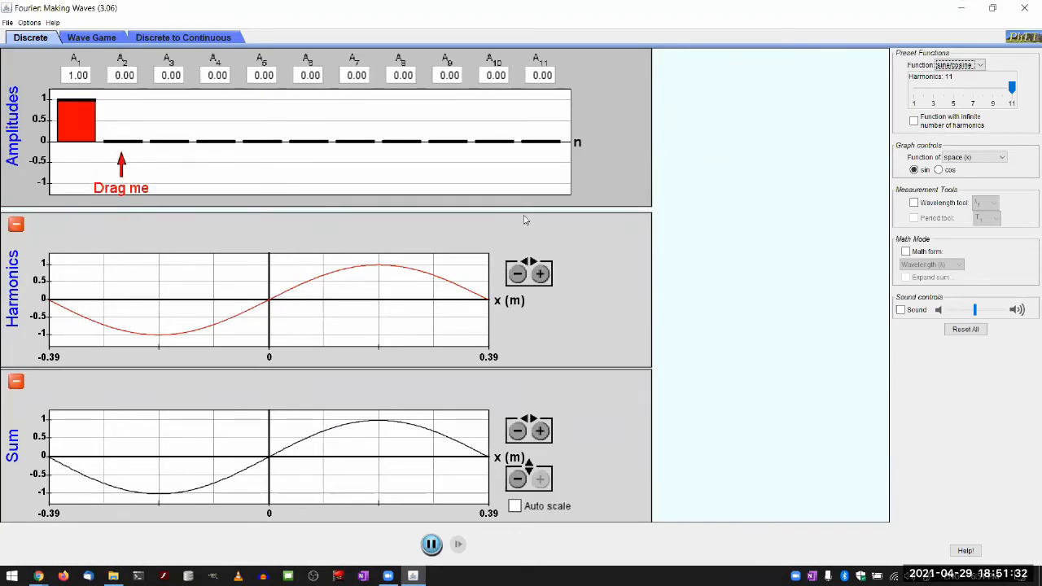
{"action": "mouse_move", "coordinate": [510, 230]}
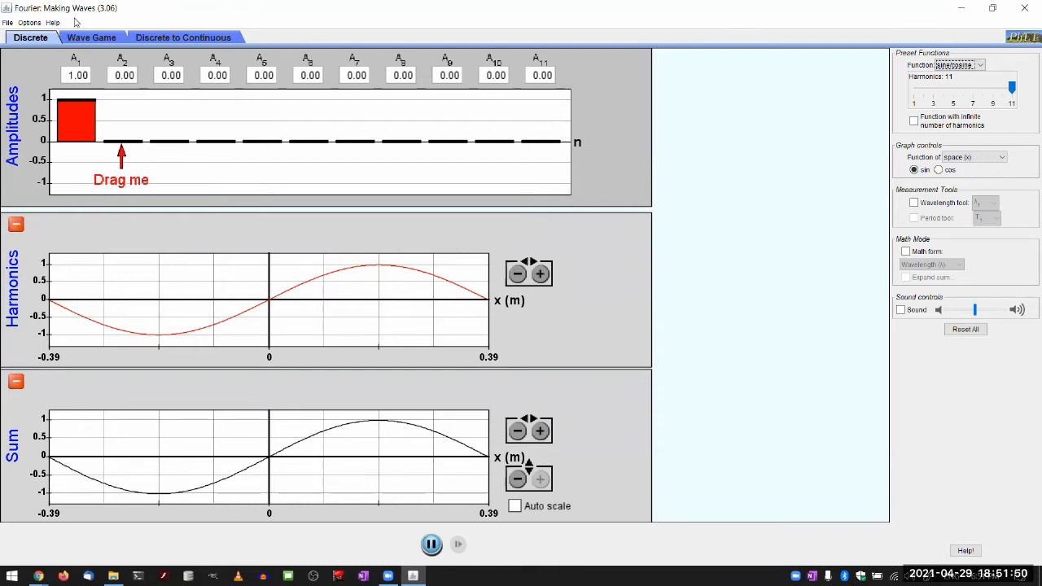
{"action": "mouse_move", "coordinate": [190, 181]}
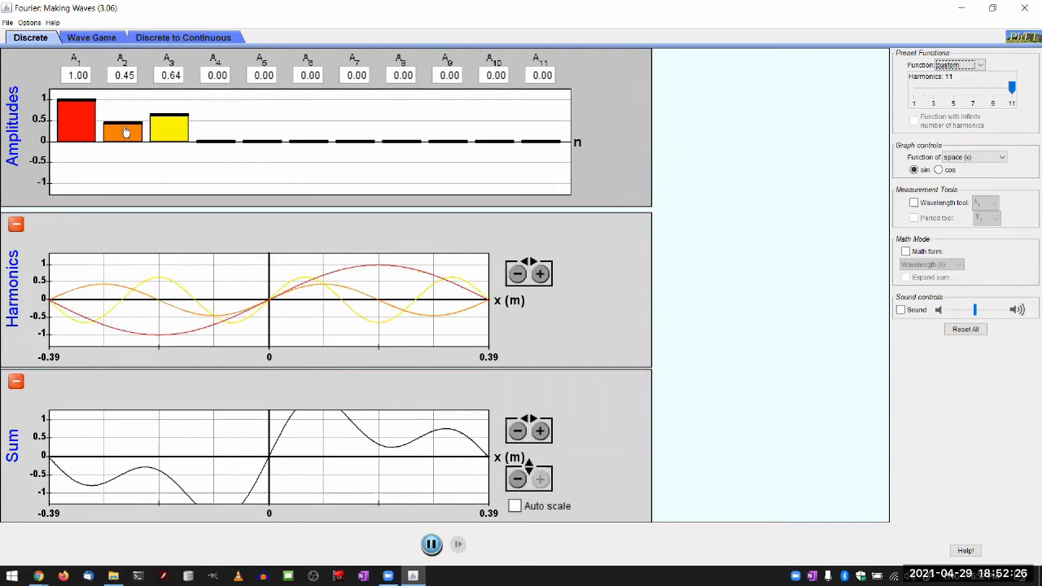
Step: Raise the fourth, sixth and ninth harmonic amplitudes, then request Reset All
{"action": "left_click_drag", "start_coordinate": [215, 140], "coordinate": [214, 132]}
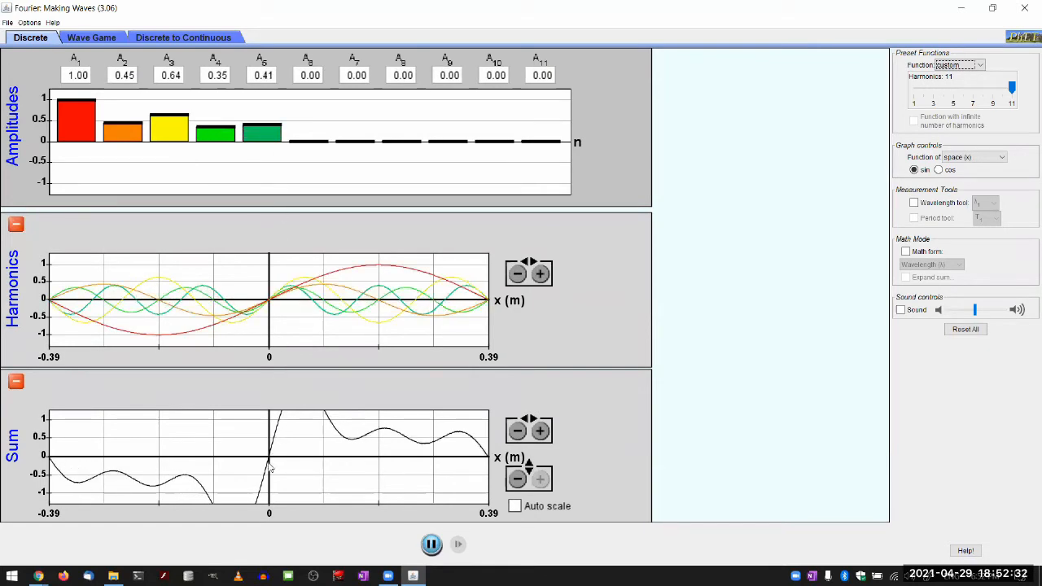
{"action": "left_click", "coordinate": [517, 479]}
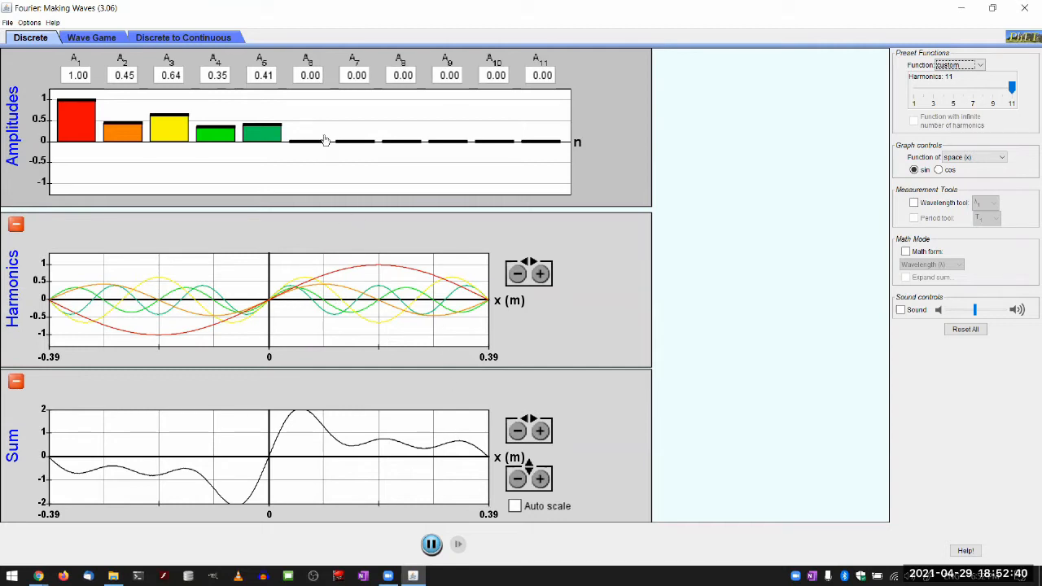
{"action": "left_click_drag", "start_coordinate": [356, 140], "coordinate": [356, 130]}
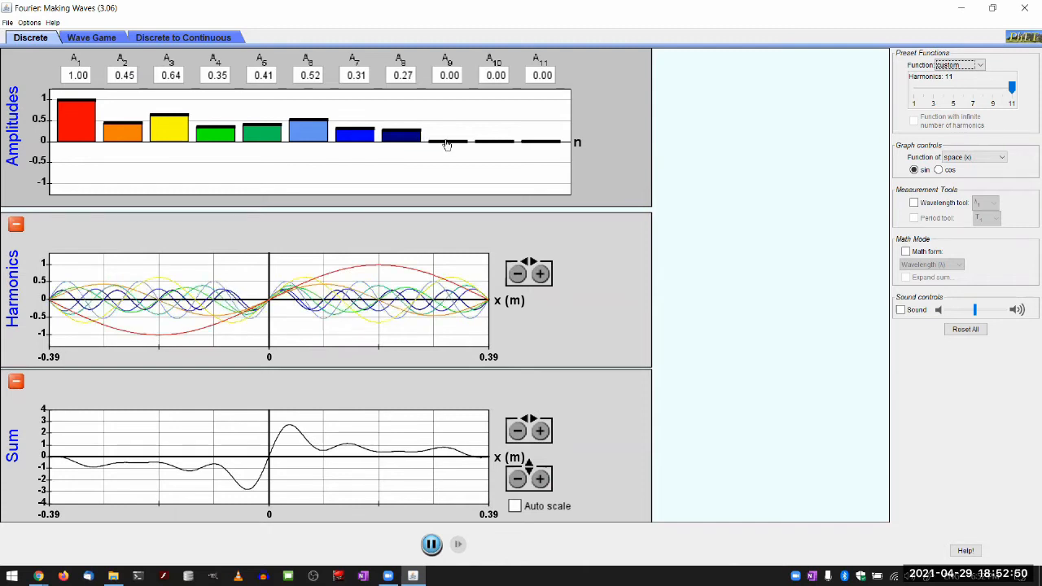
{"action": "left_click_drag", "start_coordinate": [448, 140], "coordinate": [449, 137]}
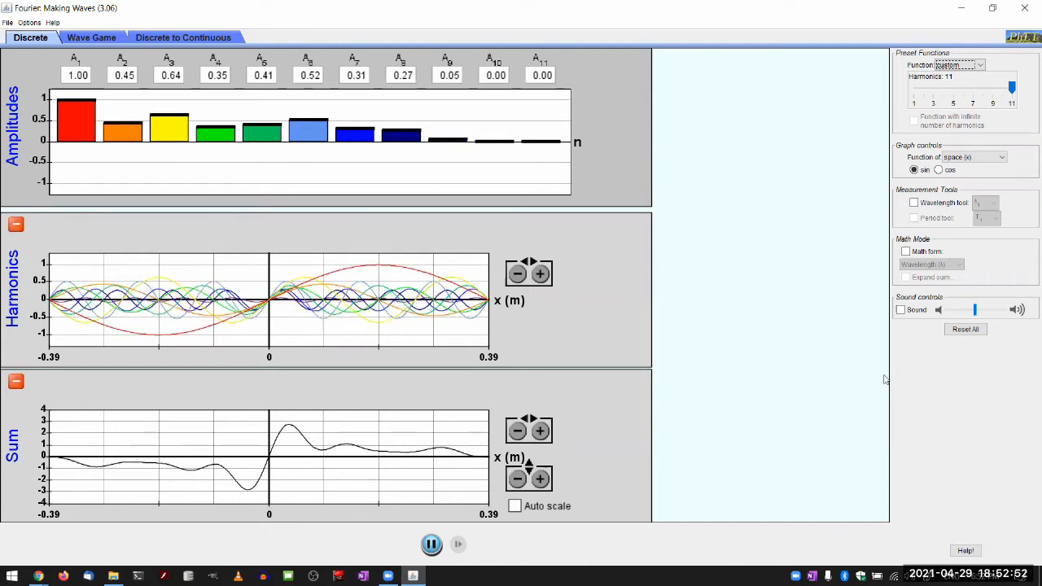
{"action": "left_click", "coordinate": [964, 330]}
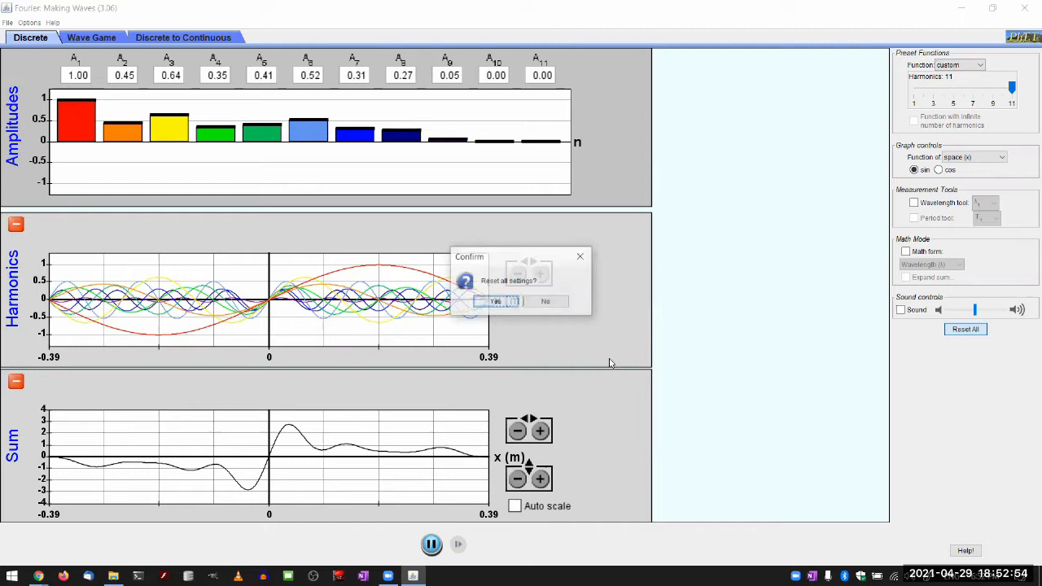
Step: Confirm Reset All and load the triangle preset function
{"action": "left_click", "coordinate": [493, 301]}
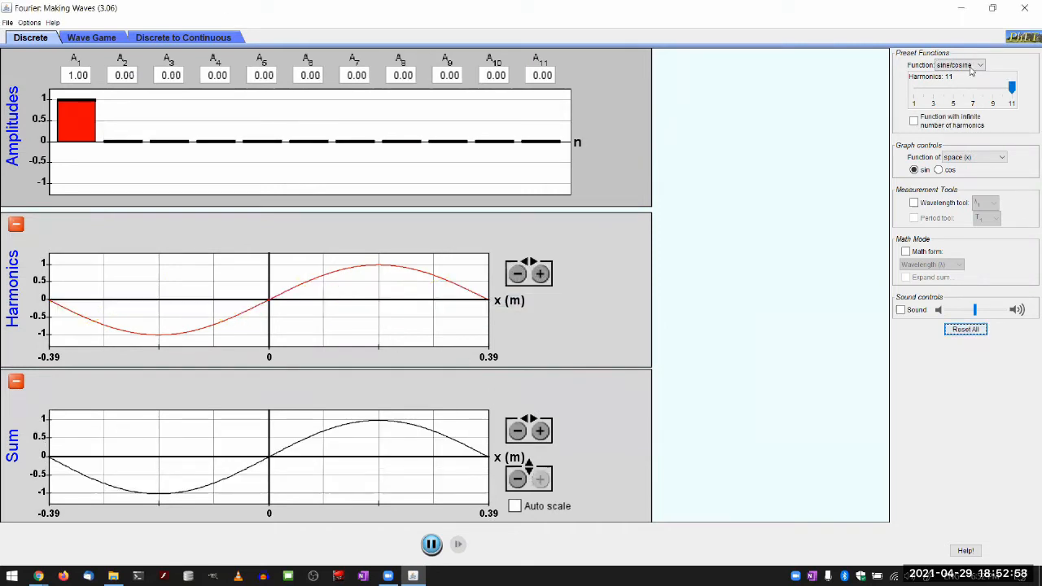
{"action": "left_click", "coordinate": [980, 62]}
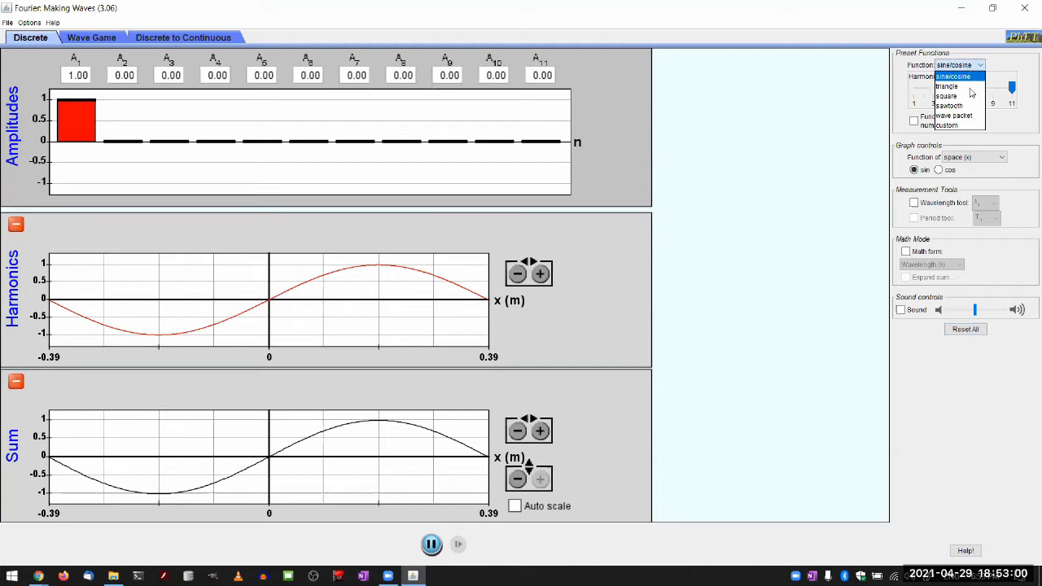
{"action": "left_click", "coordinate": [941, 85]}
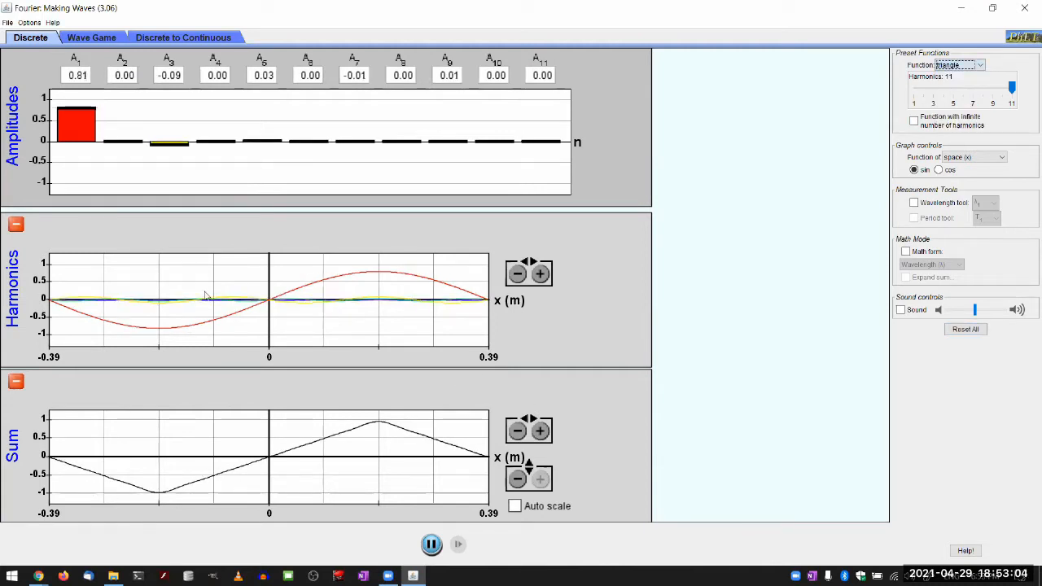
{"action": "mouse_move", "coordinate": [63, 297]}
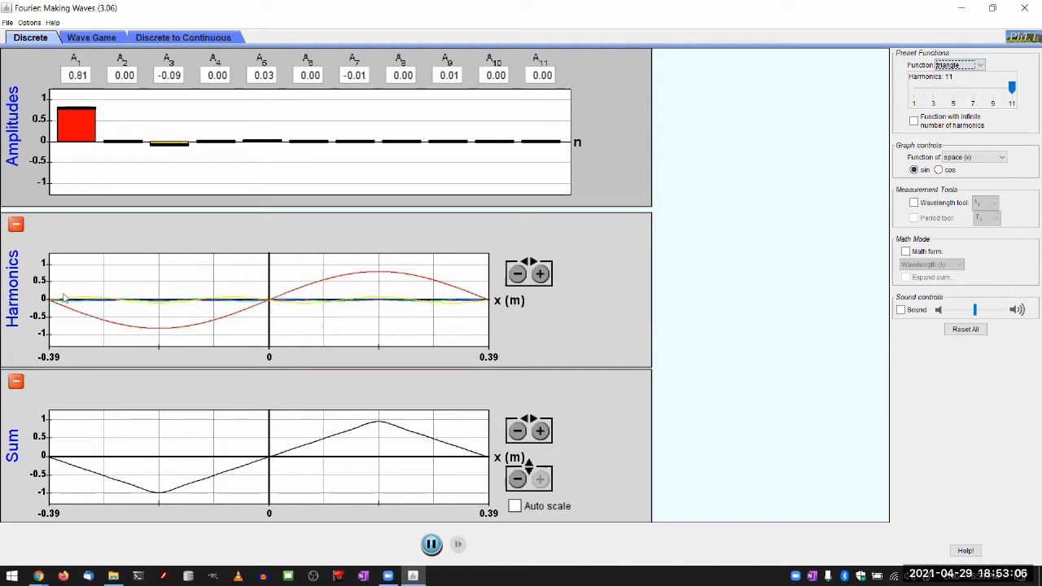
{"action": "mouse_move", "coordinate": [88, 498]}
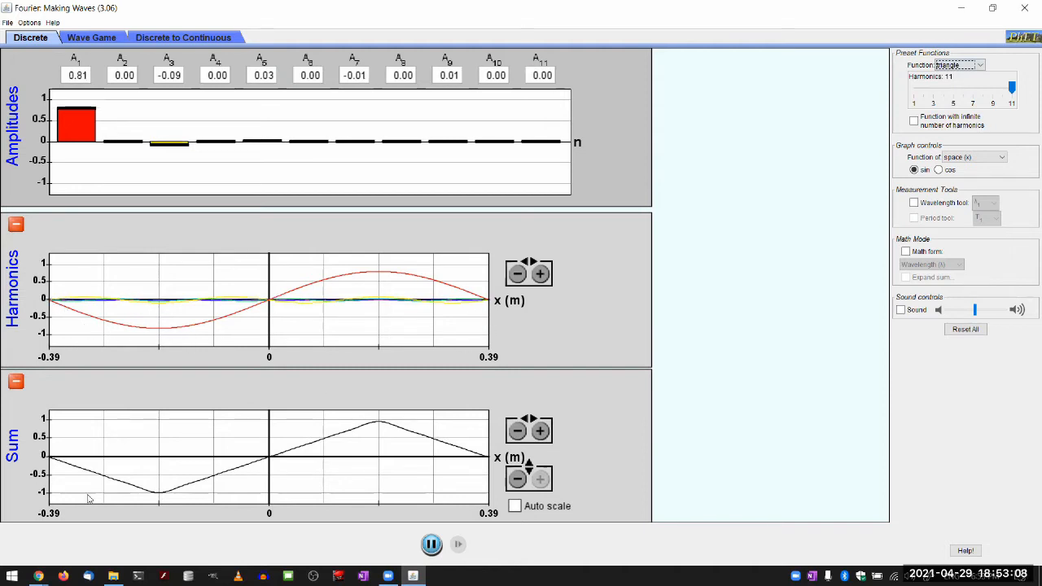
{"action": "mouse_move", "coordinate": [427, 442]}
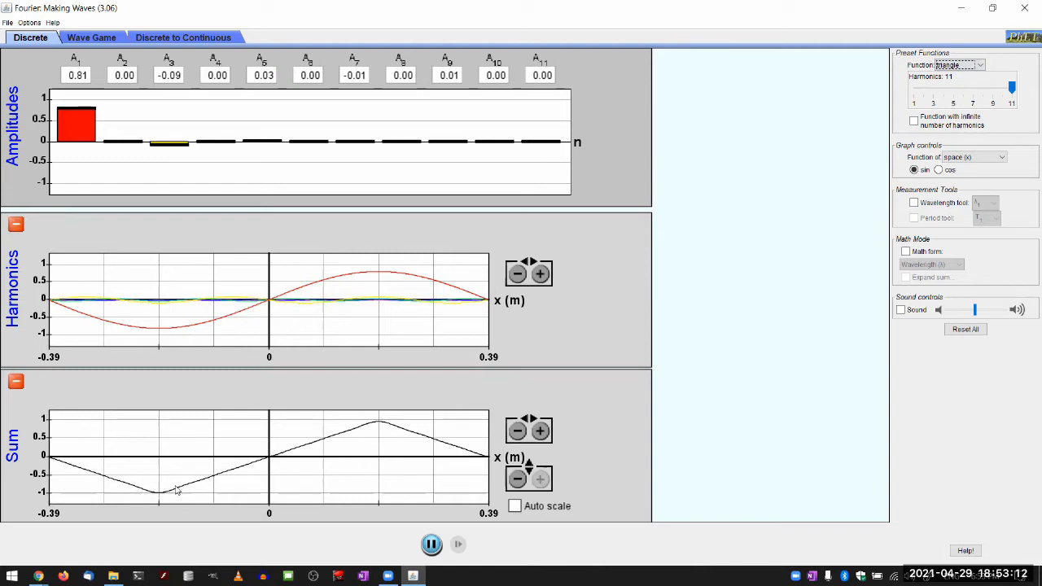
{"action": "mouse_move", "coordinate": [119, 148]}
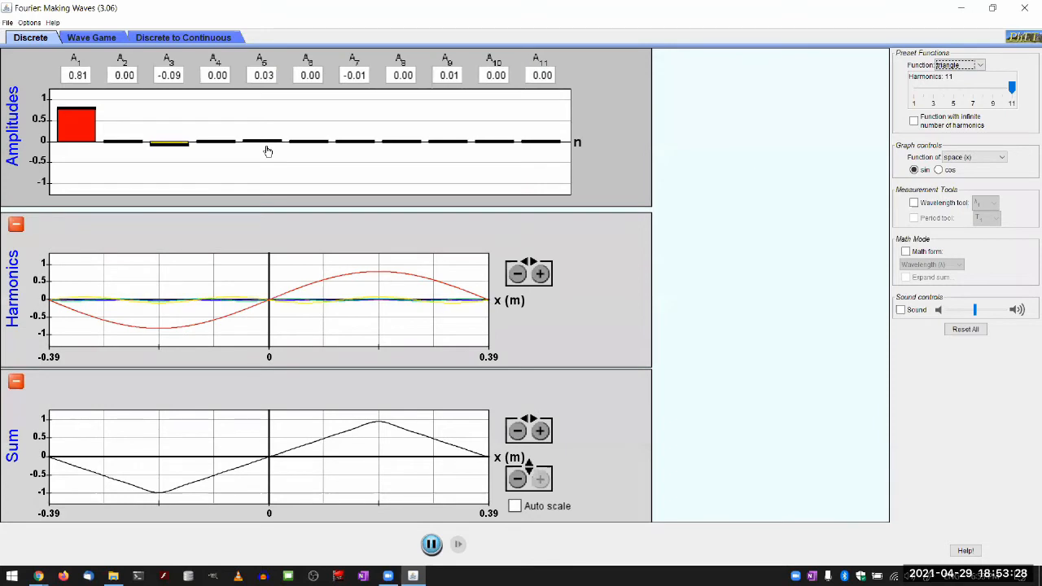
{"action": "mouse_move", "coordinate": [541, 273]}
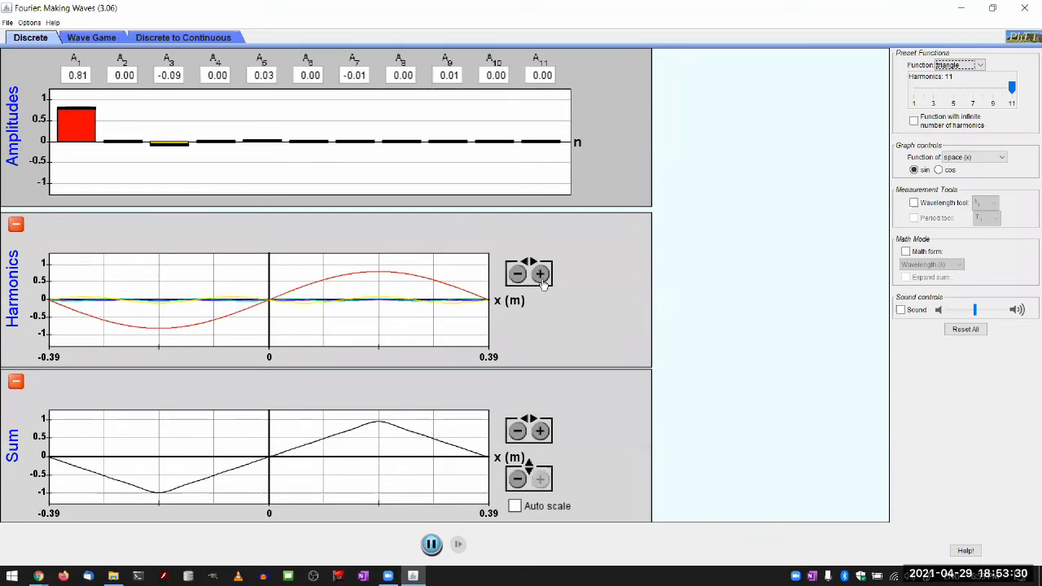
{"action": "mouse_move", "coordinate": [791, 132]}
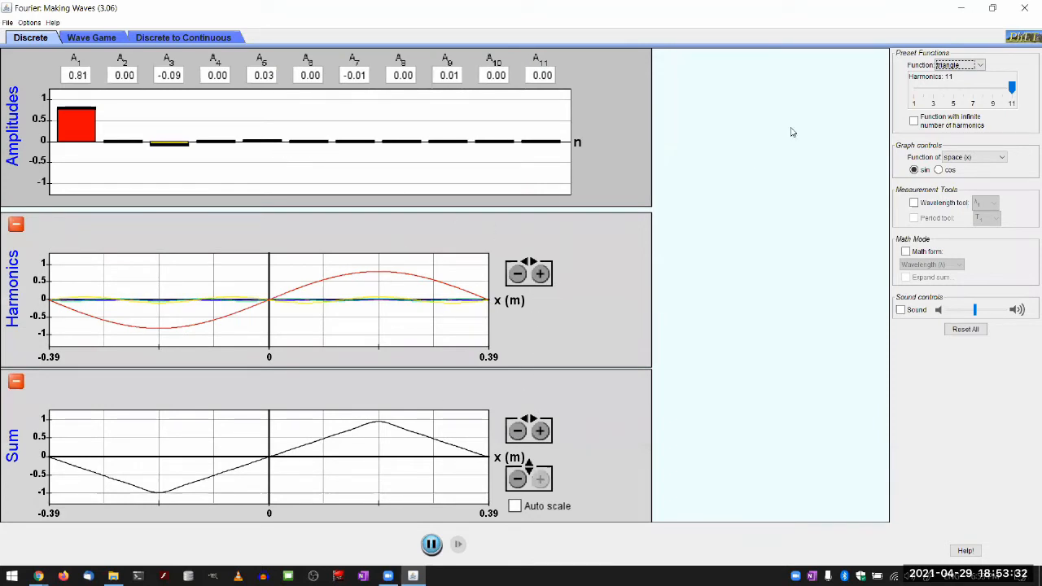
{"action": "left_click", "coordinate": [978, 62]}
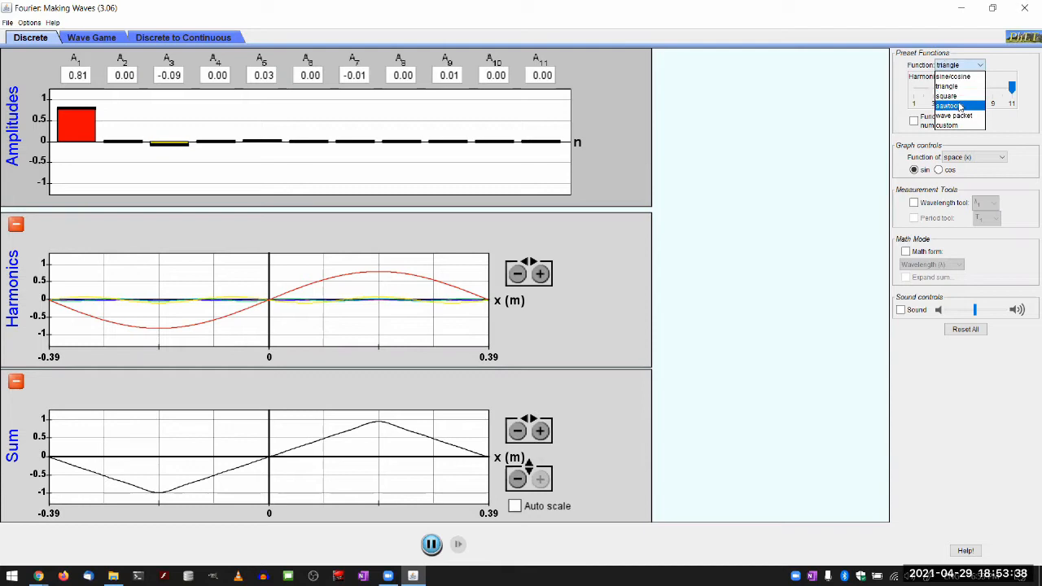
{"action": "left_click", "coordinate": [951, 94]}
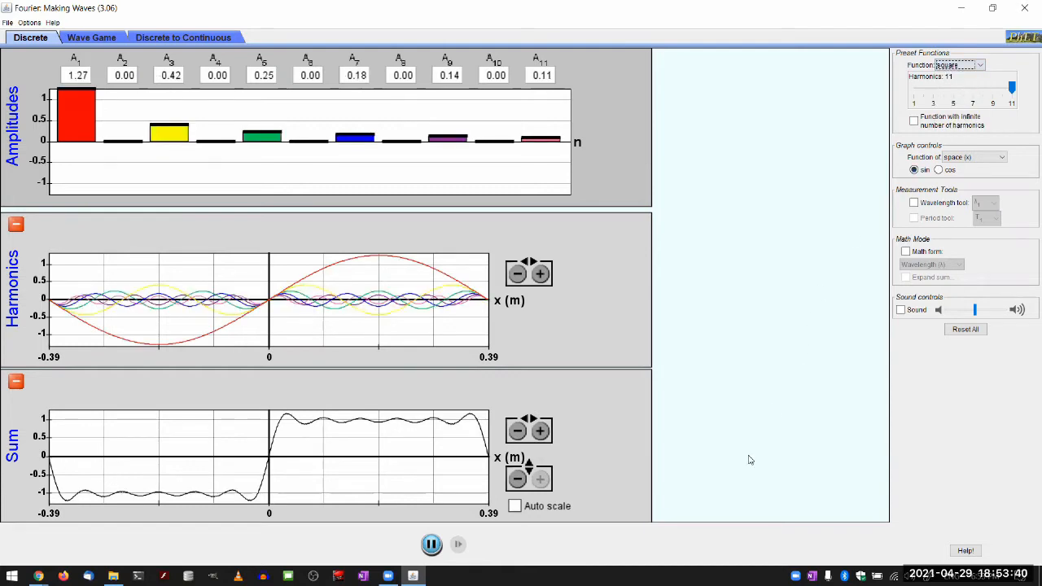
{"action": "mouse_move", "coordinate": [276, 463]}
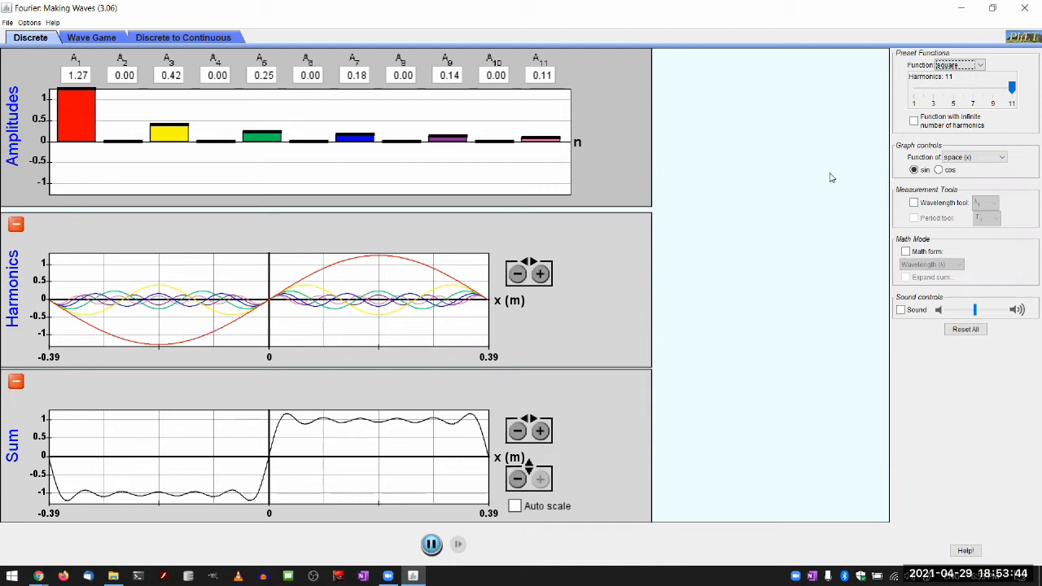
{"action": "mouse_move", "coordinate": [588, 320]}
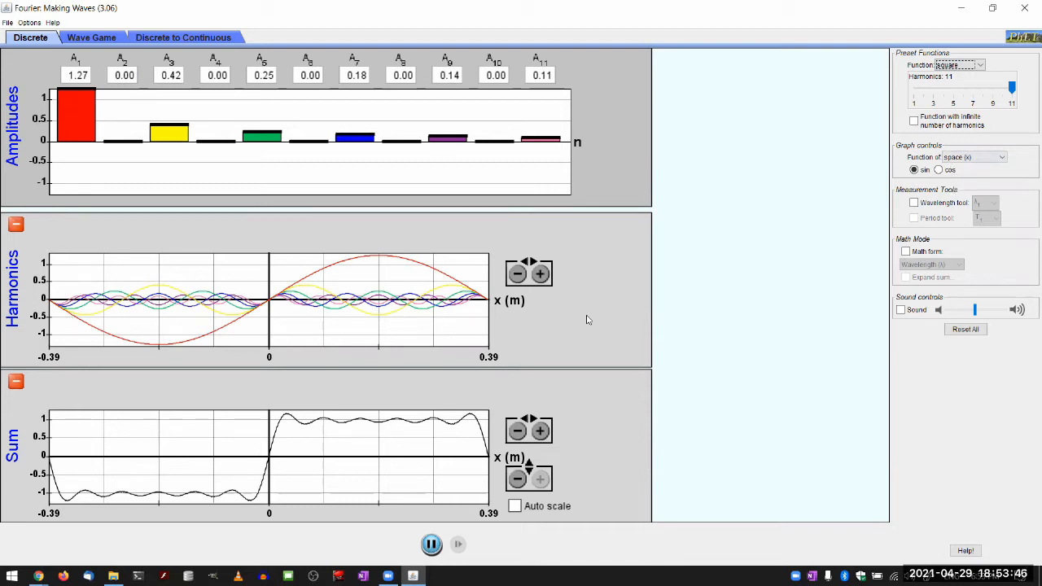
{"action": "mouse_move", "coordinate": [282, 433]}
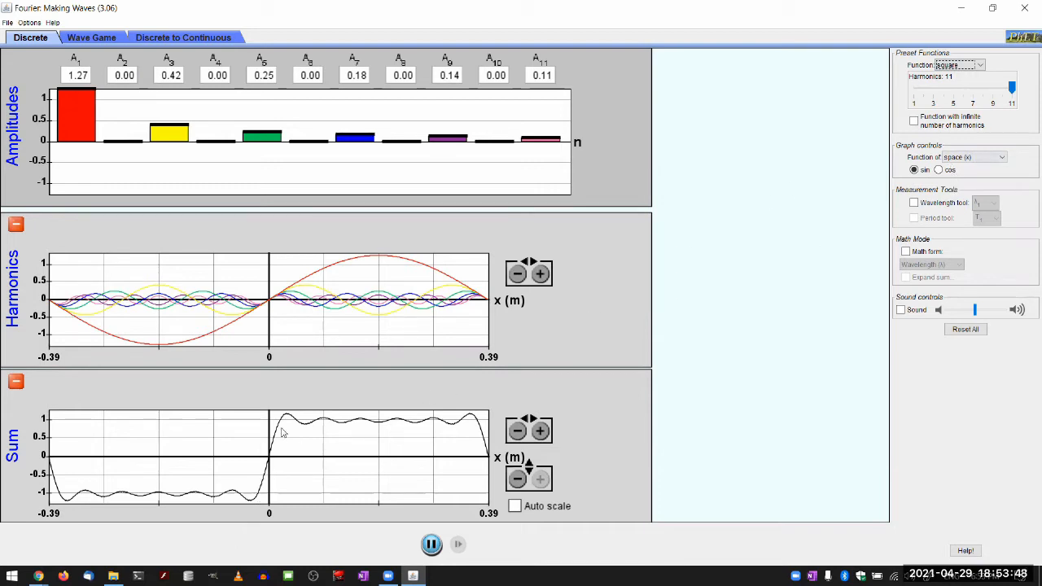
{"action": "left_click", "coordinate": [169, 136]}
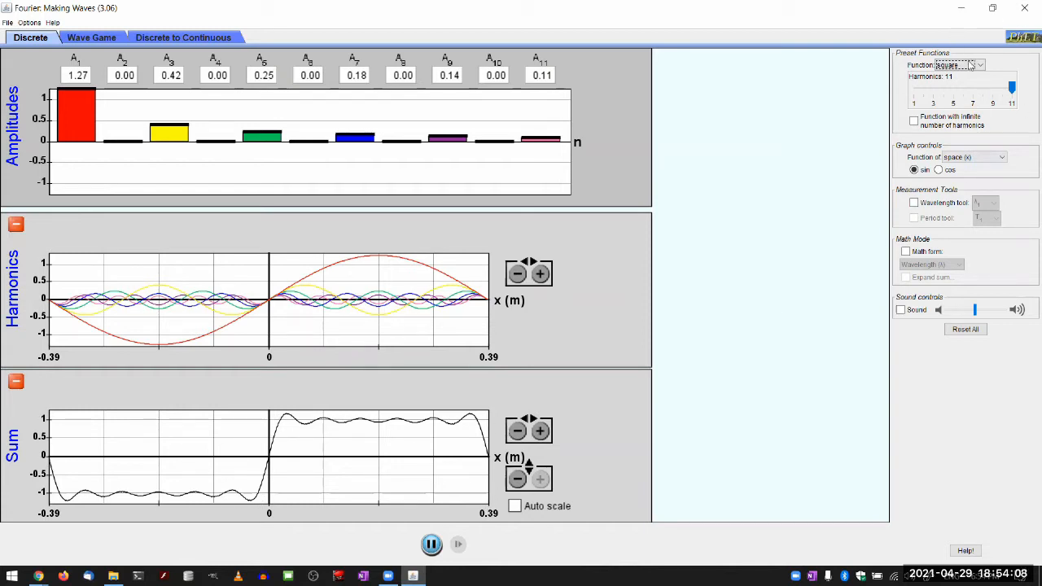
Step: Load the wave packet preset and zoom the Sum graph out twice to ±5
{"action": "left_click", "coordinate": [979, 63]}
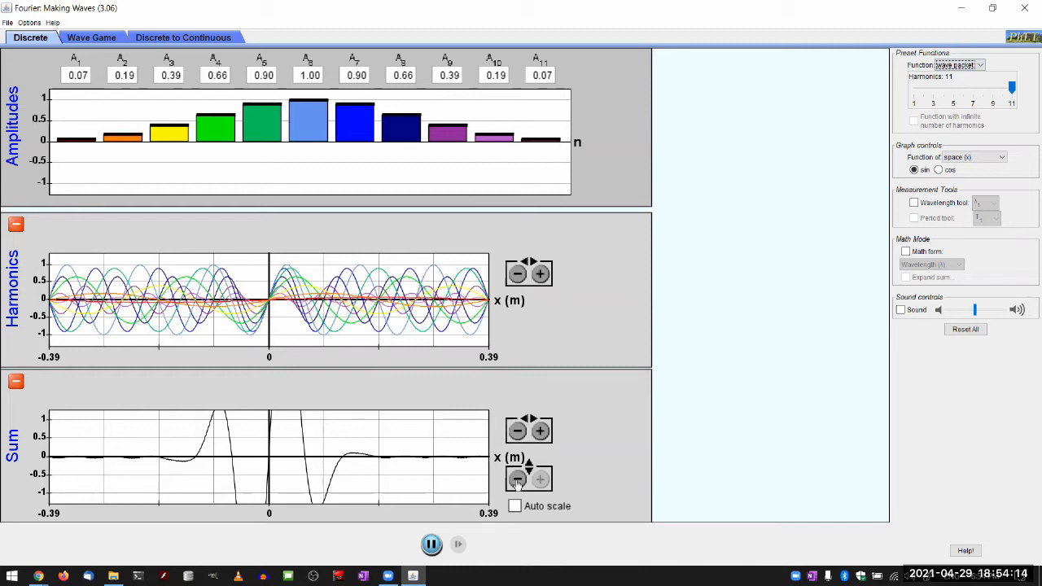
{"action": "left_click", "coordinate": [515, 479]}
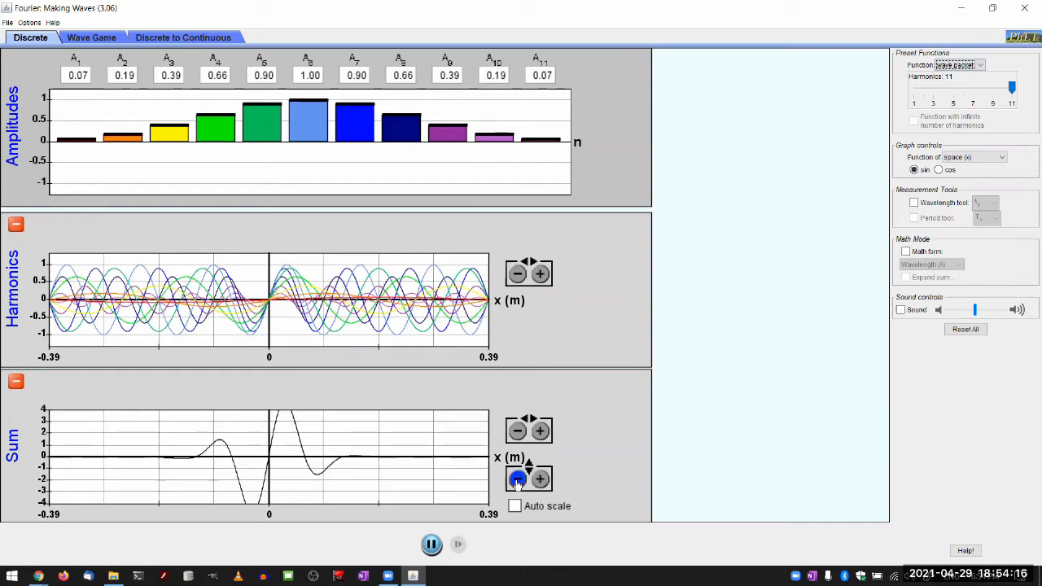
{"action": "left_click", "coordinate": [517, 478]}
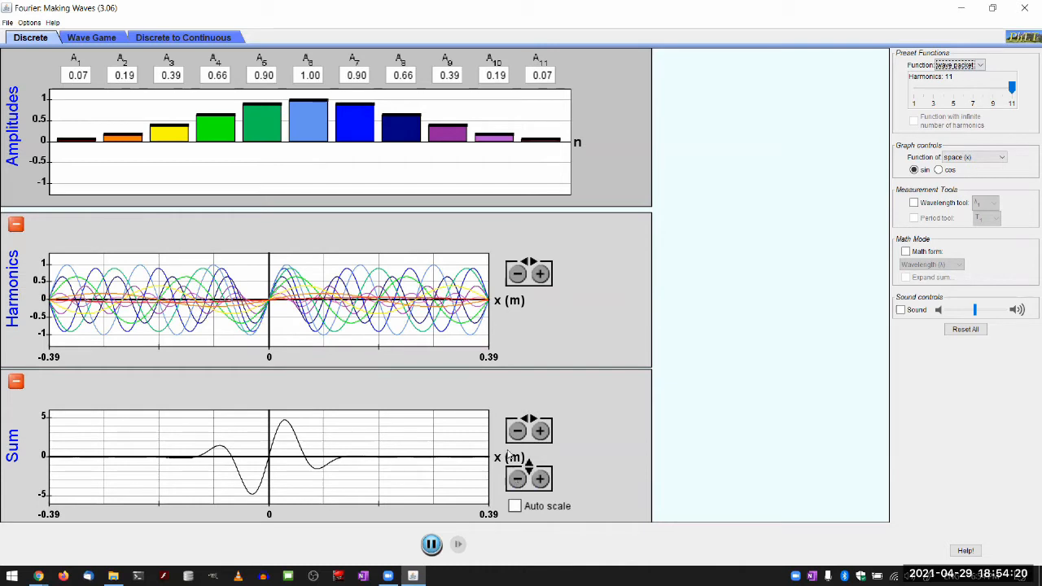
{"action": "mouse_move", "coordinate": [466, 403]}
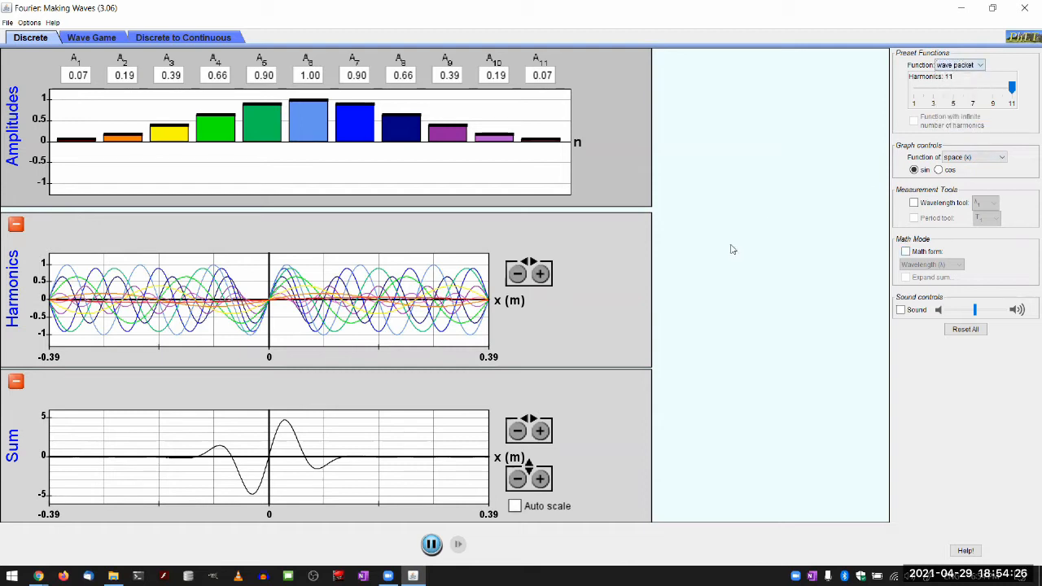
{"action": "mouse_move", "coordinate": [187, 235]}
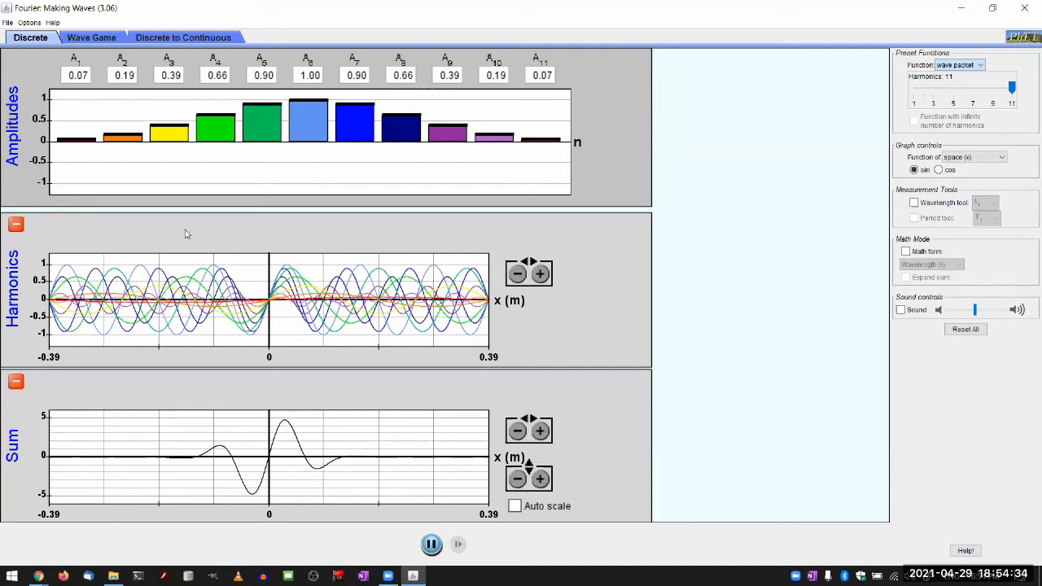
{"action": "mouse_move", "coordinate": [339, 380]}
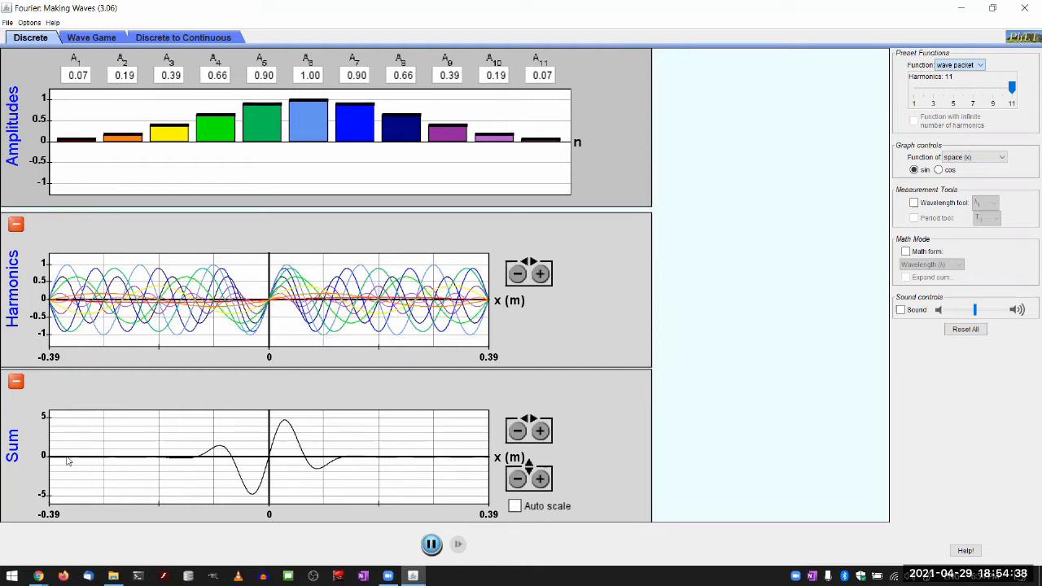
{"action": "mouse_move", "coordinate": [92, 377]}
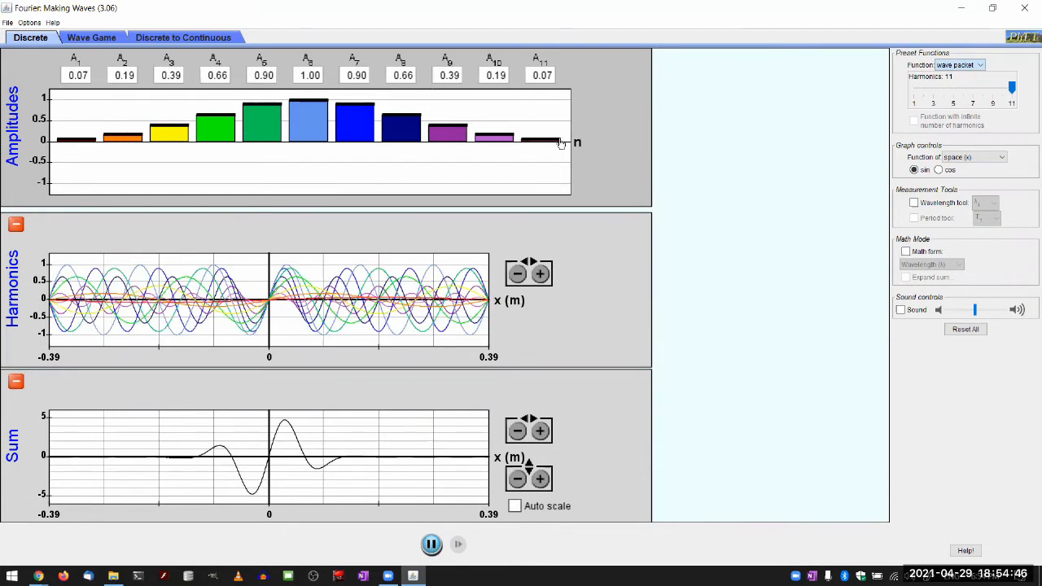
{"action": "mouse_move", "coordinate": [252, 462]}
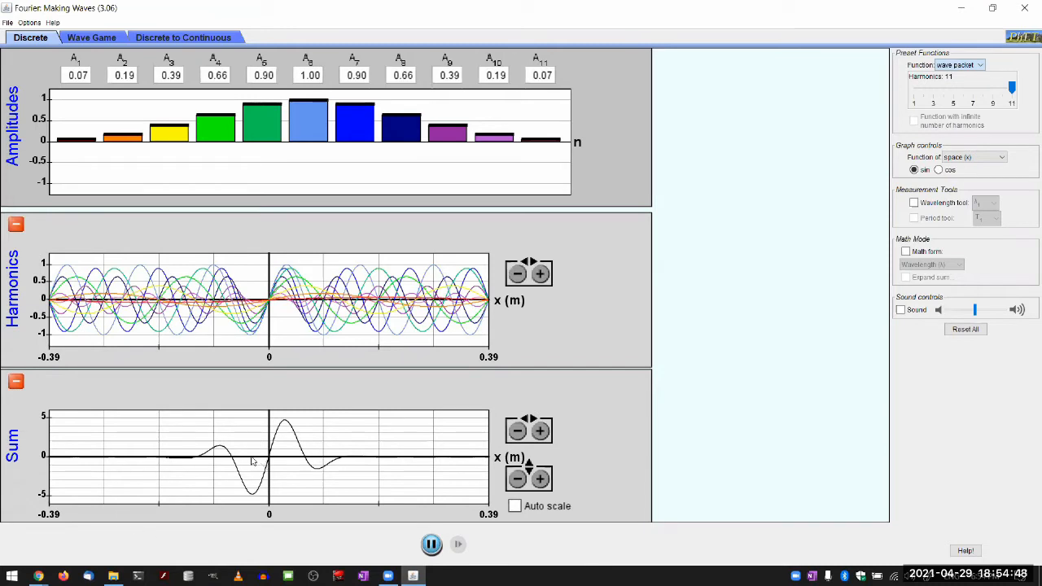
{"action": "mouse_move", "coordinate": [405, 464]}
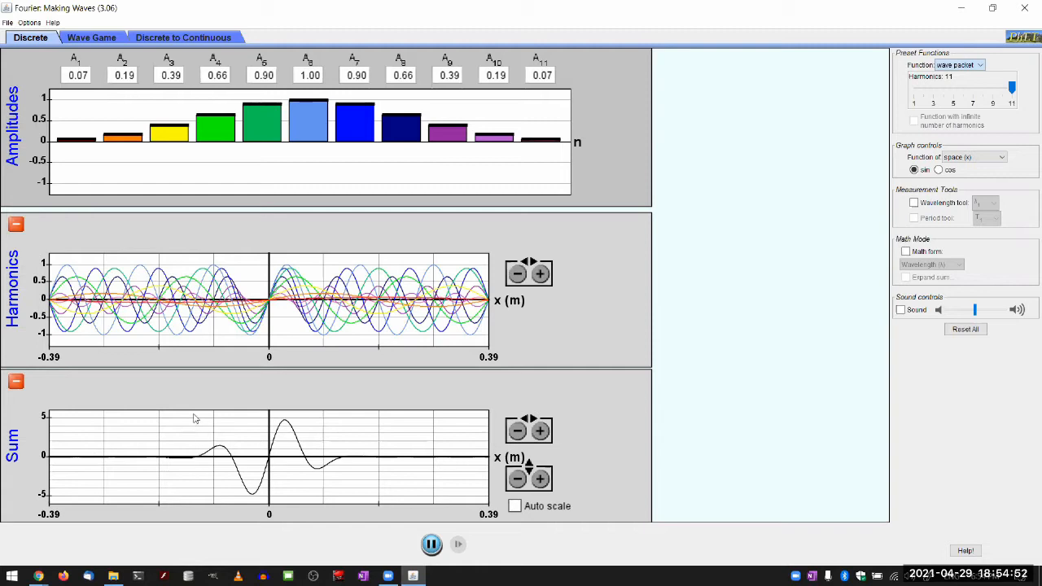
{"action": "mouse_move", "coordinate": [233, 484]}
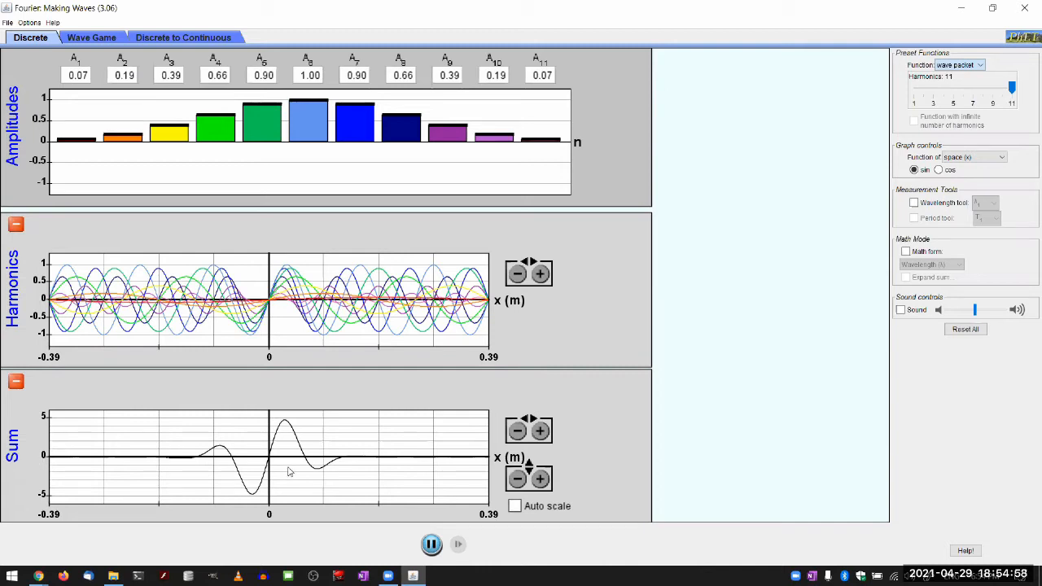
{"action": "mouse_move", "coordinate": [463, 465]}
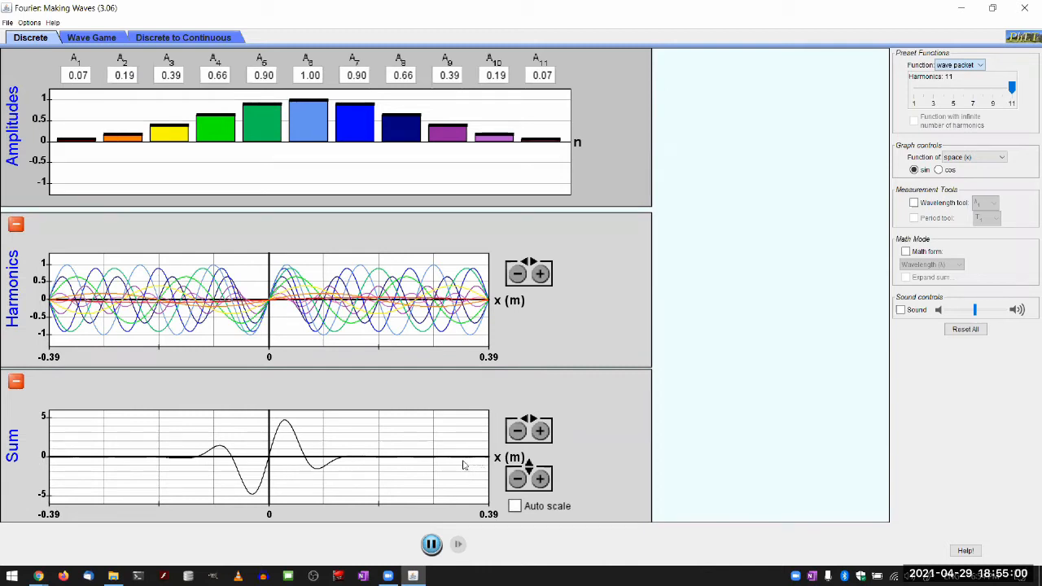
{"action": "mouse_move", "coordinate": [210, 352]}
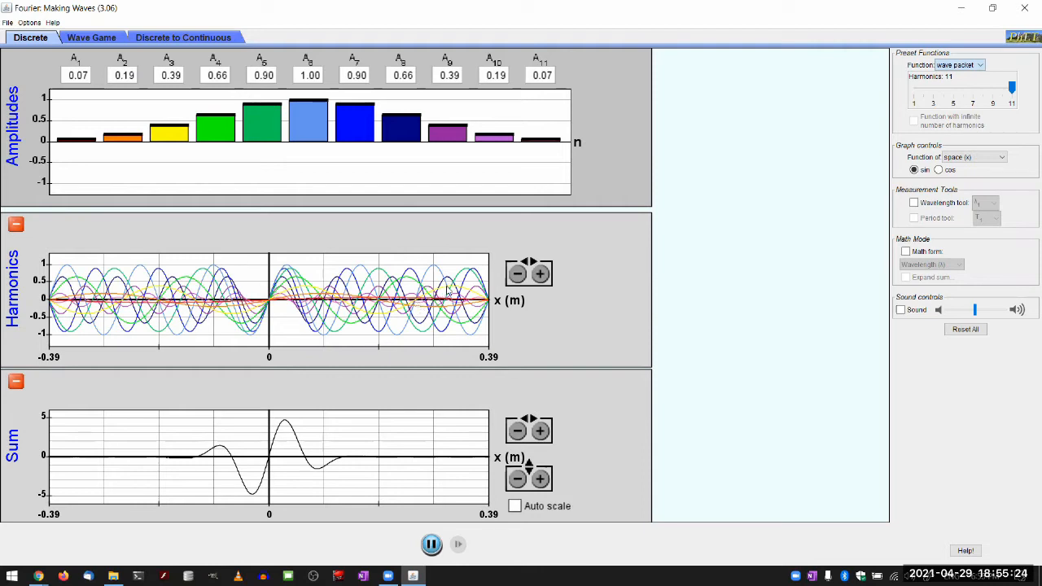
{"action": "mouse_move", "coordinate": [431, 268]}
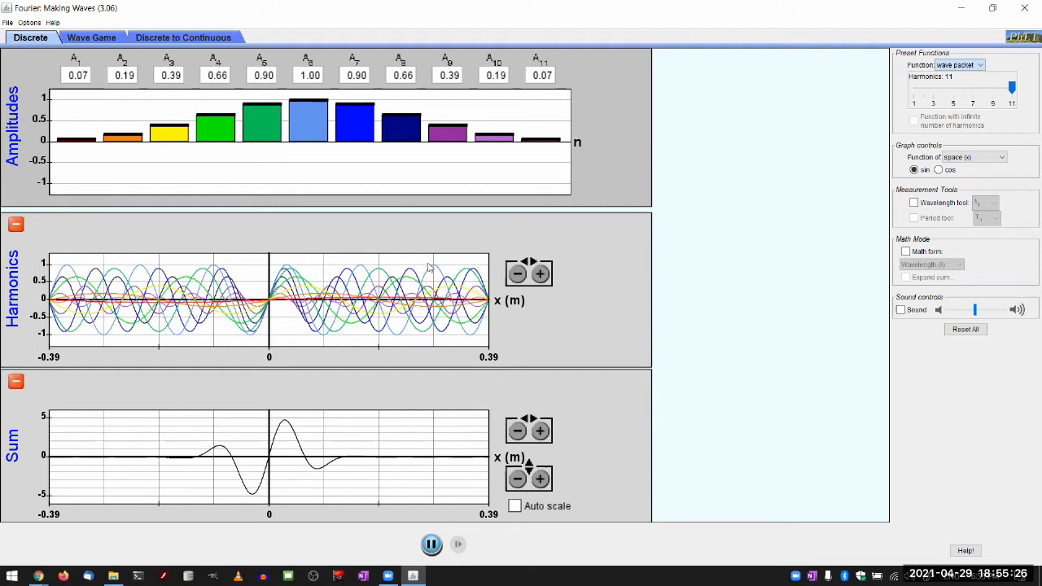
{"action": "mouse_move", "coordinate": [423, 344]}
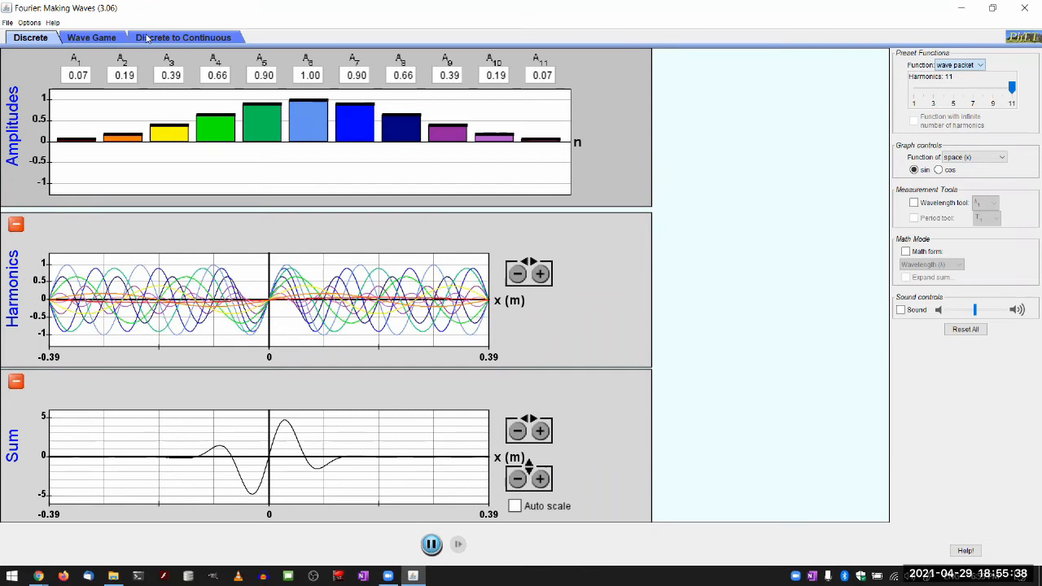
Step: Switch to the Discrete to Continuous screen with its packet centred at 12π
{"action": "left_click", "coordinate": [189, 38]}
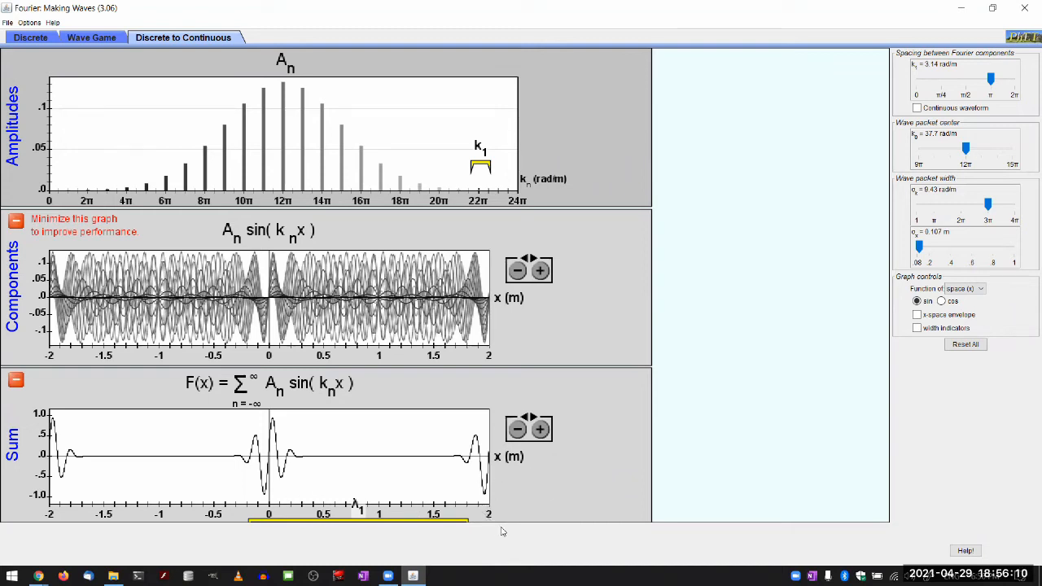
{"action": "mouse_move", "coordinate": [285, 483]}
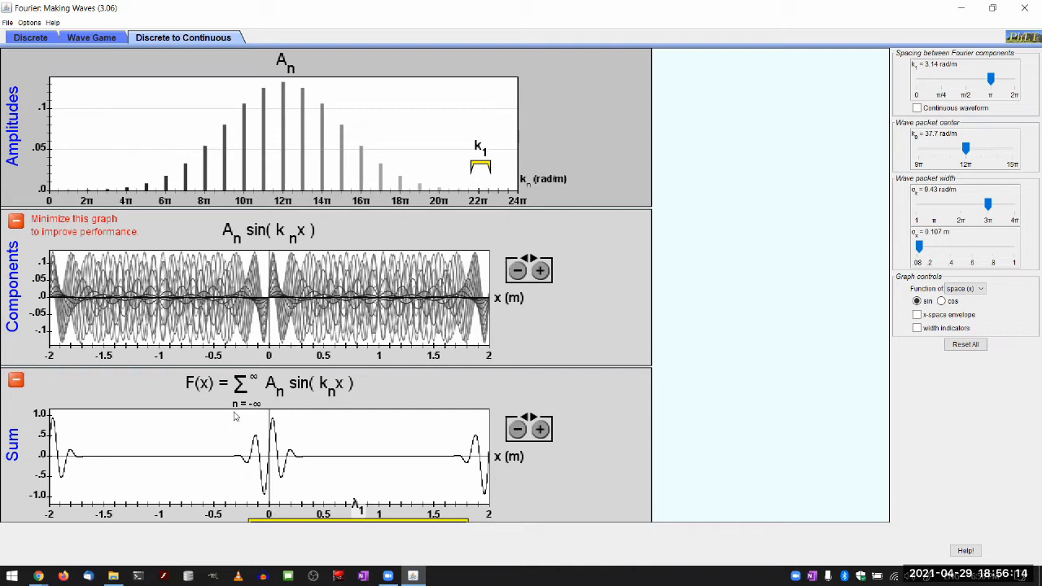
{"action": "mouse_move", "coordinate": [120, 435]}
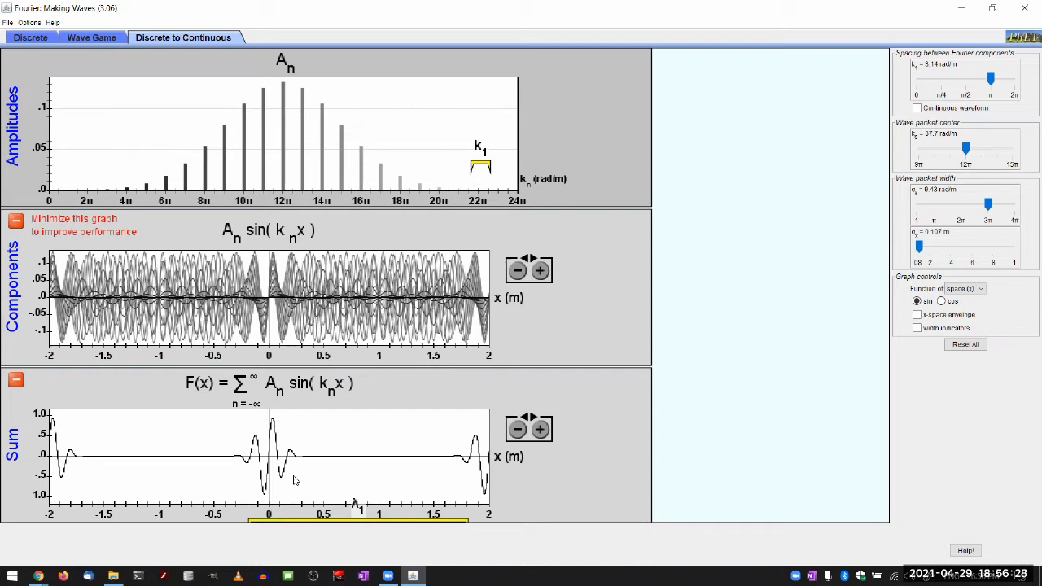
{"action": "mouse_move", "coordinate": [409, 392]}
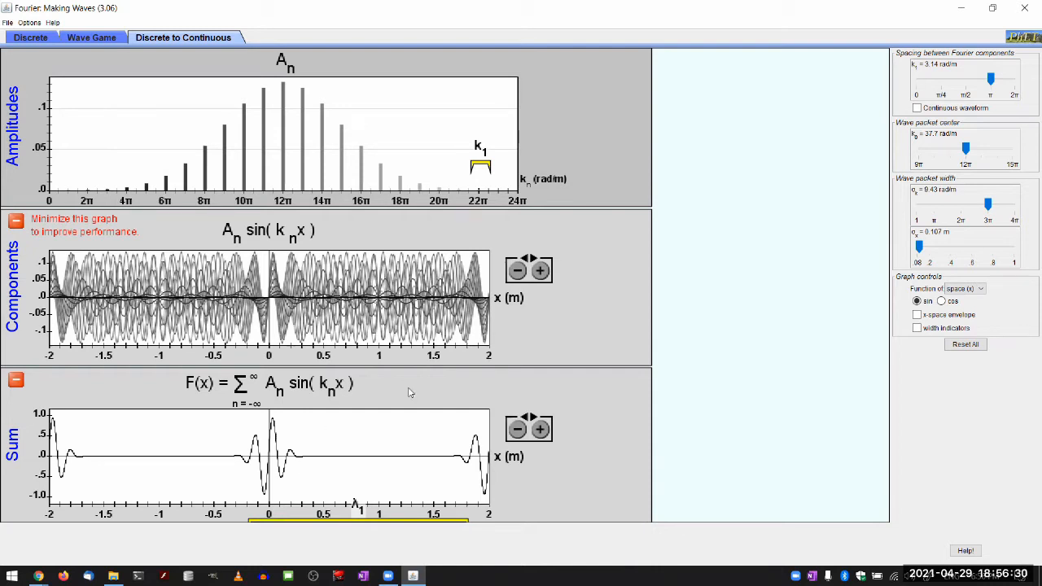
{"action": "mouse_move", "coordinate": [453, 429]}
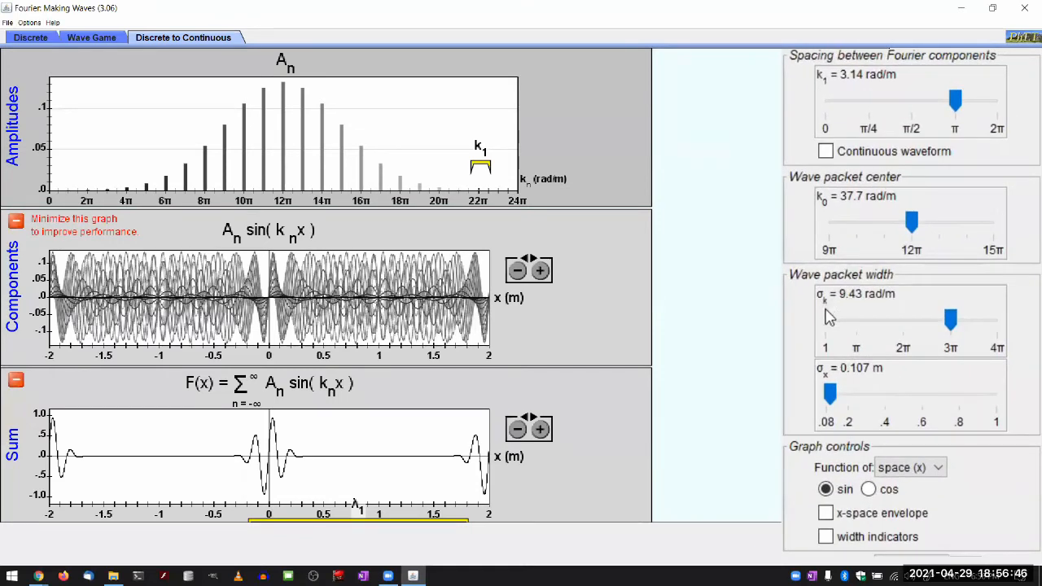
{"action": "mouse_move", "coordinate": [751, 188]}
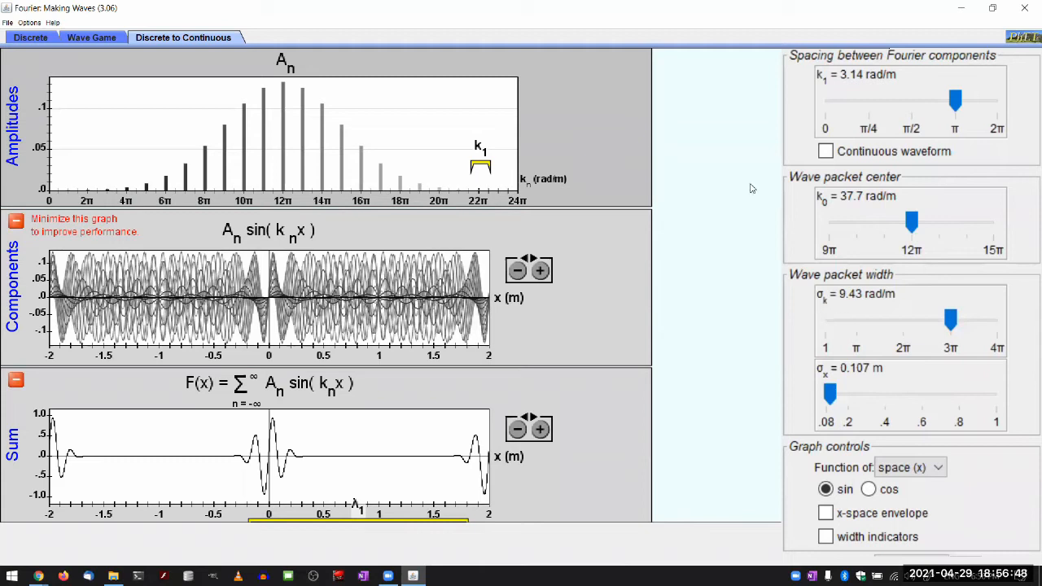
{"action": "mouse_move", "coordinate": [482, 159]}
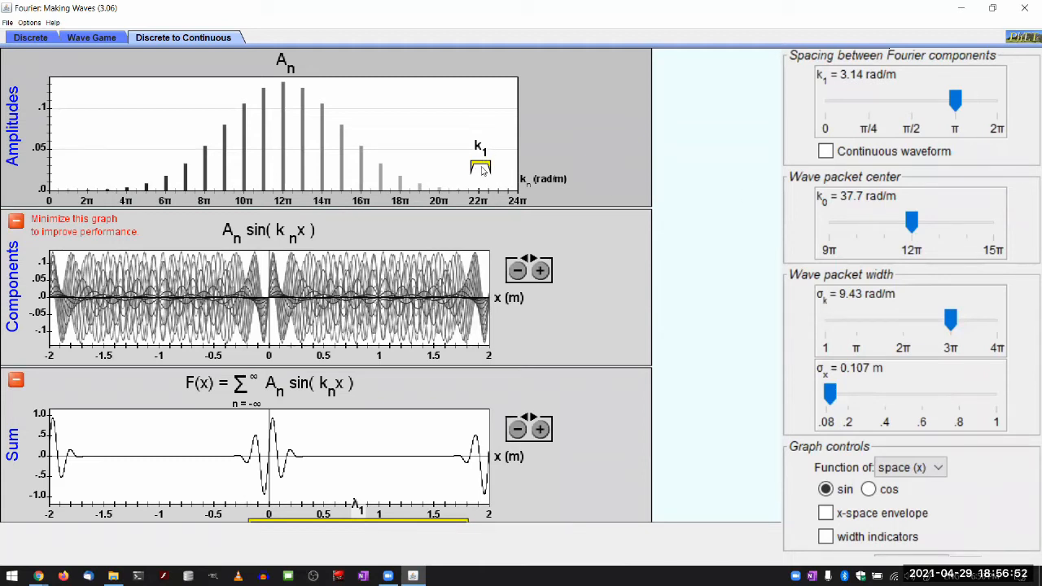
{"action": "mouse_move", "coordinate": [544, 218]}
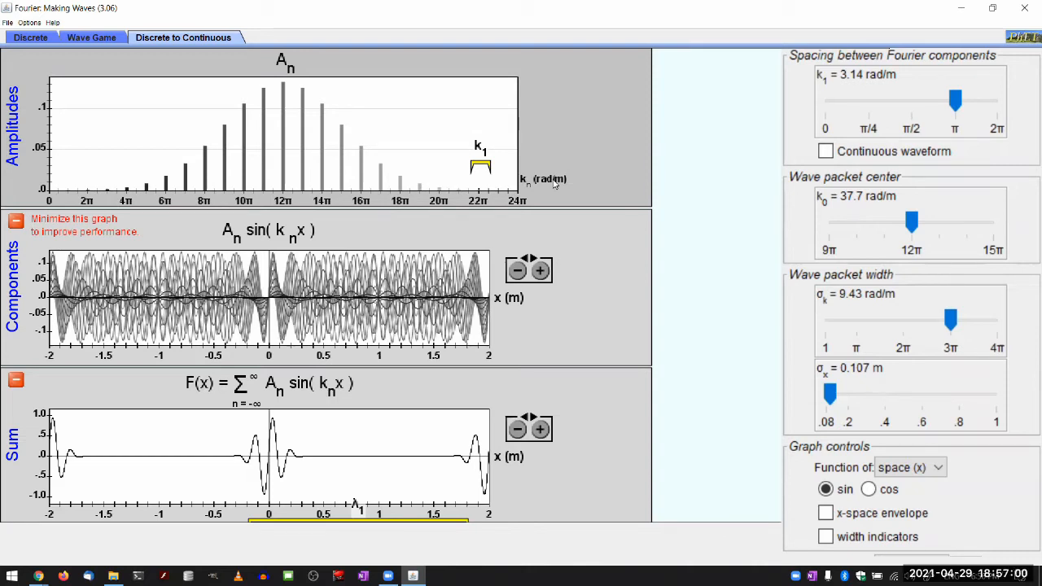
{"action": "mouse_move", "coordinate": [570, 194]}
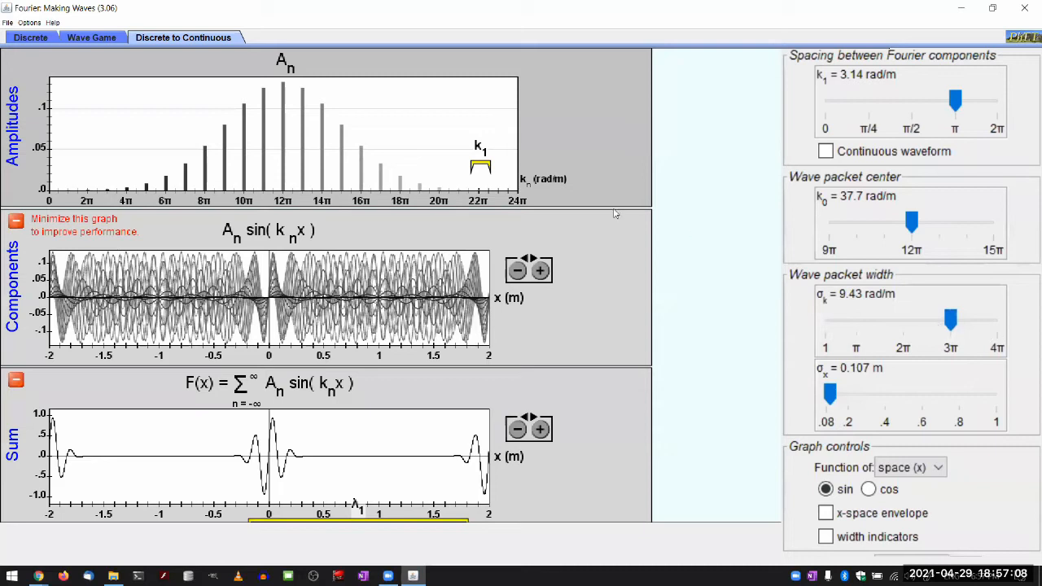
{"action": "mouse_move", "coordinate": [535, 165]}
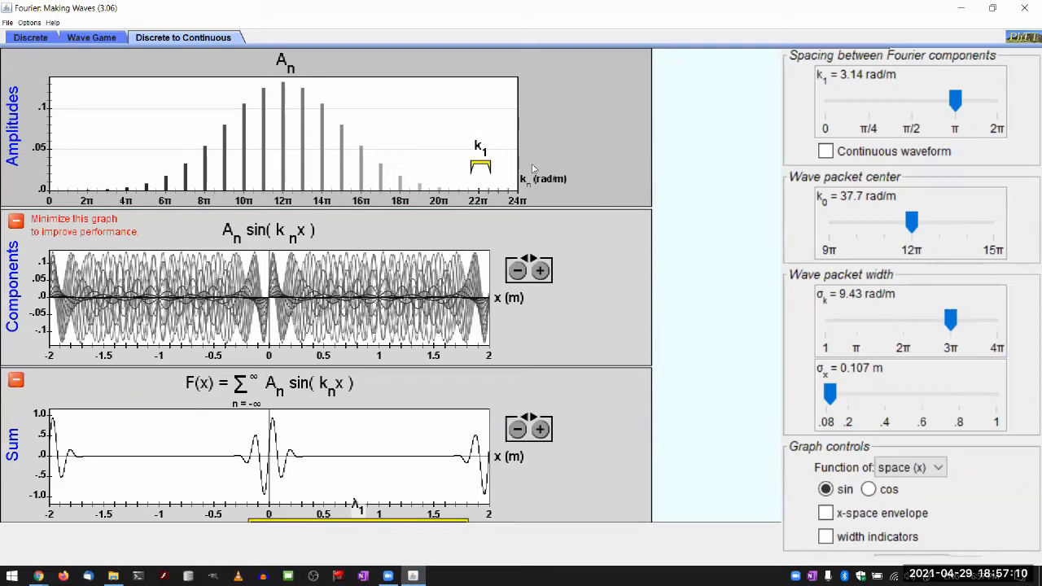
{"action": "mouse_move", "coordinate": [422, 144]}
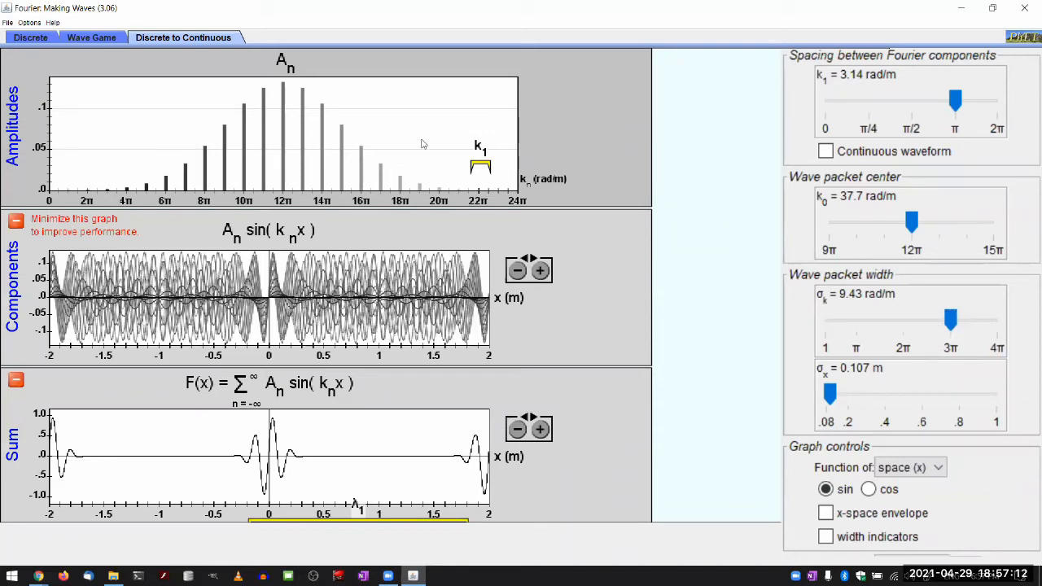
{"action": "mouse_move", "coordinate": [490, 85]}
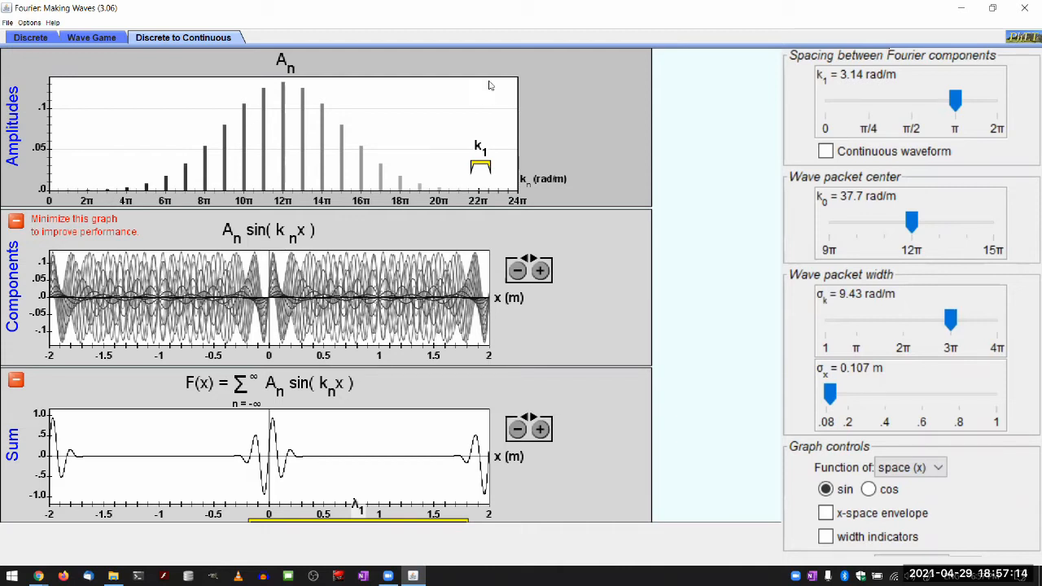
{"action": "mouse_move", "coordinate": [569, 157]}
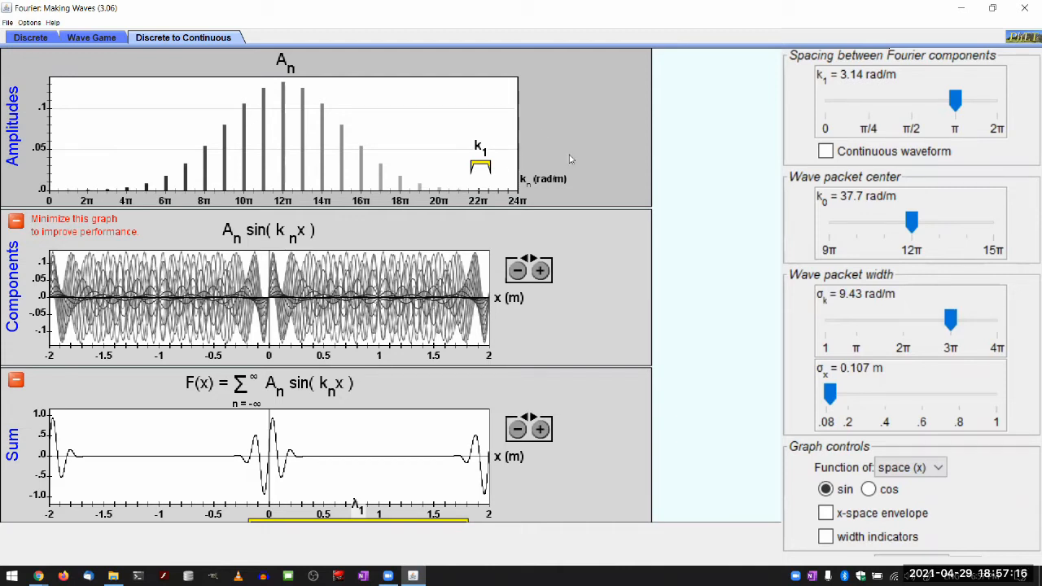
{"action": "mouse_move", "coordinate": [865, 310]}
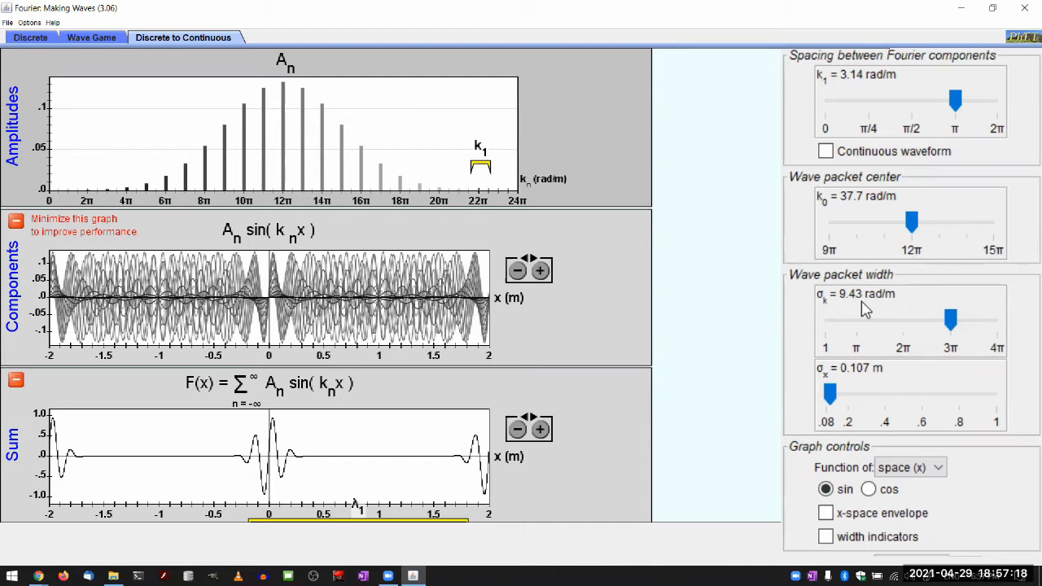
{"action": "mouse_move", "coordinate": [879, 301]}
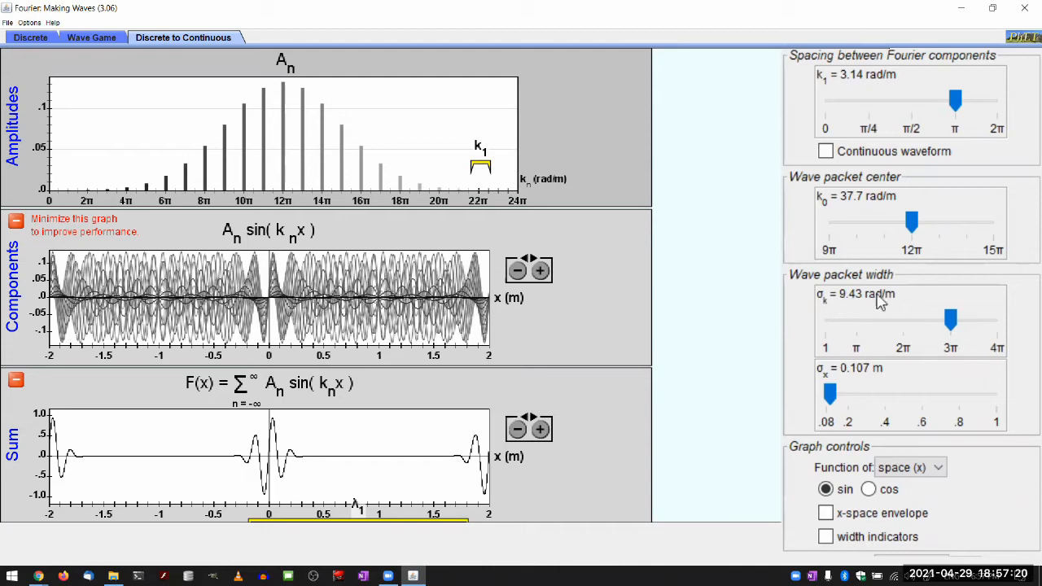
Step: Sweep the σk wave packet width slider back and forth, settling at 2.72 rad/m
{"action": "left_click_drag", "start_coordinate": [950, 319], "coordinate": [947, 319]}
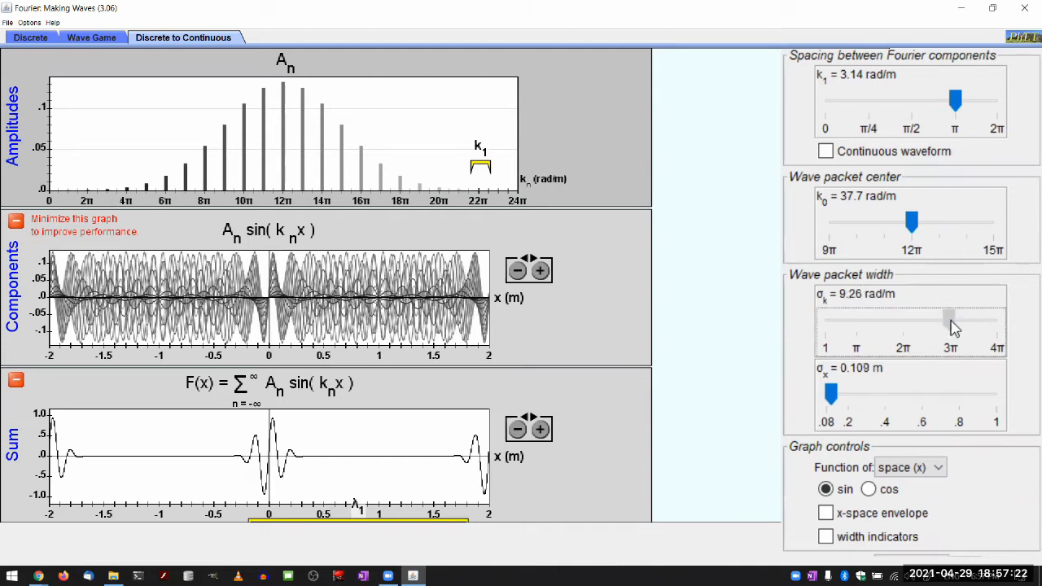
{"action": "left_click_drag", "start_coordinate": [948, 317], "coordinate": [874, 317]}
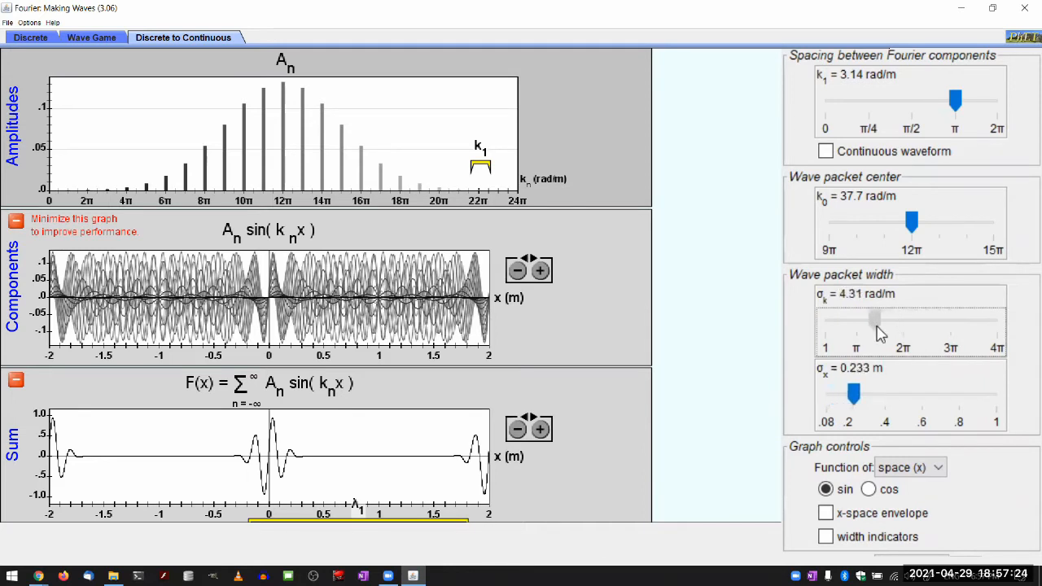
{"action": "left_click_drag", "start_coordinate": [875, 317], "coordinate": [859, 322]}
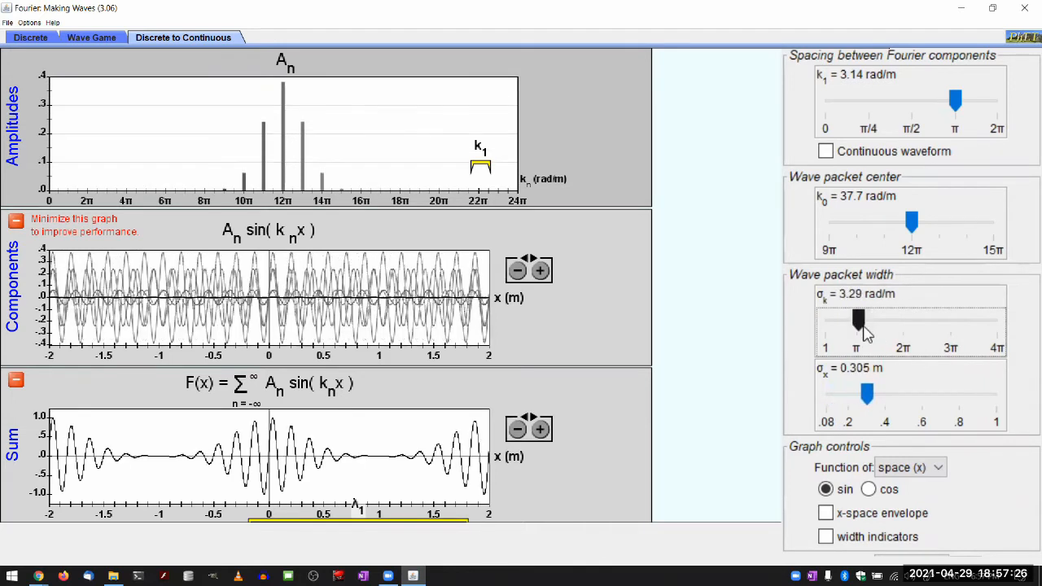
{"action": "left_click_drag", "start_coordinate": [859, 321], "coordinate": [859, 322]}
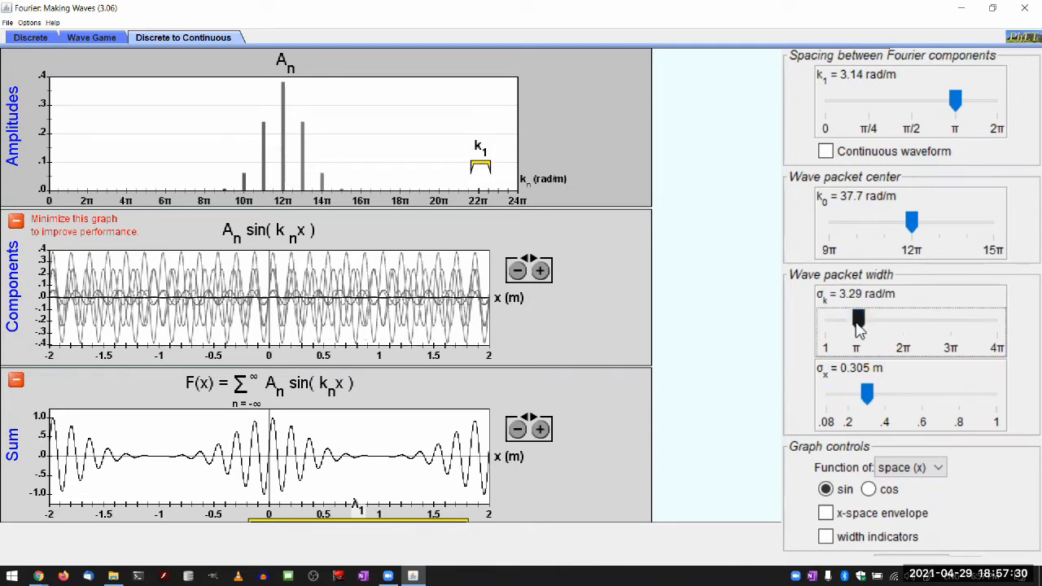
{"action": "left_click_drag", "start_coordinate": [857, 320], "coordinate": [920, 320]}
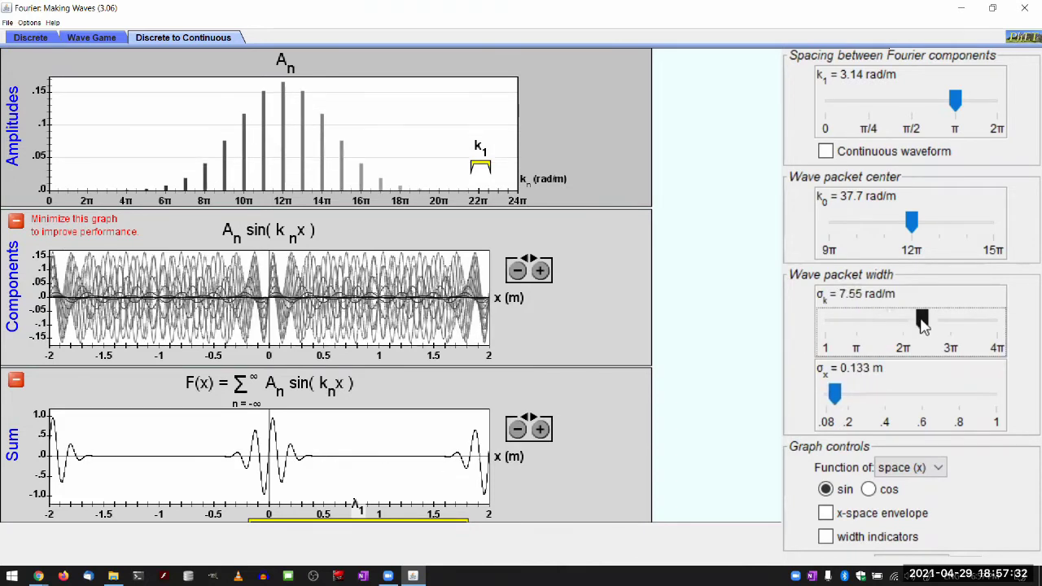
{"action": "left_click_drag", "start_coordinate": [920, 317], "coordinate": [891, 318]}
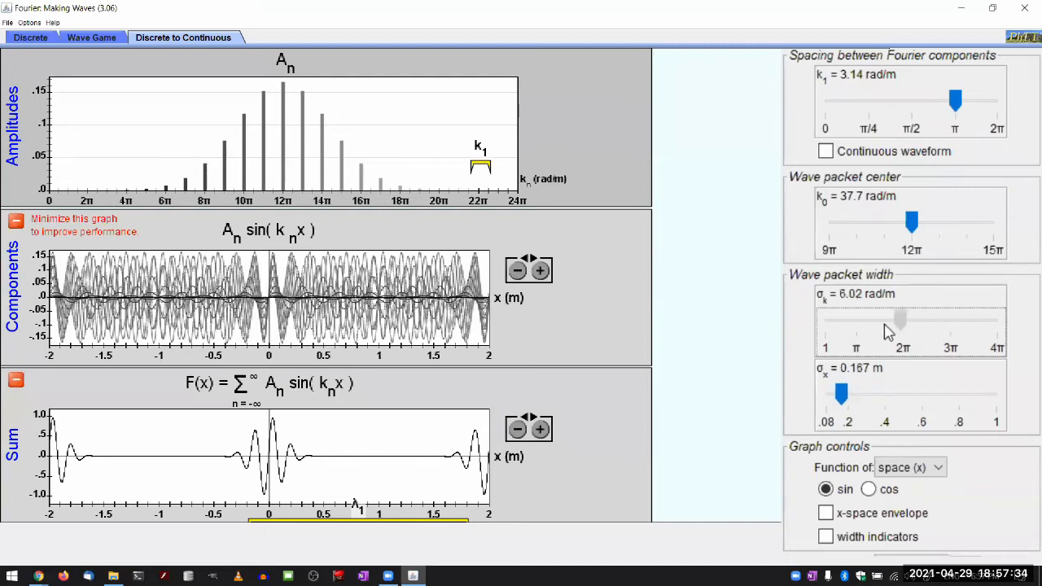
{"action": "left_click_drag", "start_coordinate": [900, 321], "coordinate": [850, 322]}
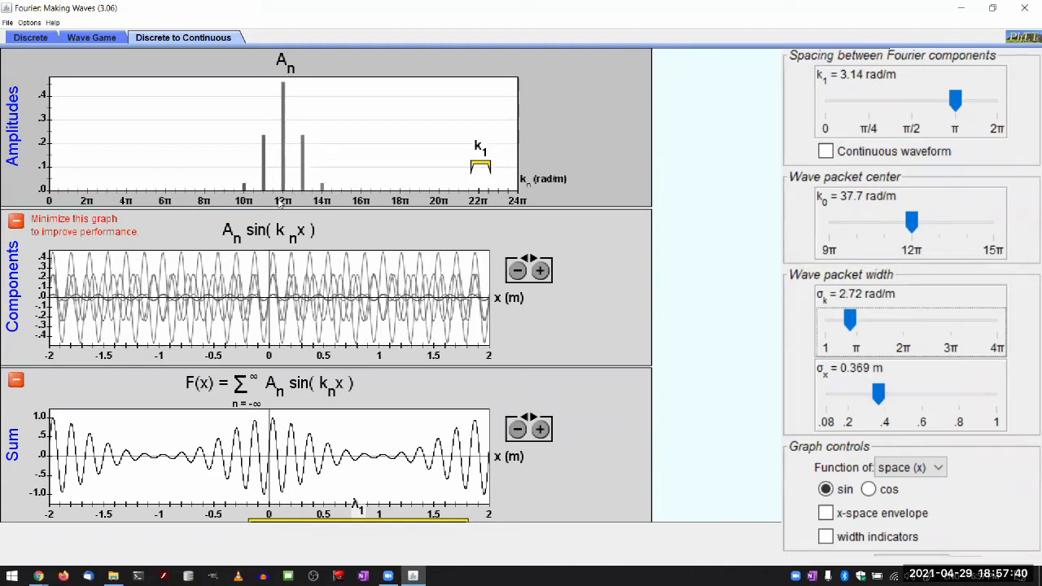
{"action": "mouse_move", "coordinate": [288, 165]}
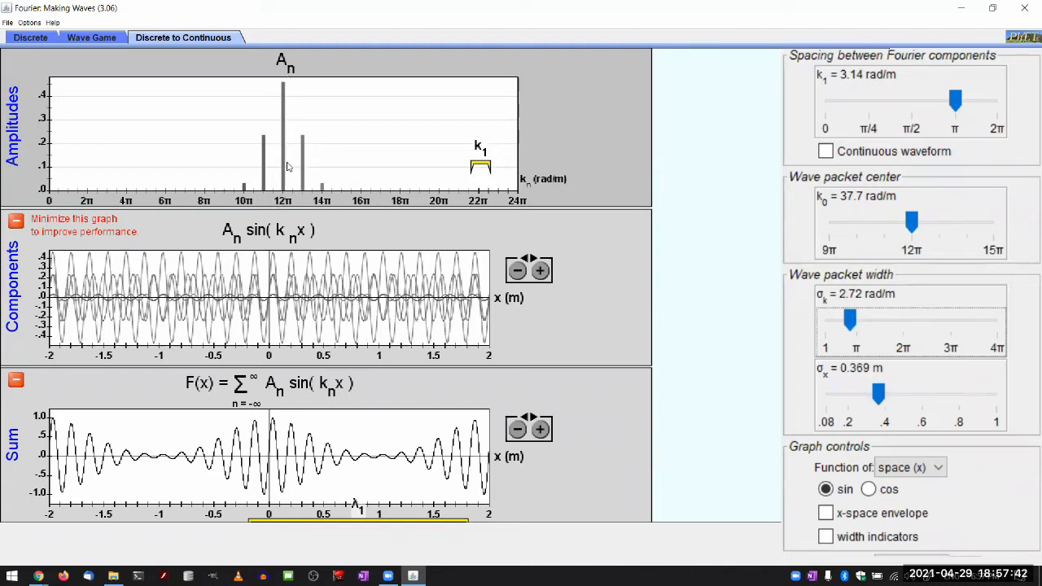
{"action": "mouse_move", "coordinate": [305, 160]}
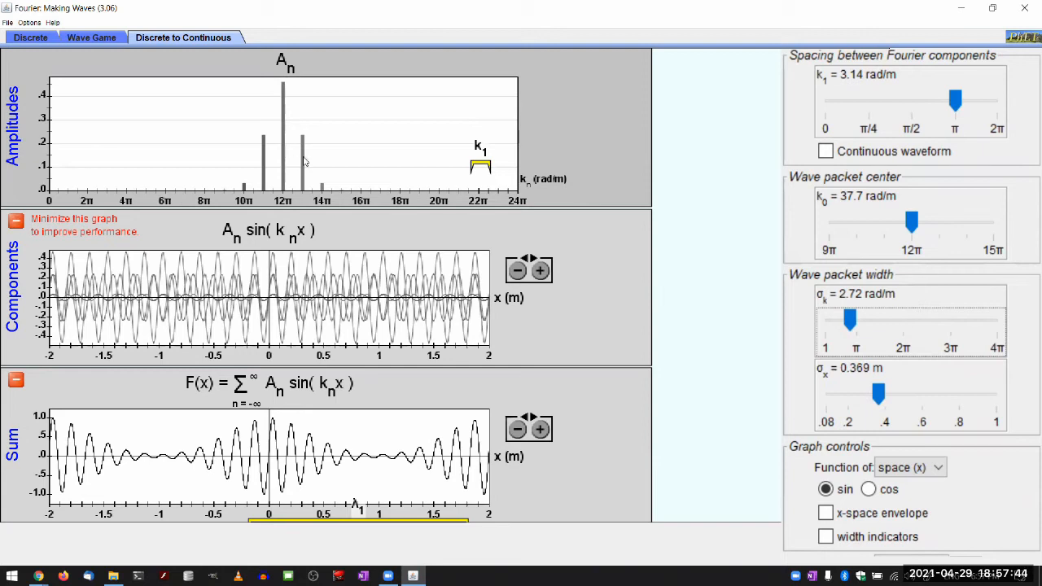
{"action": "mouse_move", "coordinate": [272, 164]}
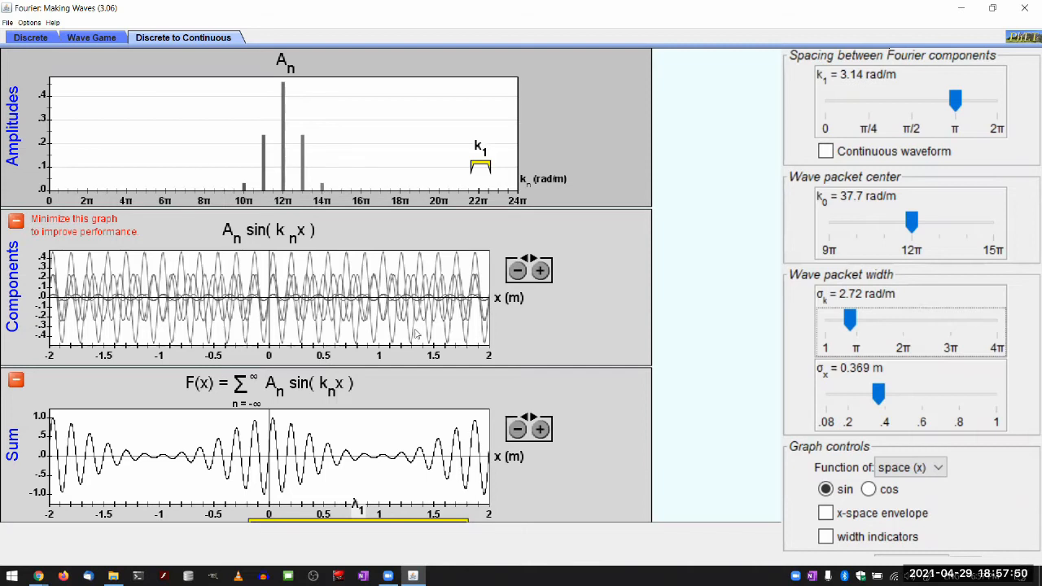
{"action": "mouse_move", "coordinate": [789, 340]}
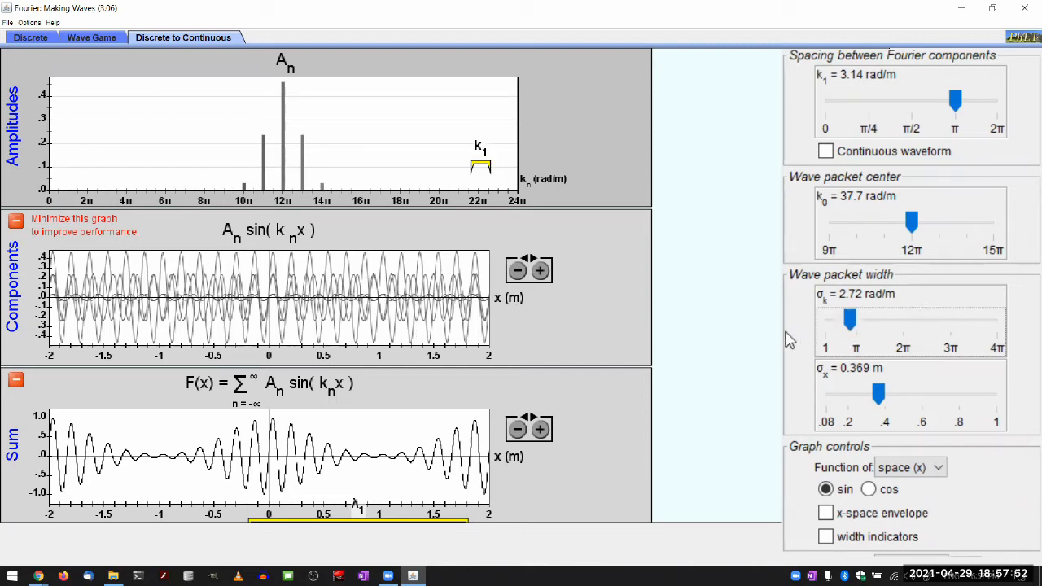
{"action": "mouse_move", "coordinate": [504, 177]}
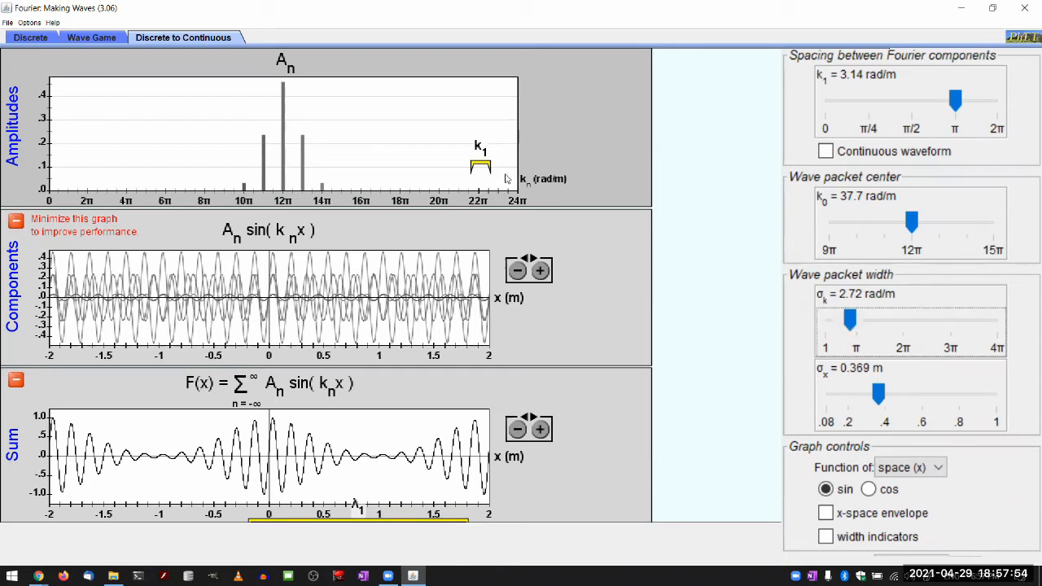
{"action": "mouse_move", "coordinate": [852, 327]}
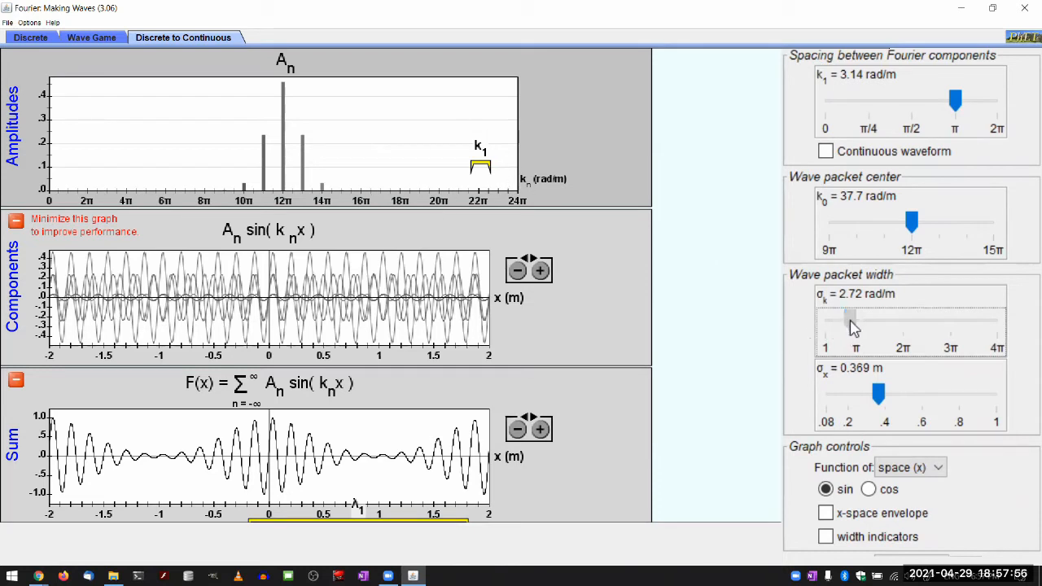
Step: Drag σk down to its 1 rad/m minimum, giving σx = 1 m
{"action": "left_click_drag", "start_coordinate": [851, 319], "coordinate": [834, 319]}
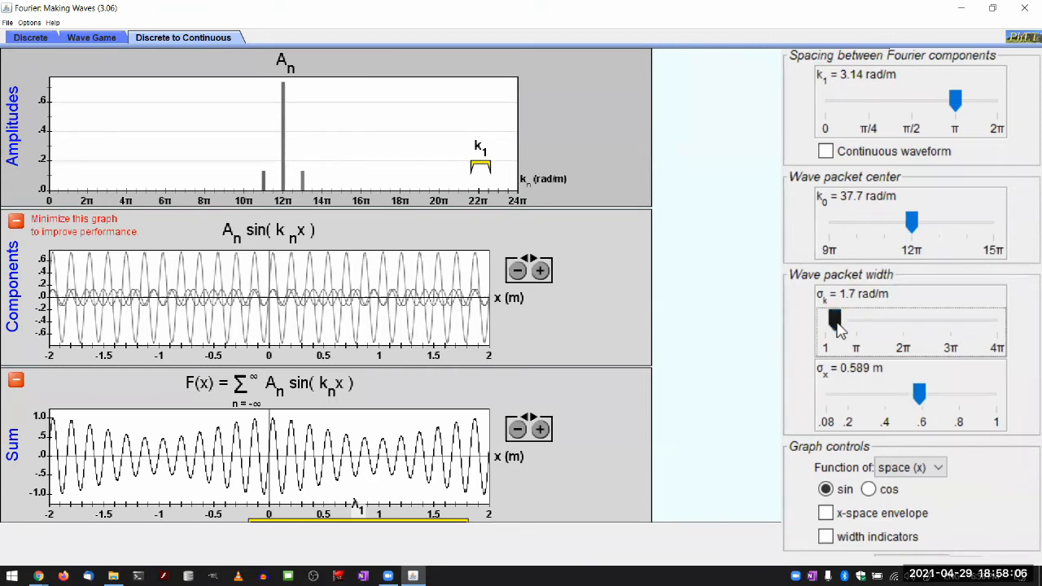
{"action": "left_click_drag", "start_coordinate": [834, 318], "coordinate": [824, 320]}
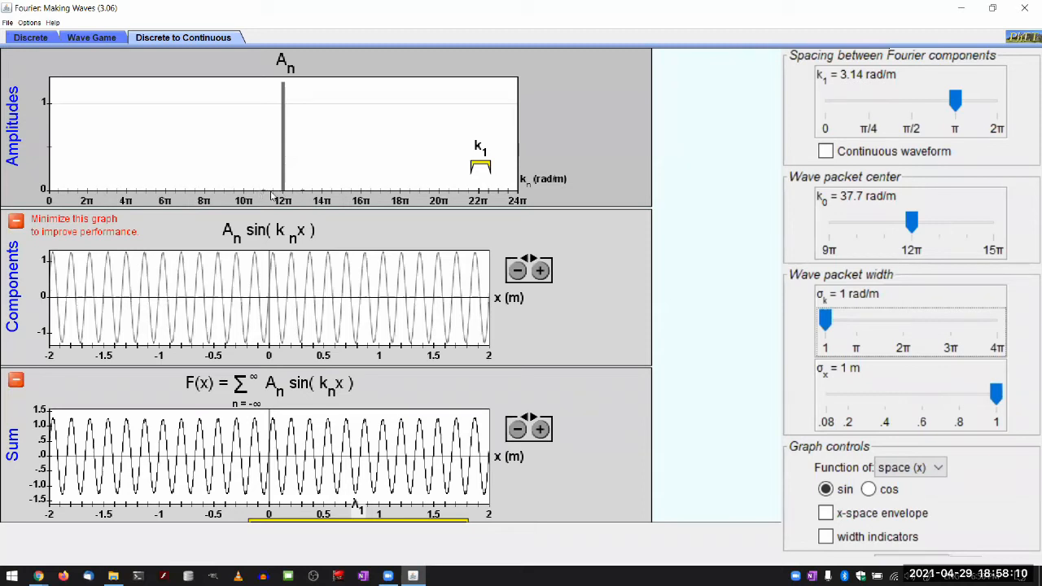
{"action": "mouse_move", "coordinate": [281, 102]}
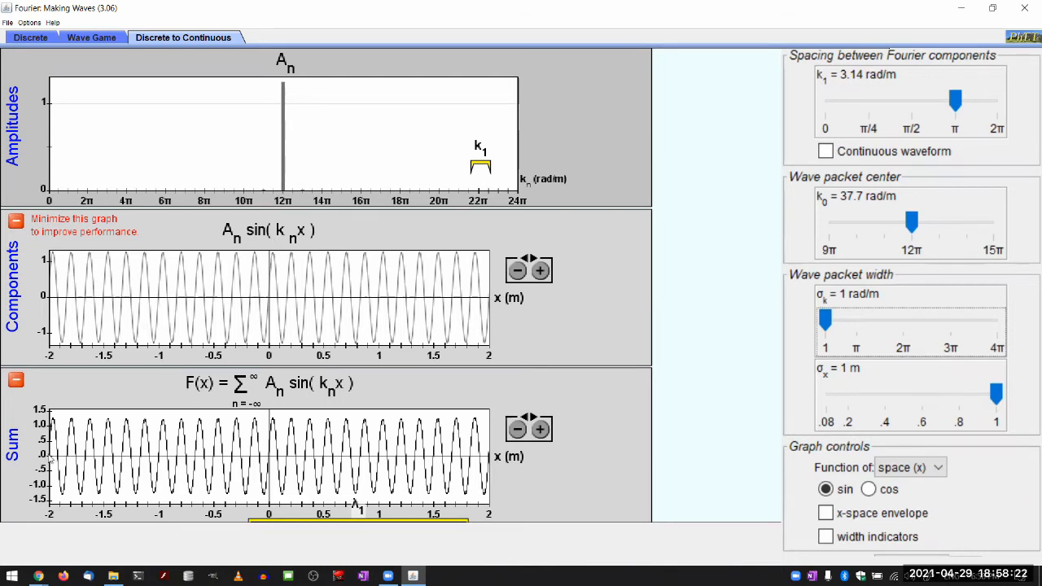
{"action": "mouse_move", "coordinate": [507, 481]}
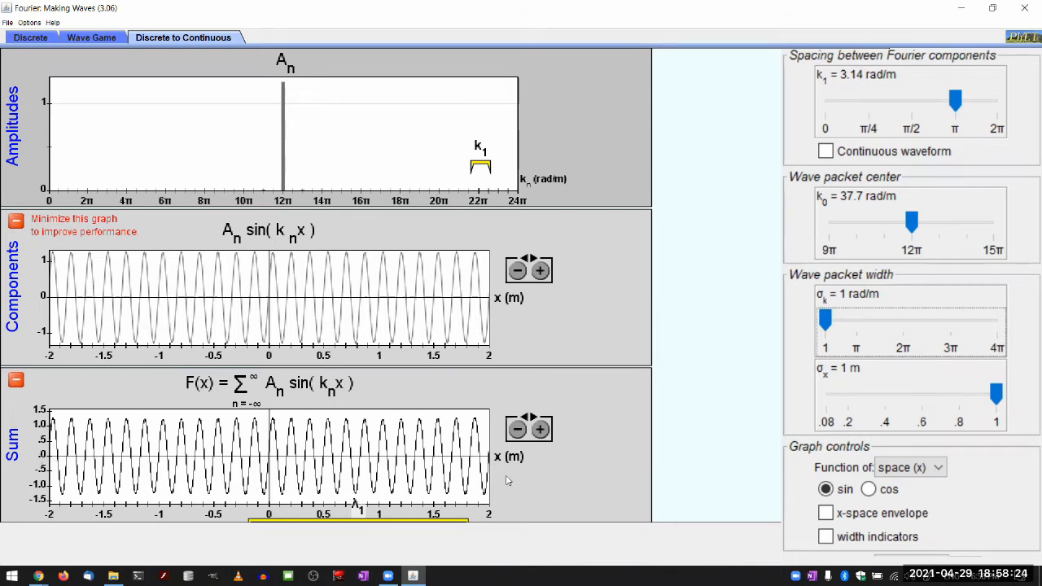
{"action": "mouse_move", "coordinate": [453, 485]}
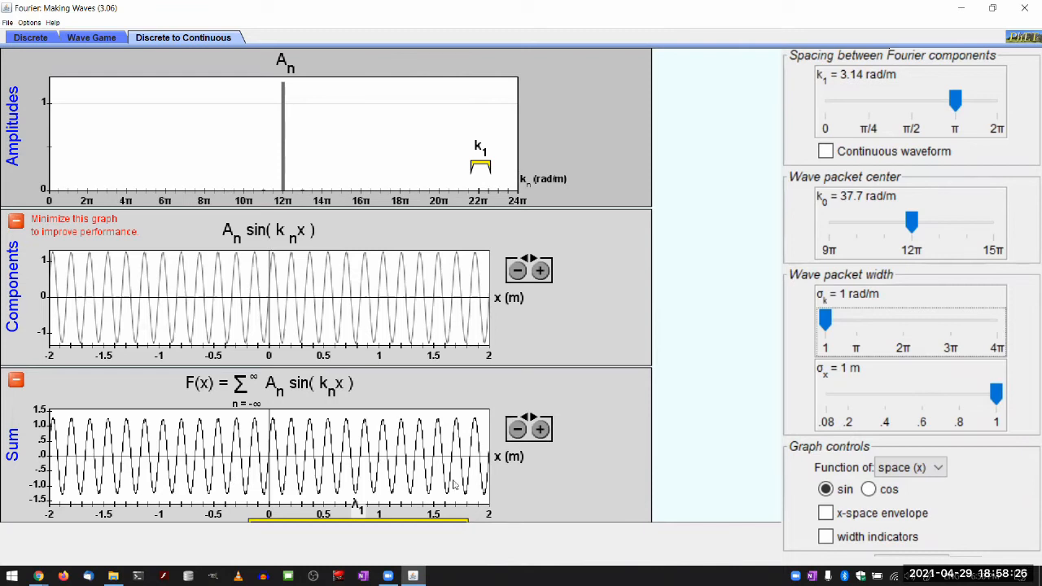
{"action": "mouse_move", "coordinate": [504, 477]}
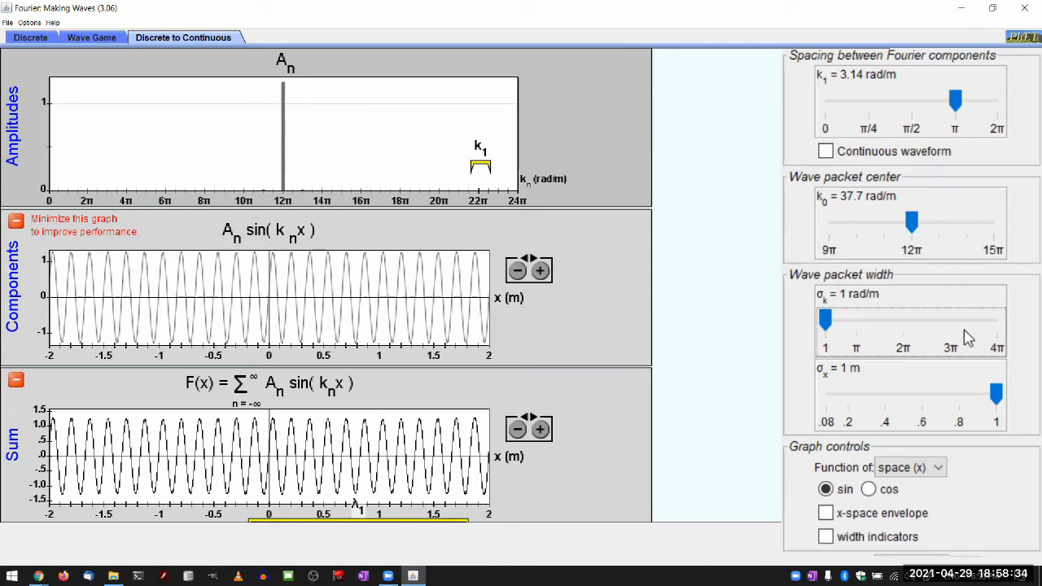
{"action": "mouse_move", "coordinate": [847, 327]}
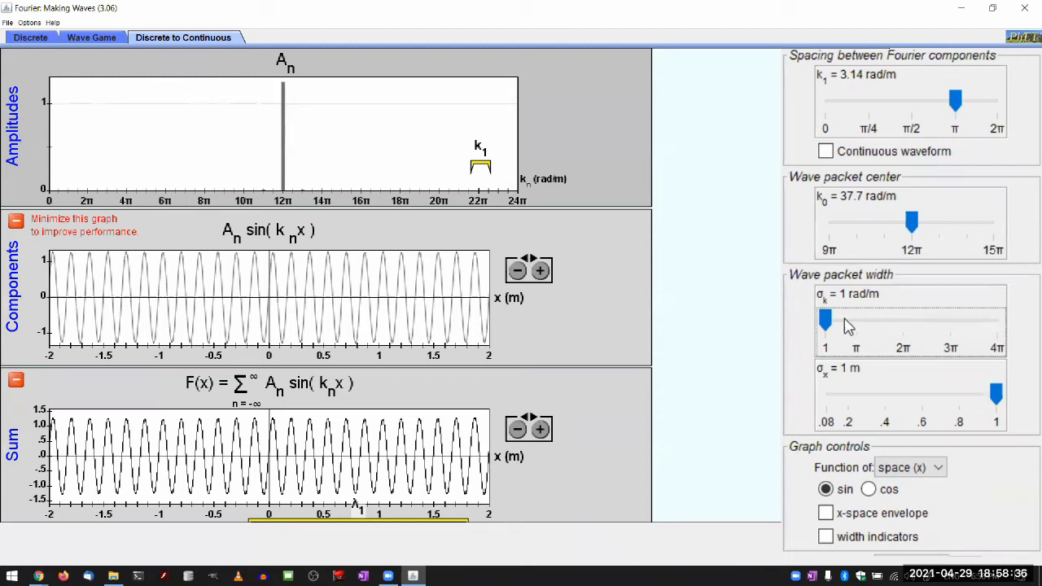
{"action": "mouse_move", "coordinate": [452, 130]}
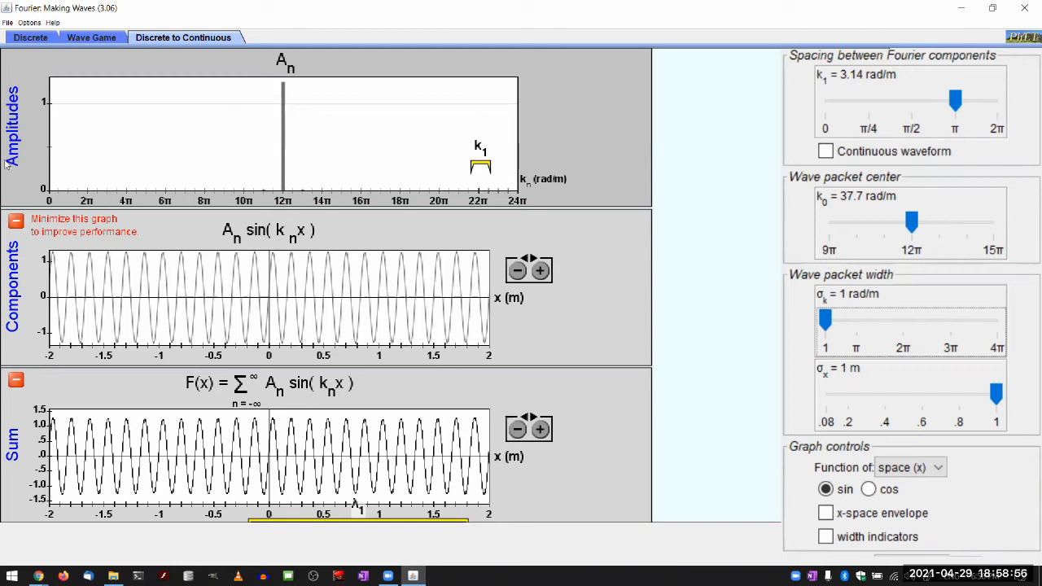
{"action": "mouse_move", "coordinate": [380, 220]}
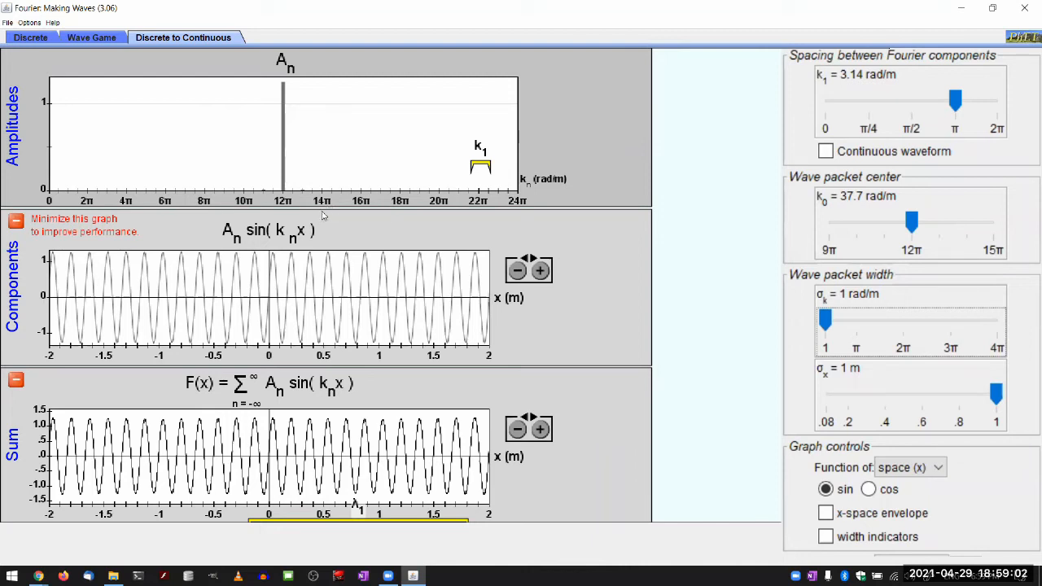
{"action": "mouse_move", "coordinate": [285, 129]}
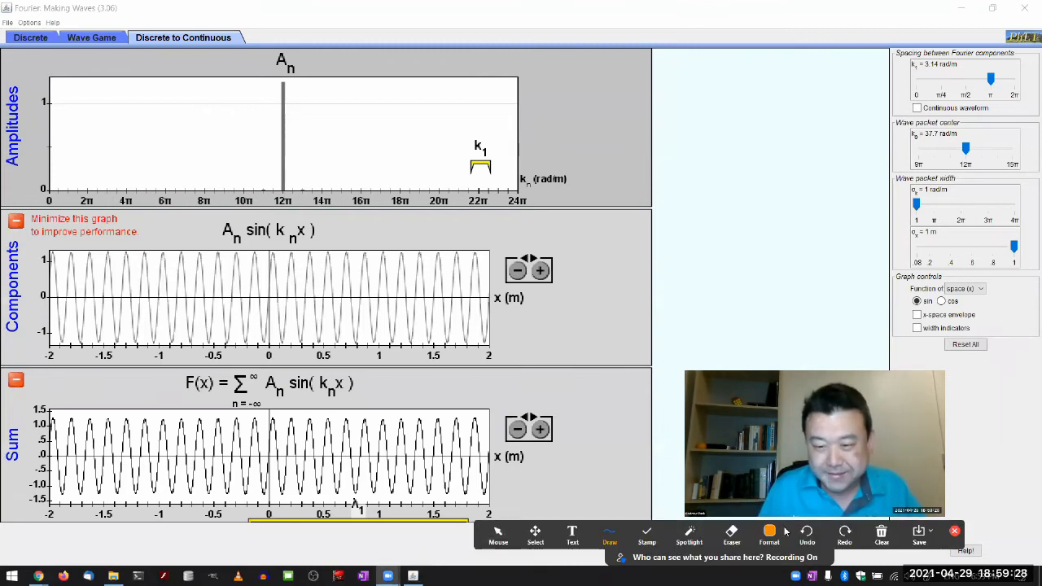
Step: Handwrite p = h/λ beside the graphs with a 'momentum' arrow, and circle it
{"action": "left_click", "coordinate": [768, 537]}
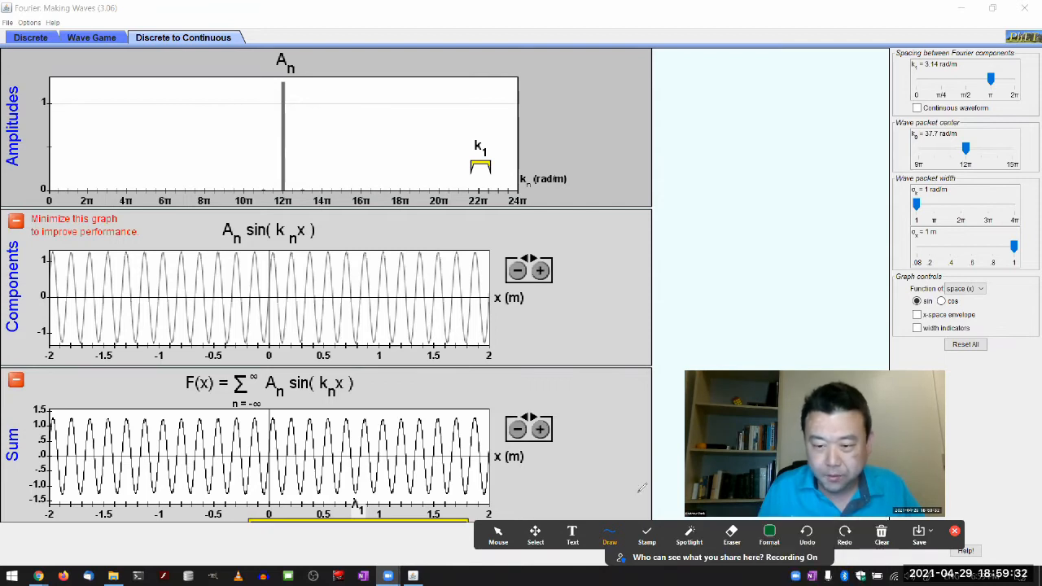
{"action": "mouse_move", "coordinate": [689, 147]}
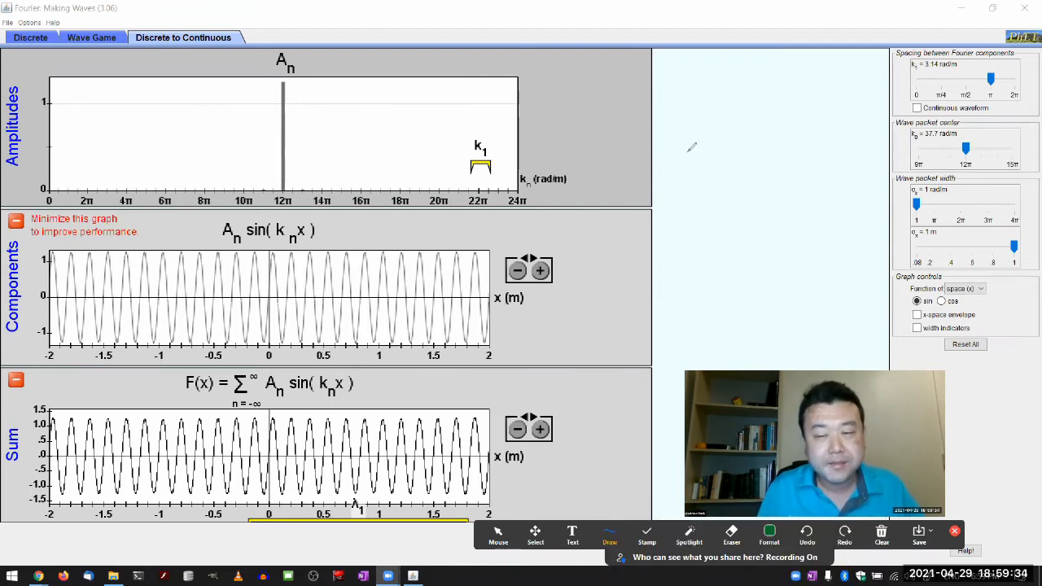
{"action": "left_click_drag", "start_coordinate": [684, 142], "coordinate": [696, 179]}
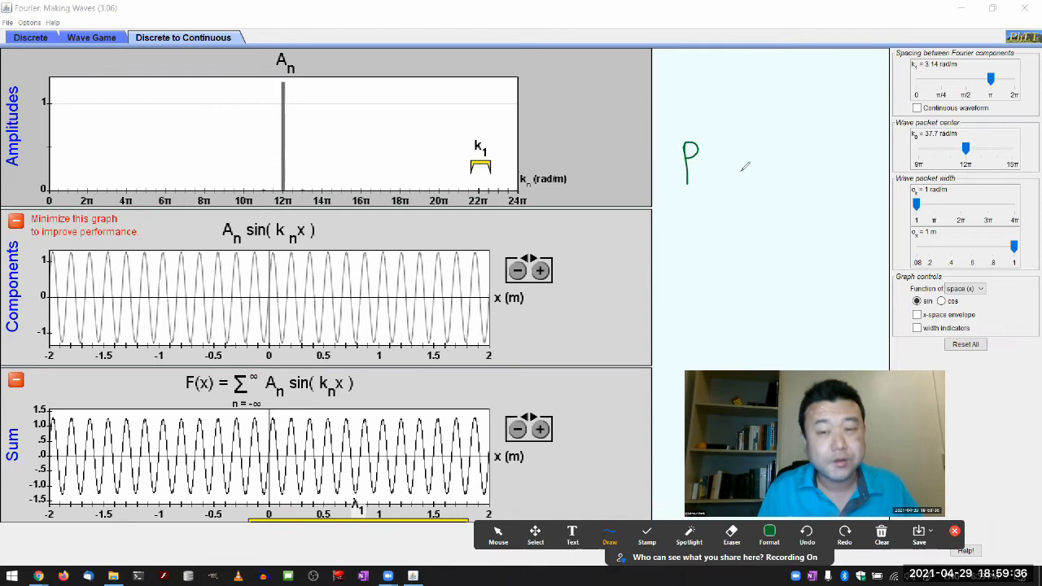
{"action": "left_click_drag", "start_coordinate": [712, 167], "coordinate": [728, 159]}
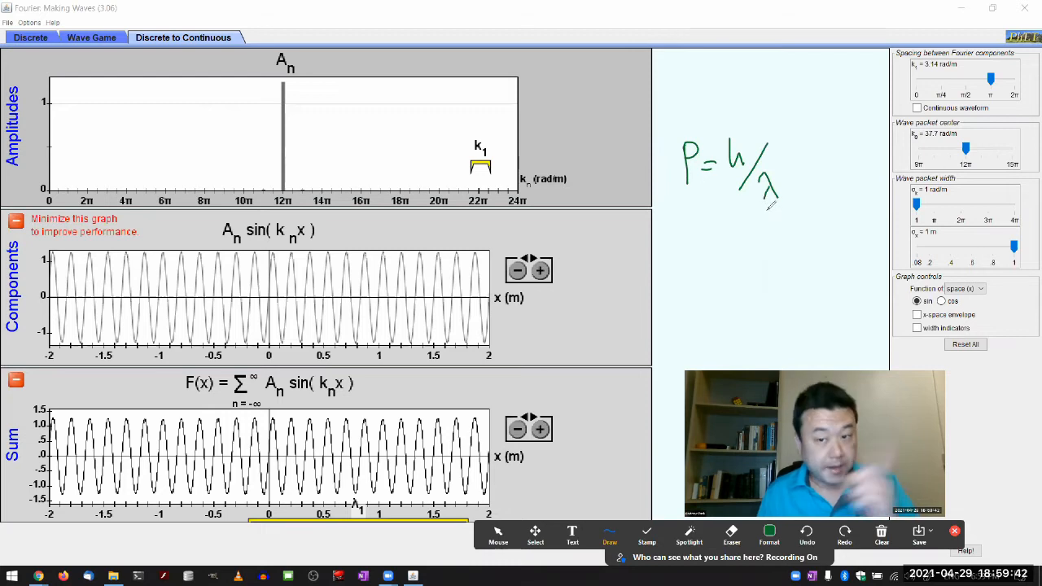
{"action": "left_click_drag", "start_coordinate": [769, 207], "coordinate": [781, 216]}
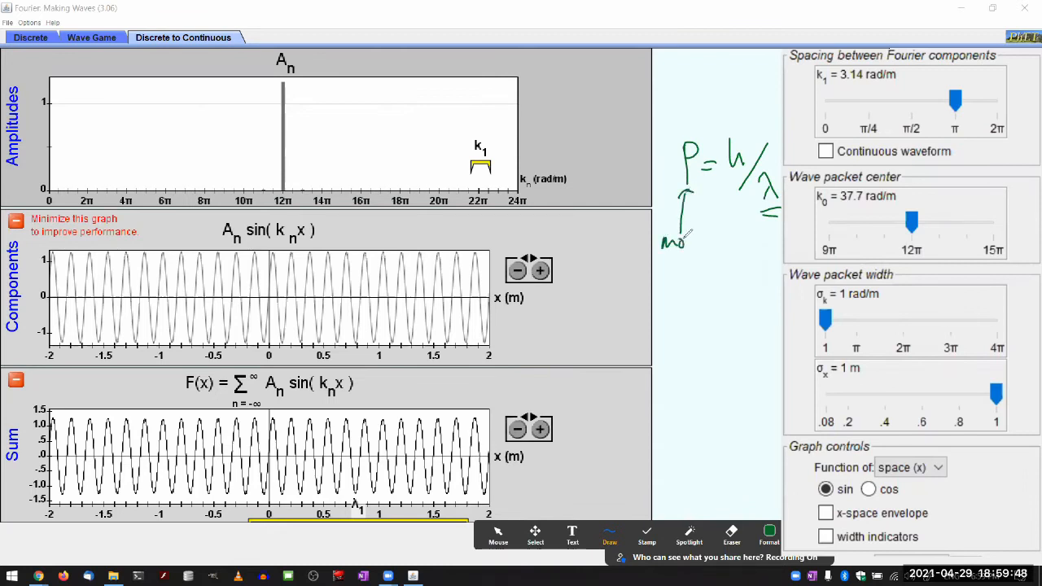
{"action": "left_click_drag", "start_coordinate": [676, 245], "coordinate": [745, 244]}
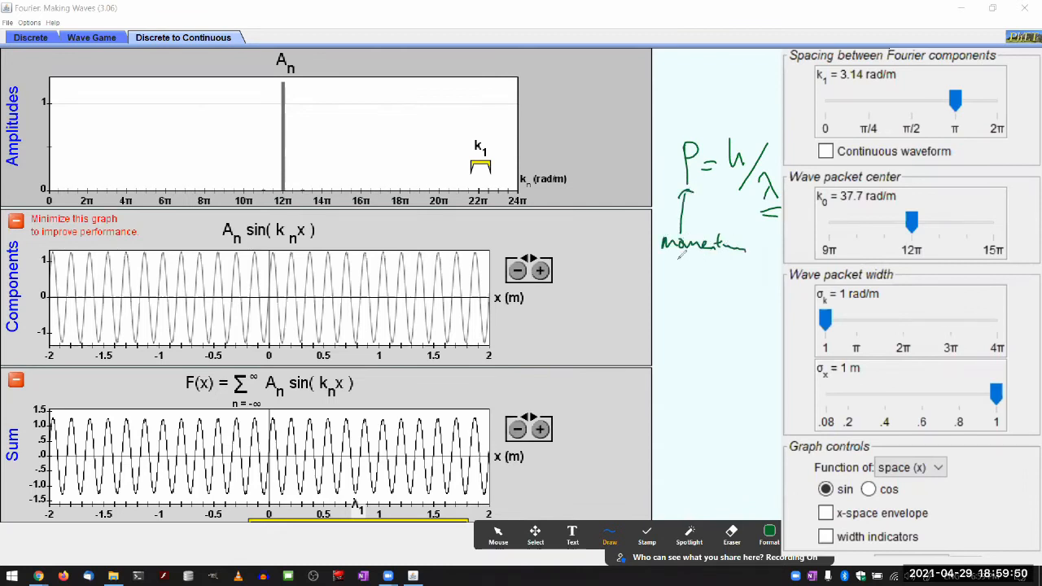
{"action": "left_click_drag", "start_coordinate": [716, 110], "coordinate": [757, 114]}
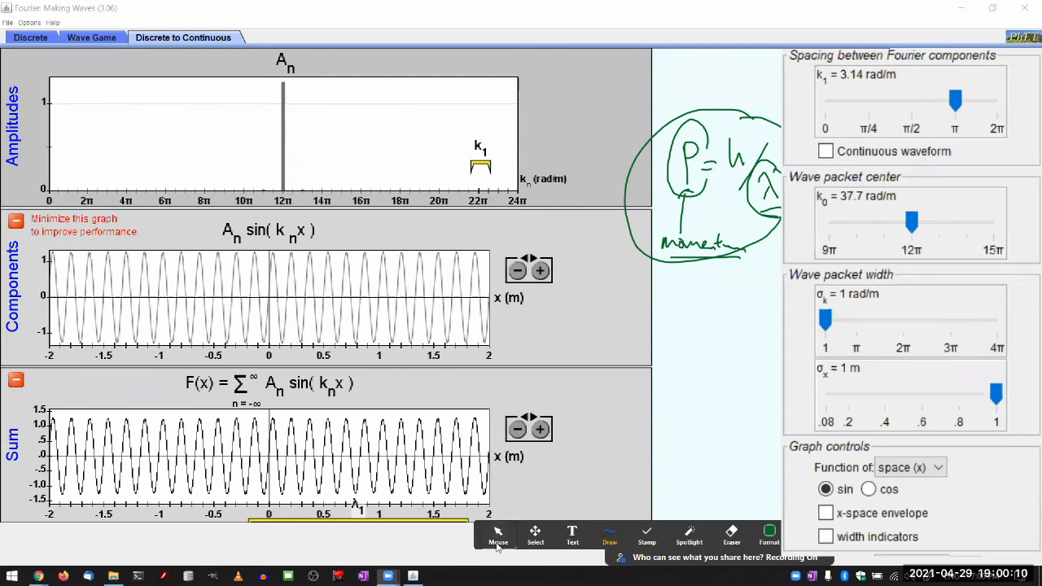
Step: Widen σk to about 7.36 rad/m and close the simulation window
{"action": "left_click_drag", "start_coordinate": [997, 397], "coordinate": [950, 396]}
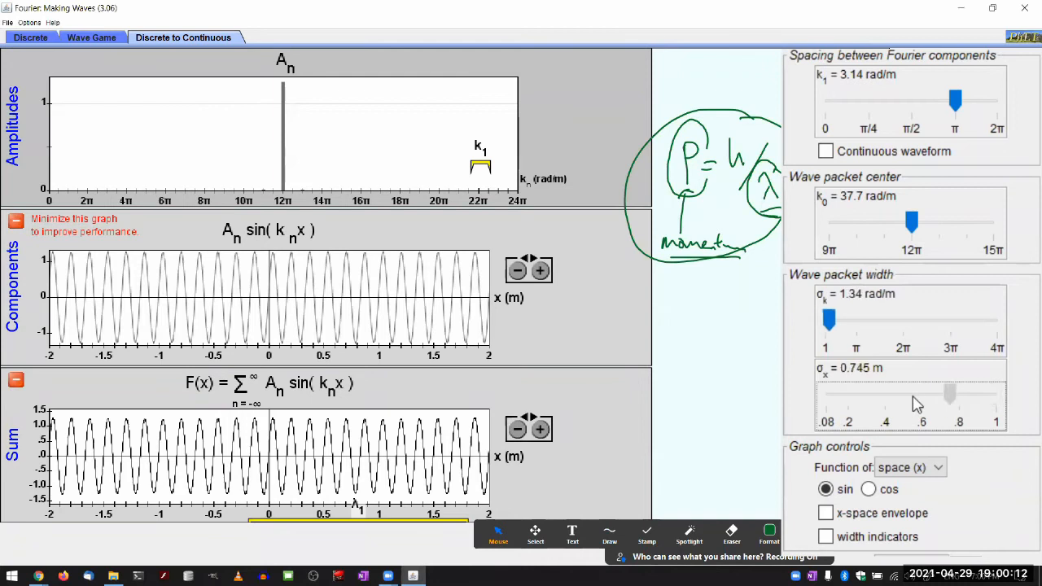
{"action": "left_click_drag", "start_coordinate": [829, 320], "coordinate": [863, 319]}
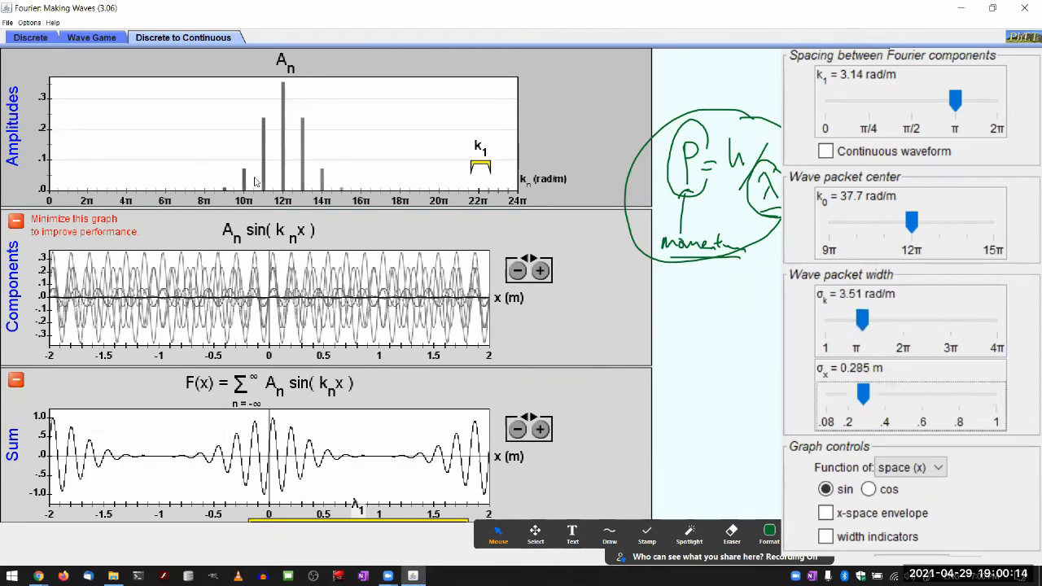
{"action": "mouse_move", "coordinate": [769, 236]}
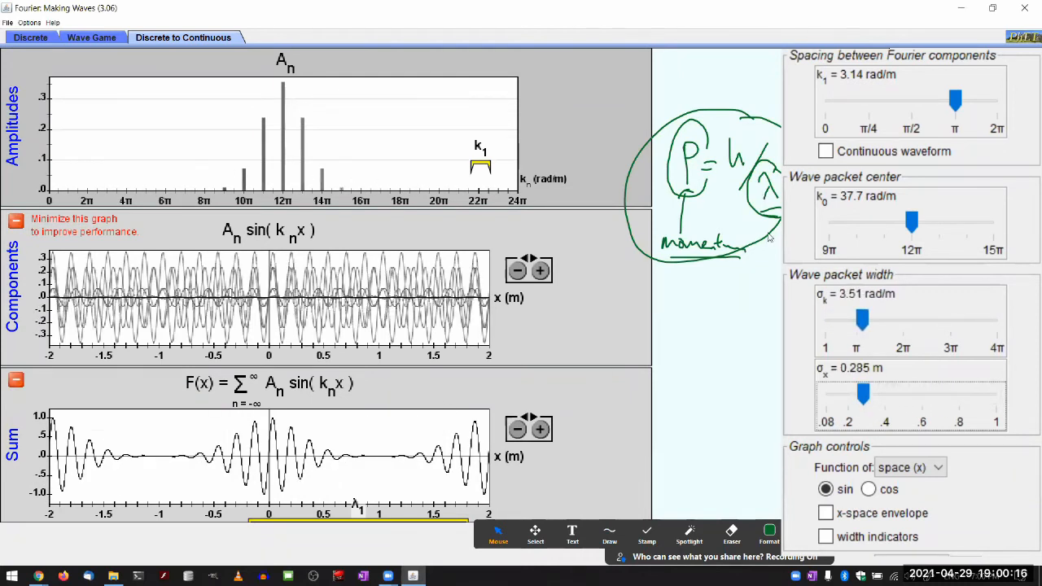
{"action": "mouse_move", "coordinate": [745, 181]}
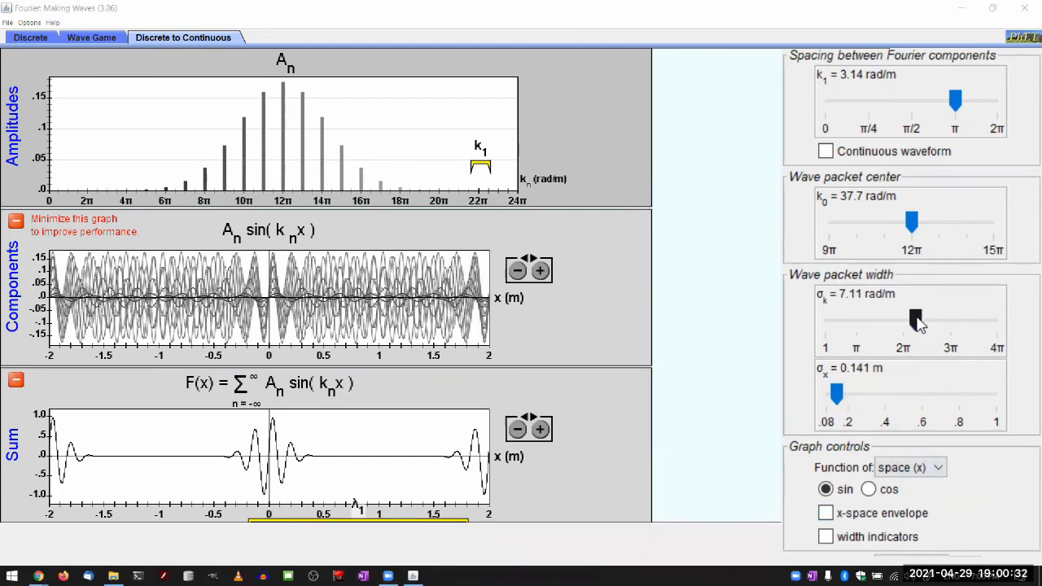
{"action": "left_click_drag", "start_coordinate": [914, 317], "coordinate": [920, 317]}
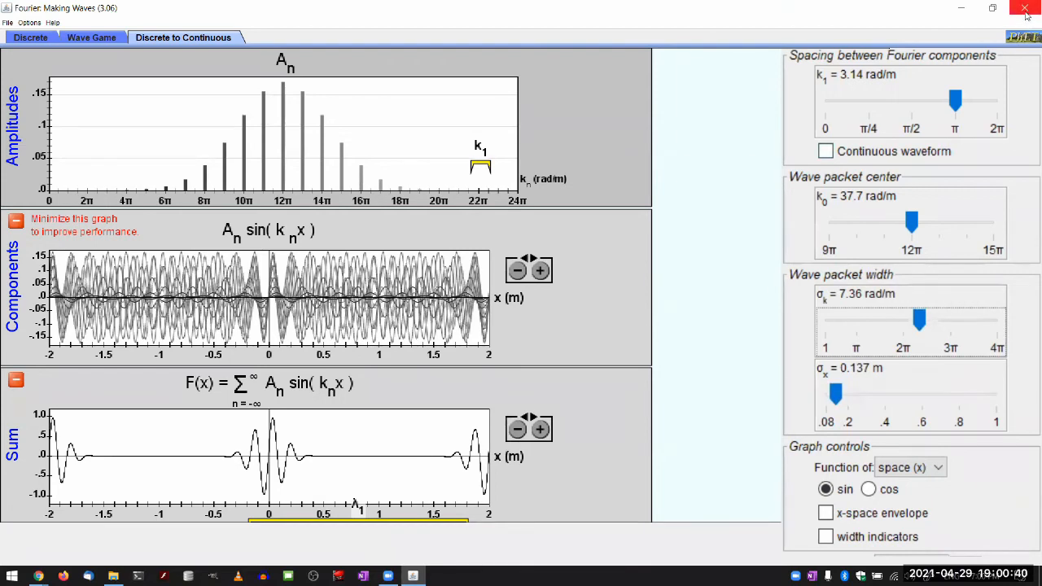
{"action": "left_click", "coordinate": [1024, 9]}
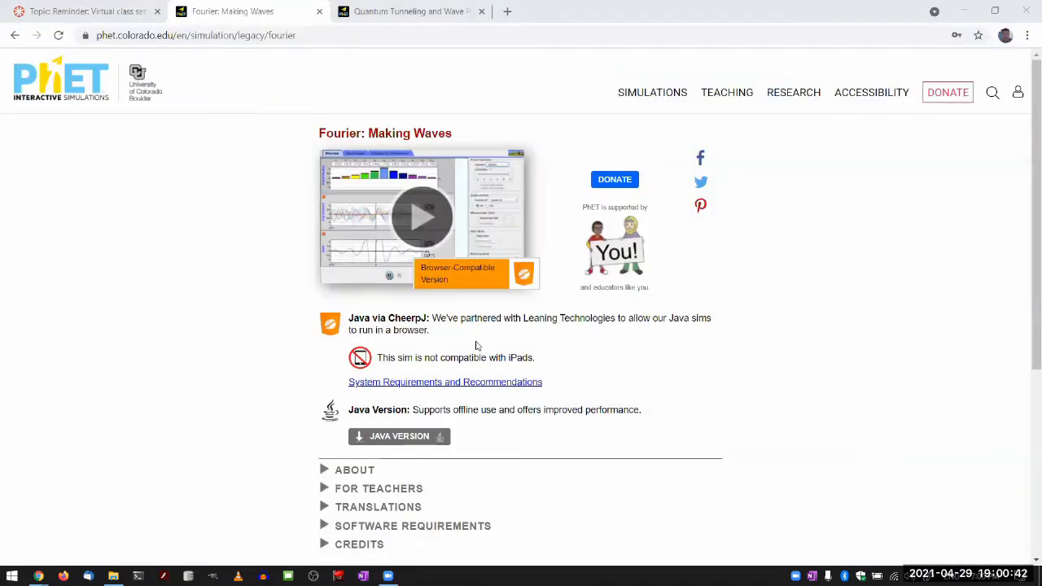
Step: Switch to the Quantum Tunneling and Wave Packets page and launch the simulation full-screen
{"action": "left_click", "coordinate": [415, 11]}
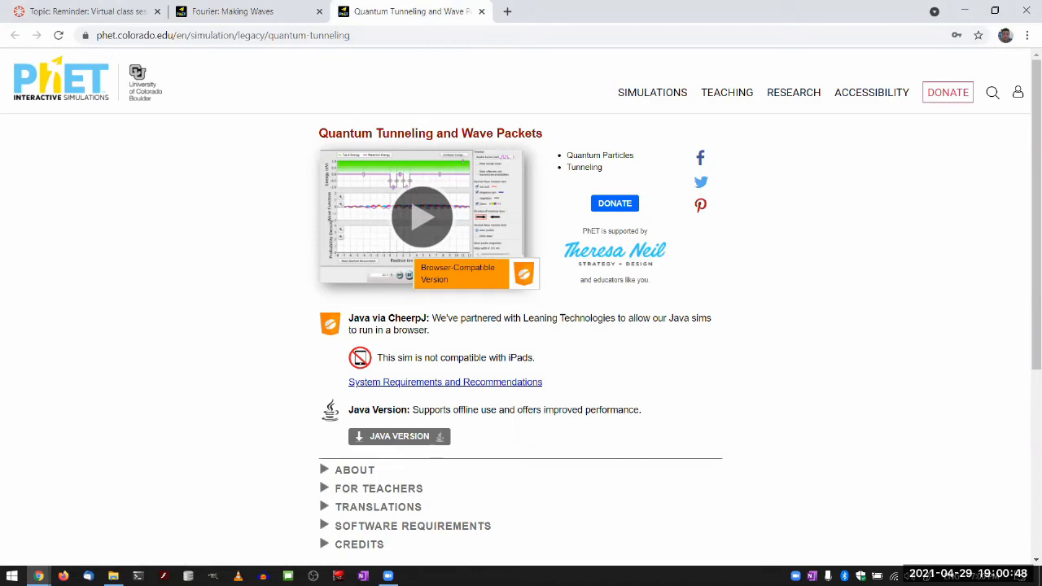
{"action": "left_click", "coordinate": [461, 273]}
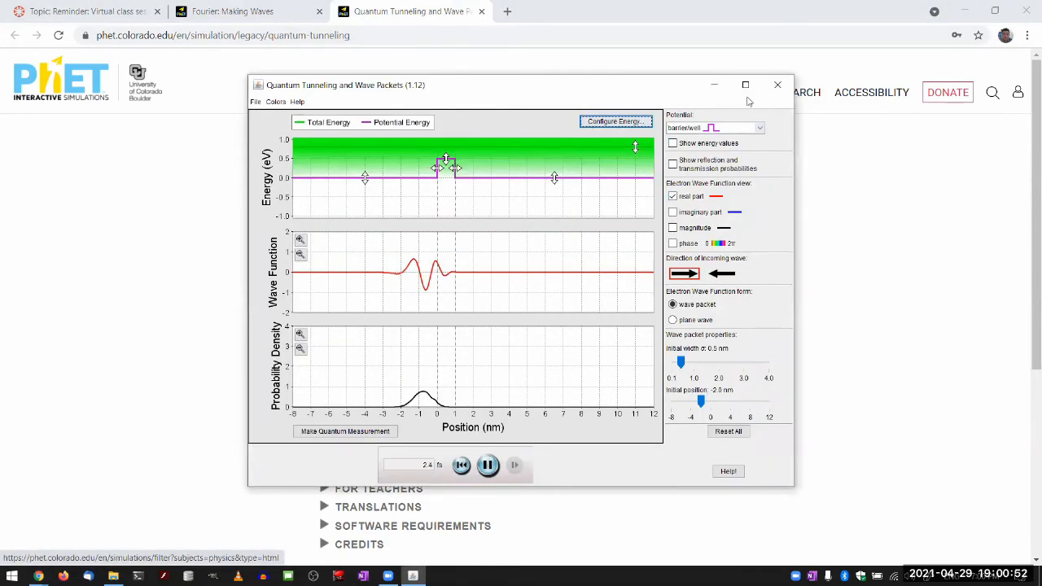
{"action": "left_click", "coordinate": [744, 84]}
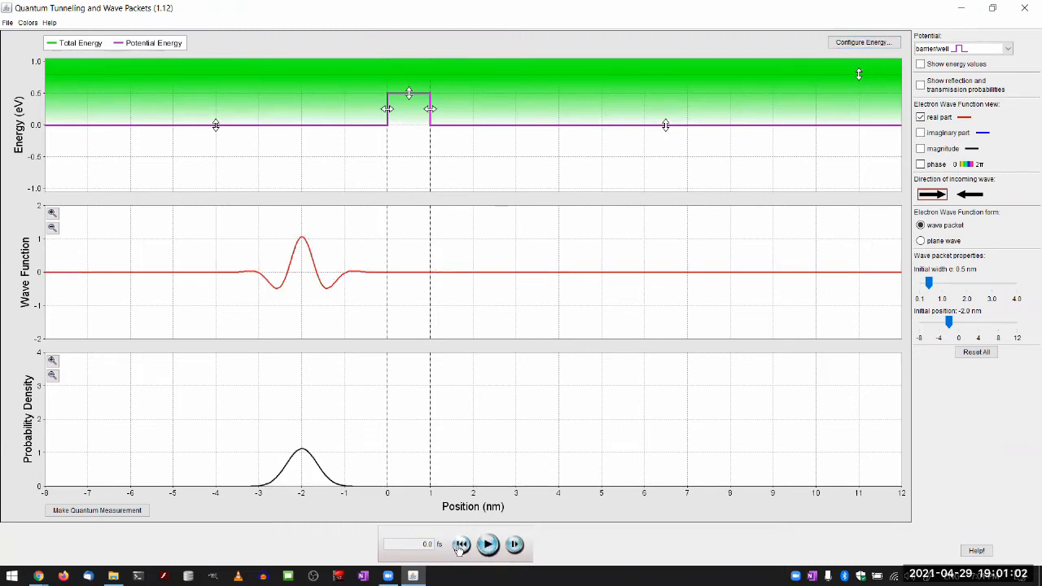
{"action": "mouse_move", "coordinate": [459, 350]}
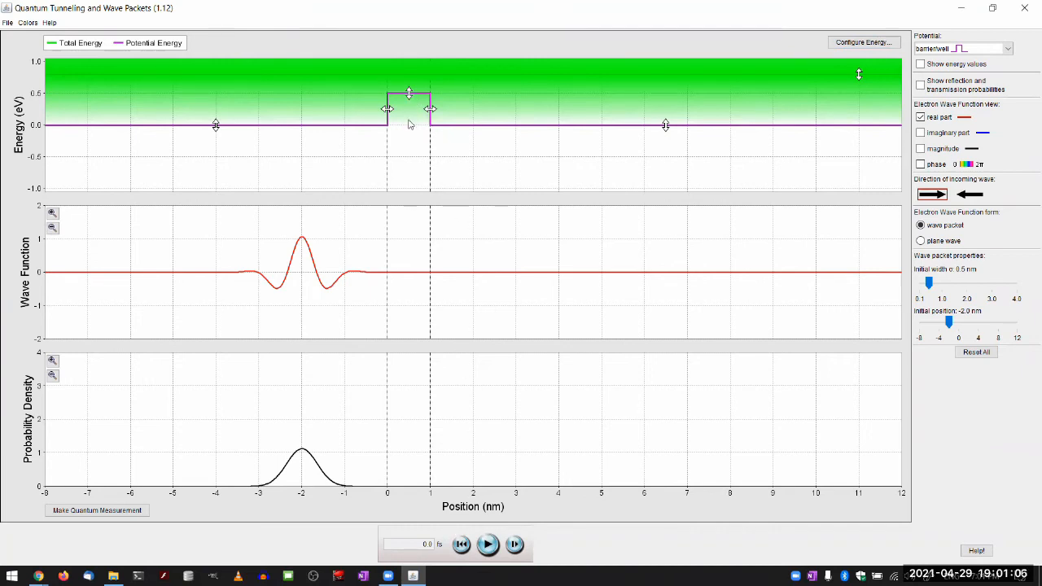
Step: Drag the barrier's top handle down to flatten the potential to 0 eV
{"action": "left_click_drag", "start_coordinate": [408, 93], "coordinate": [409, 125]}
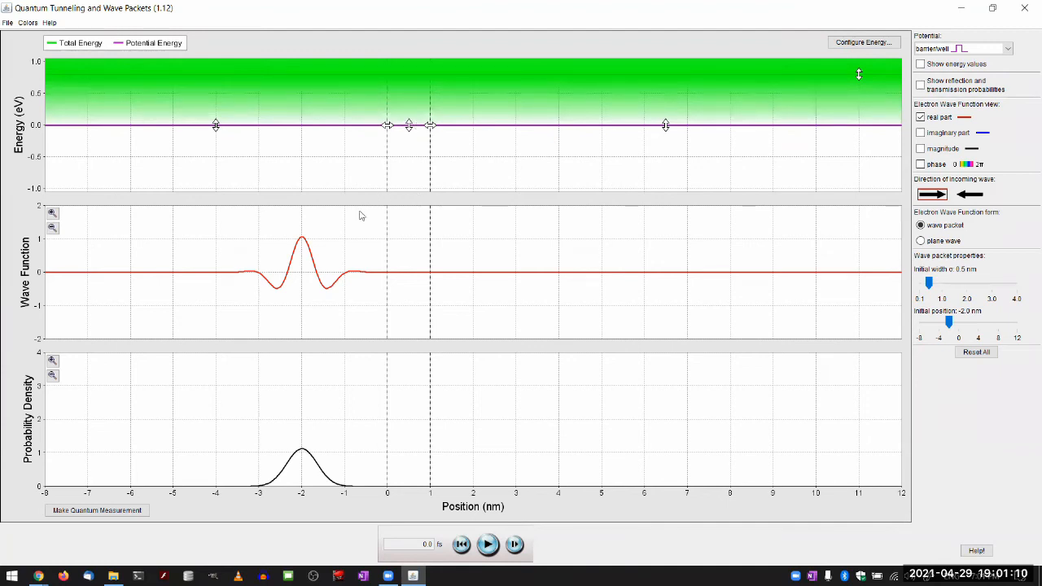
{"action": "mouse_move", "coordinate": [209, 226]}
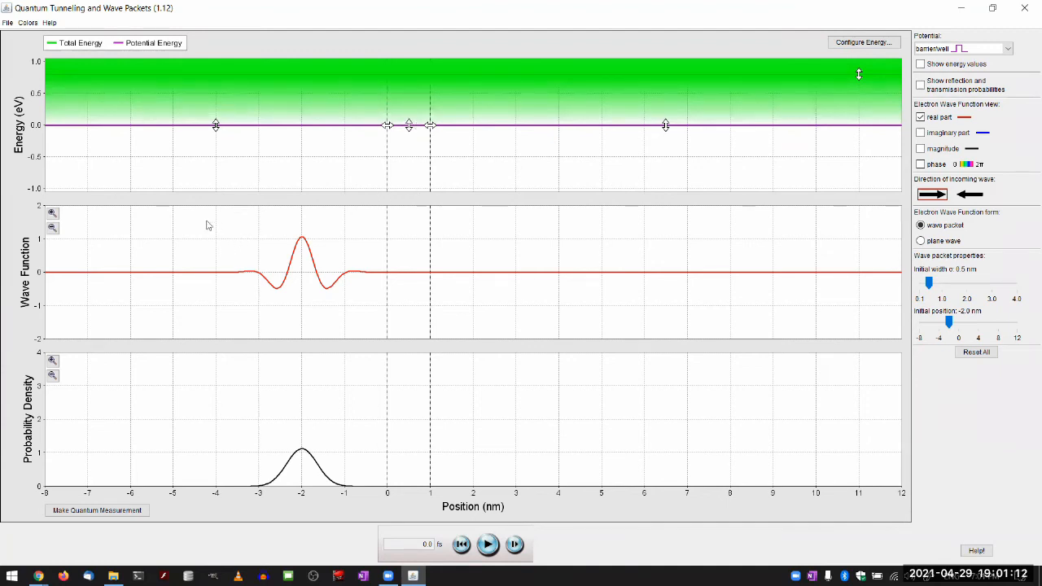
{"action": "mouse_move", "coordinate": [263, 250]}
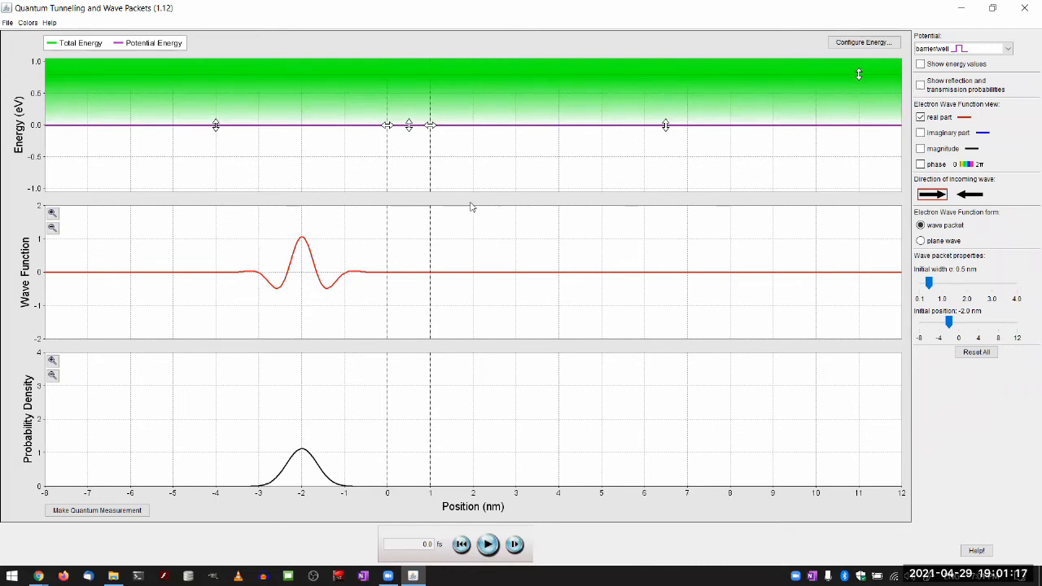
{"action": "mouse_move", "coordinate": [462, 249]}
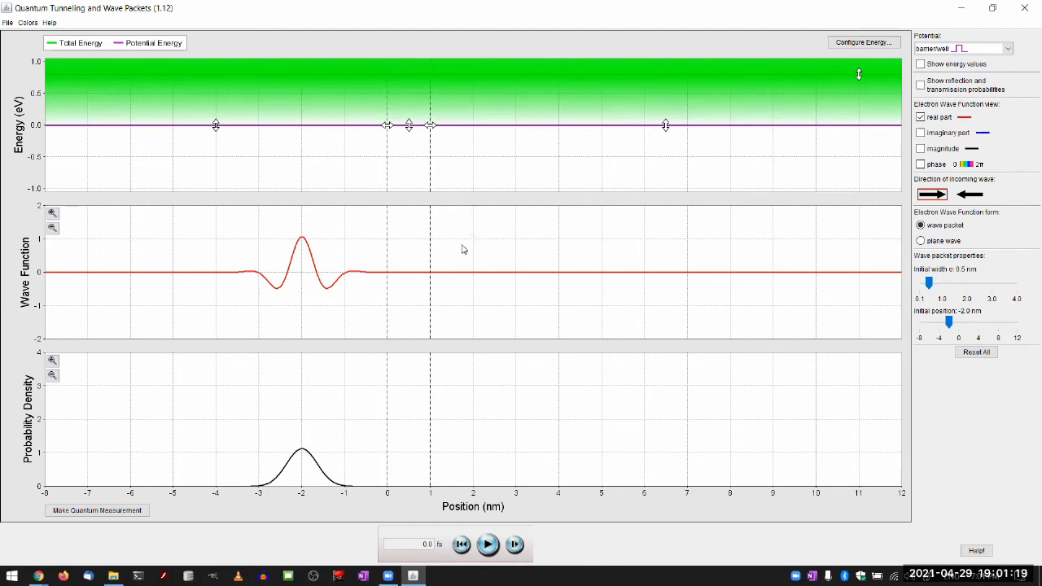
{"action": "mouse_move", "coordinate": [347, 149]}
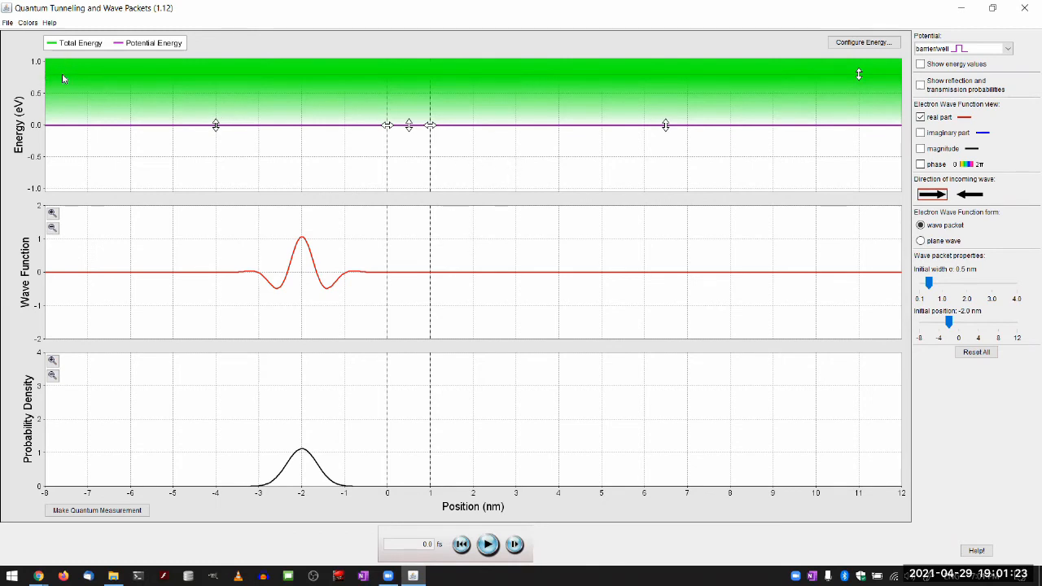
{"action": "mouse_move", "coordinate": [718, 72]}
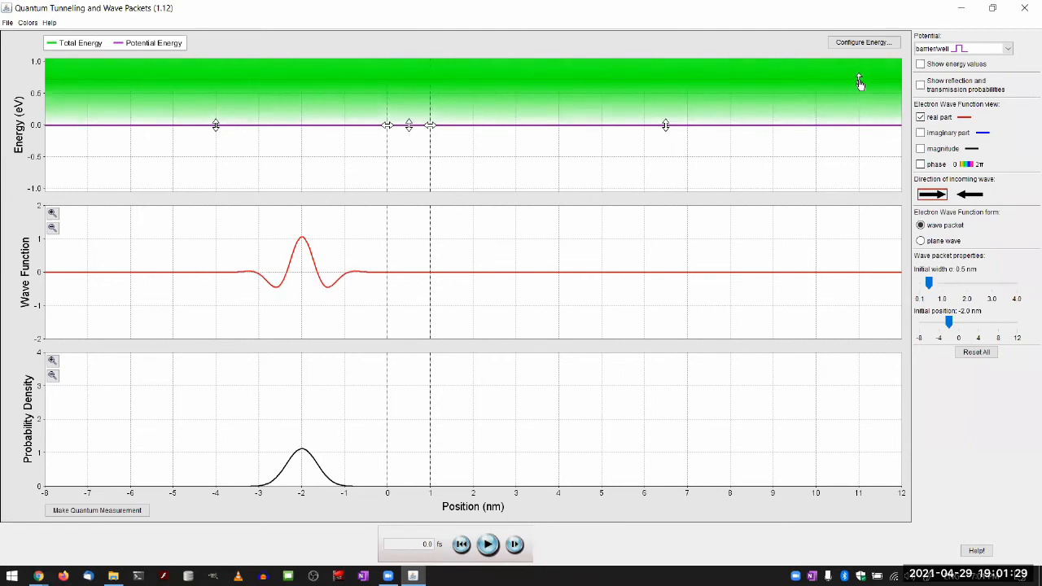
{"action": "mouse_move", "coordinate": [758, 122]}
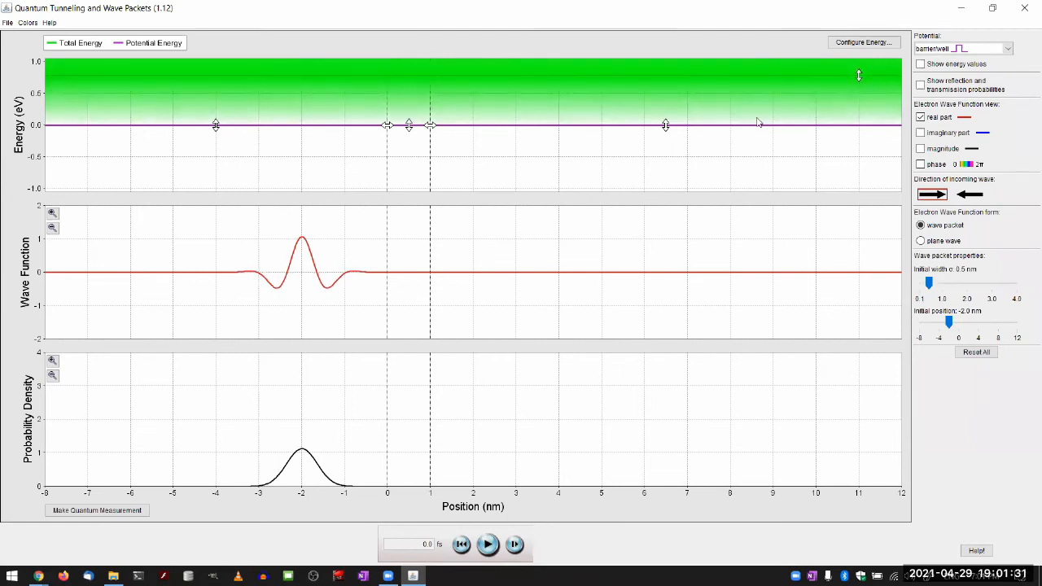
{"action": "mouse_move", "coordinate": [117, 128]}
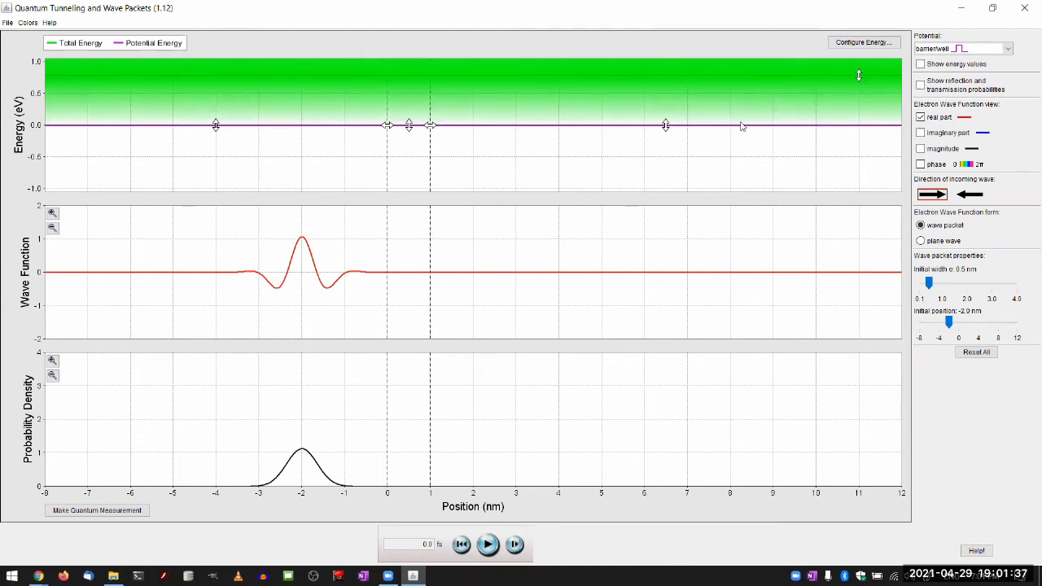
Step: Lower the potential energy handles to −1.0 eV across all positions
{"action": "left_click_drag", "start_coordinate": [216, 126], "coordinate": [216, 153]}
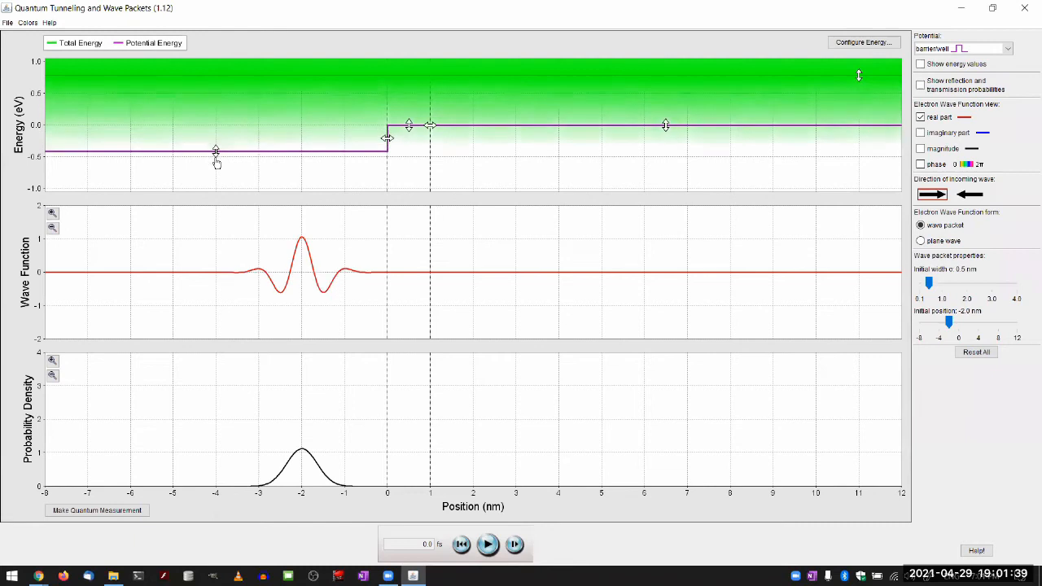
{"action": "left_click_drag", "start_coordinate": [216, 153], "coordinate": [216, 188]}
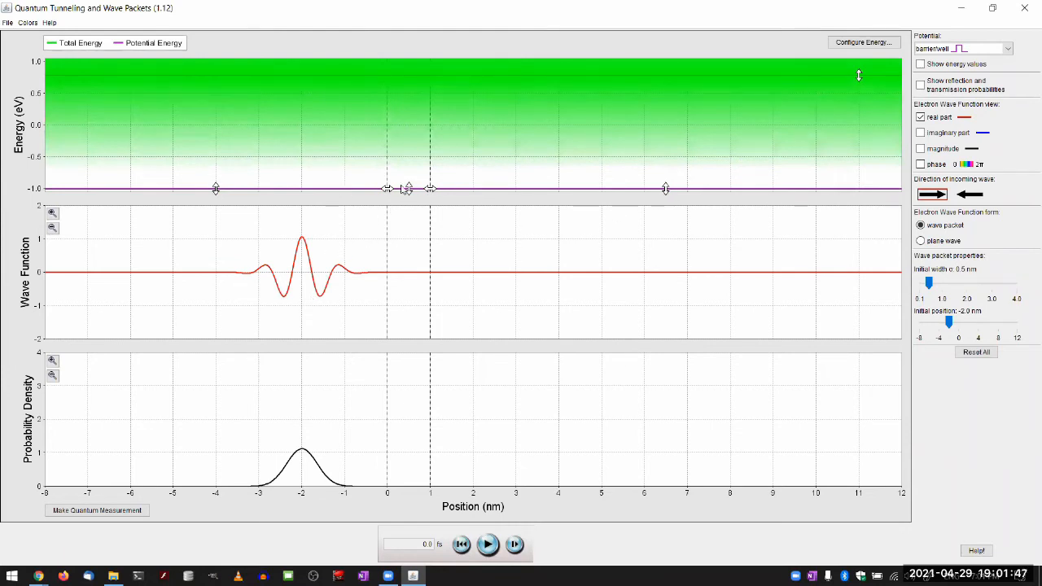
{"action": "mouse_move", "coordinate": [570, 126]}
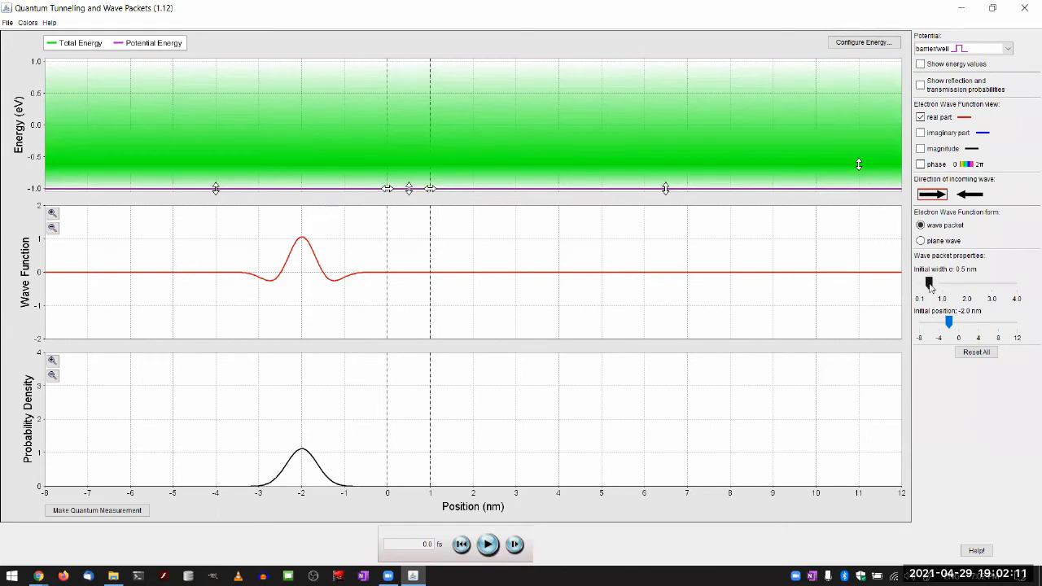
Step: Widen the initial wave packet and zoom in on the probability density graph
{"action": "left_click_drag", "start_coordinate": [930, 282], "coordinate": [960, 282]}
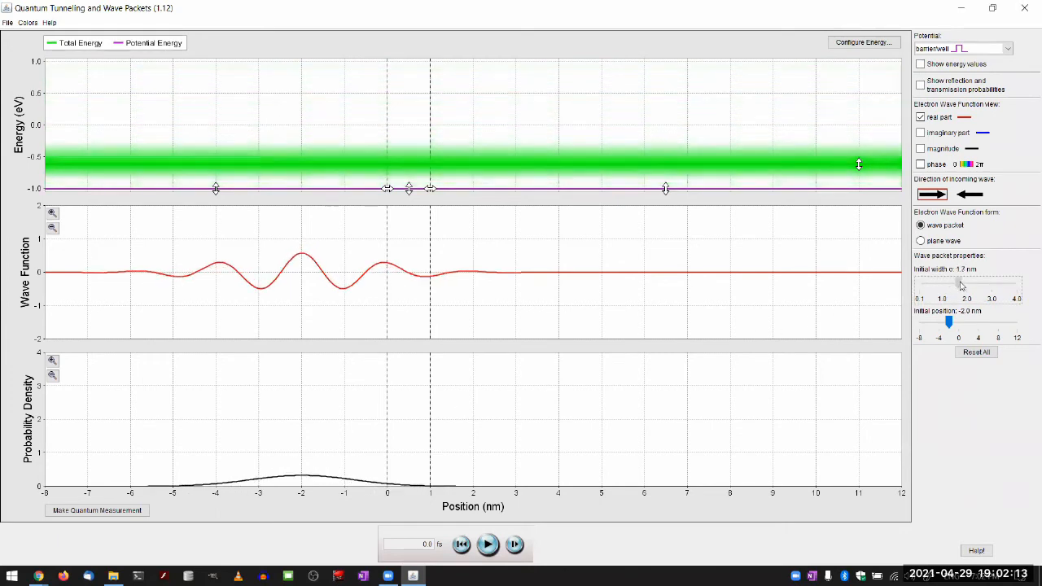
{"action": "left_click_drag", "start_coordinate": [959, 283], "coordinate": [997, 282]}
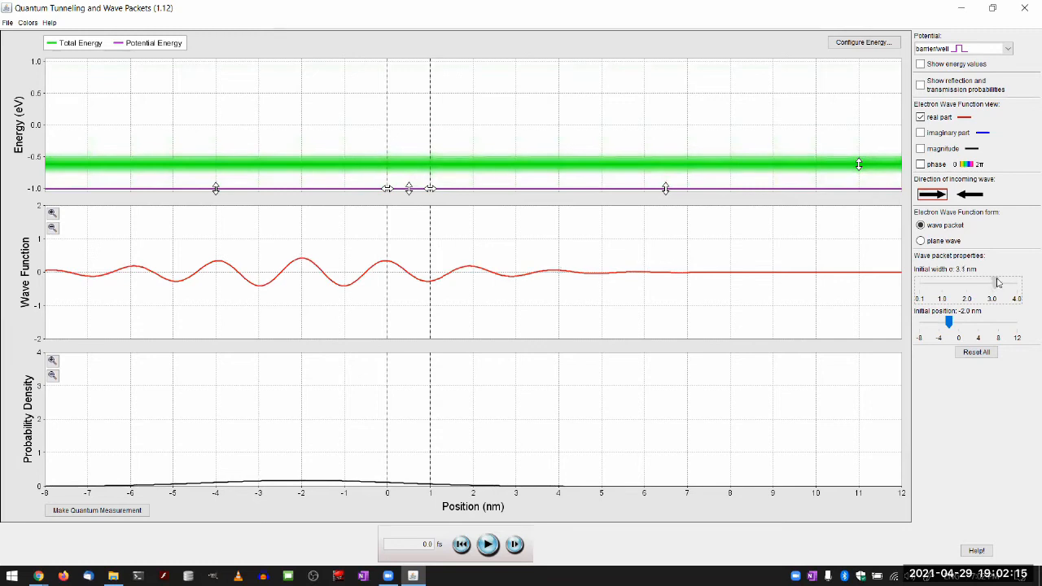
{"action": "left_click_drag", "start_coordinate": [997, 284], "coordinate": [1009, 283]}
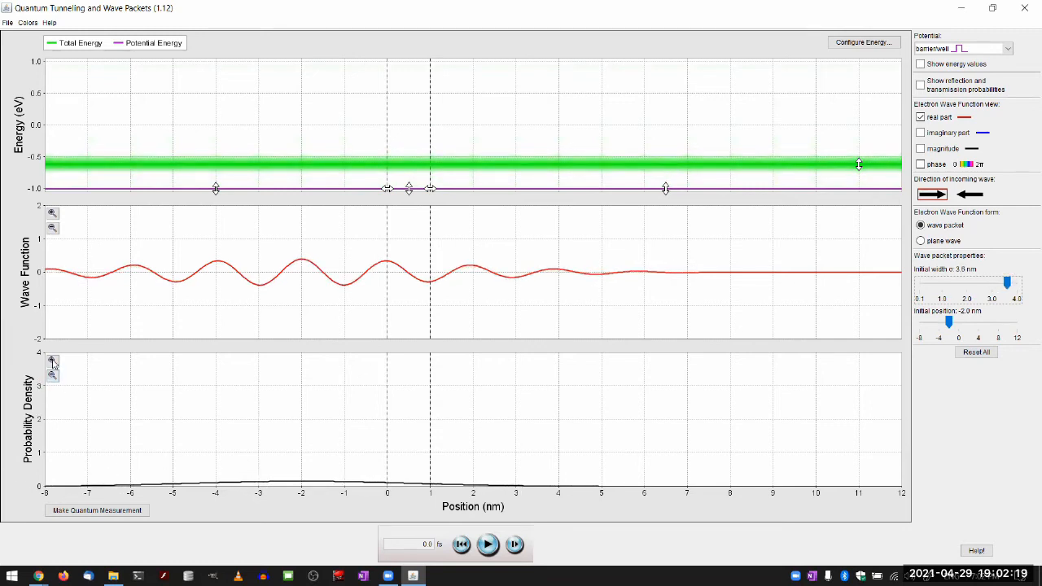
{"action": "left_click", "coordinate": [52, 362]}
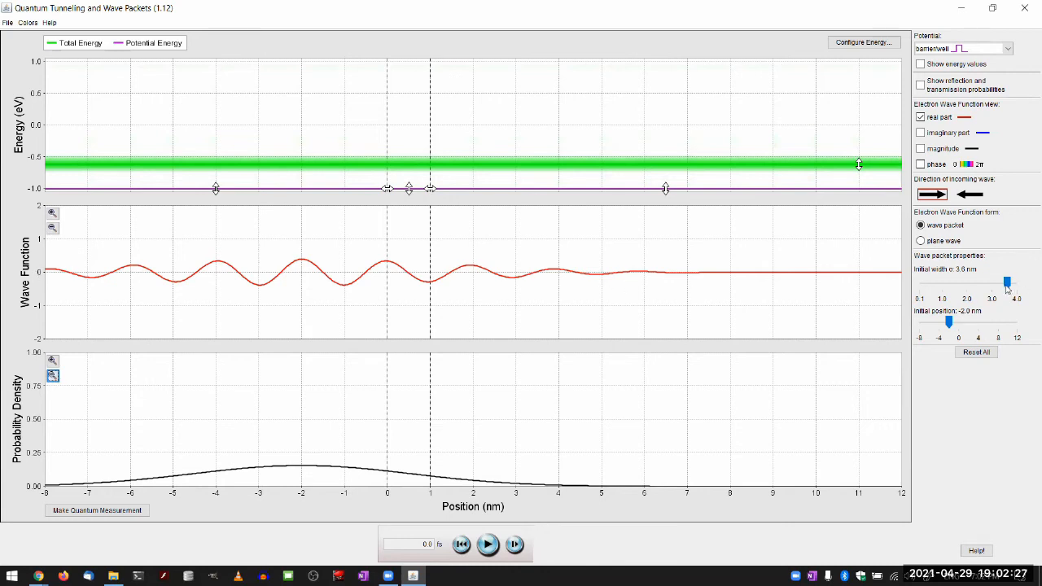
Step: Try packet widths of 0.8, 0.5 and 1.2 nm, then widen back to 3.6 nm
{"action": "left_click_drag", "start_coordinate": [1006, 283], "coordinate": [935, 283]}
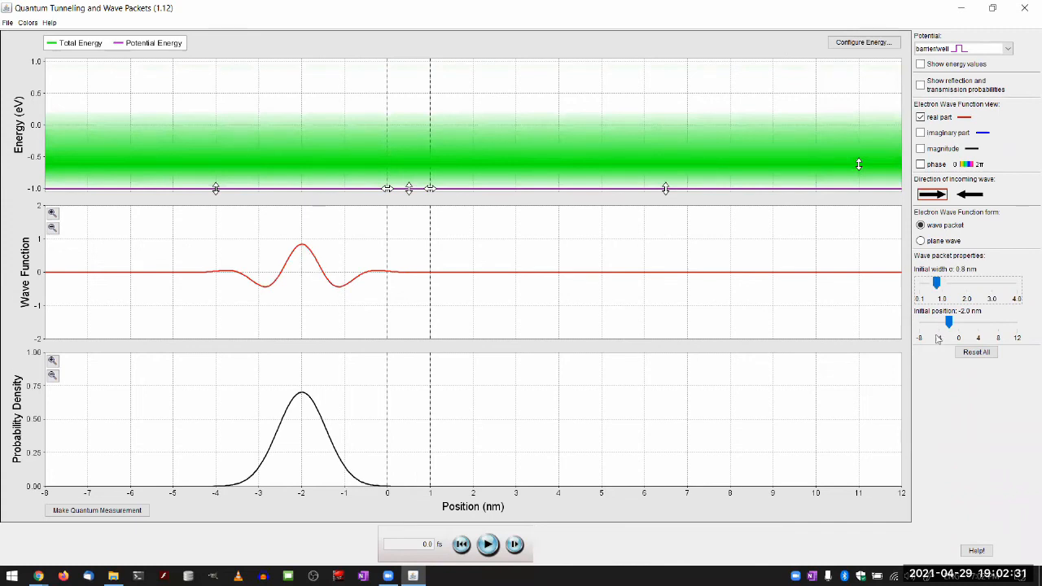
{"action": "left_click_drag", "start_coordinate": [936, 283], "coordinate": [928, 283]}
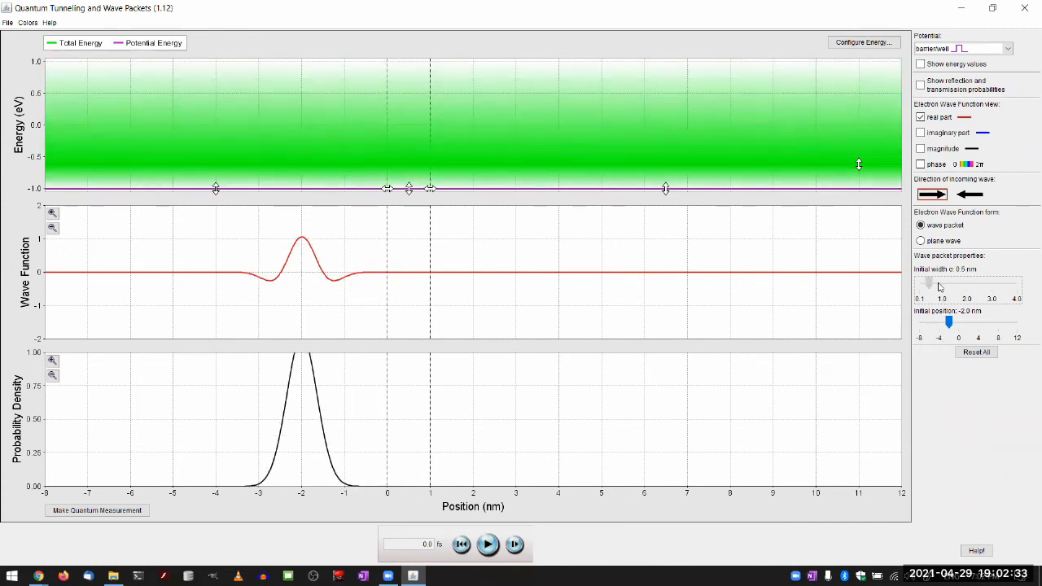
{"action": "left_click_drag", "start_coordinate": [928, 283], "coordinate": [947, 283]}
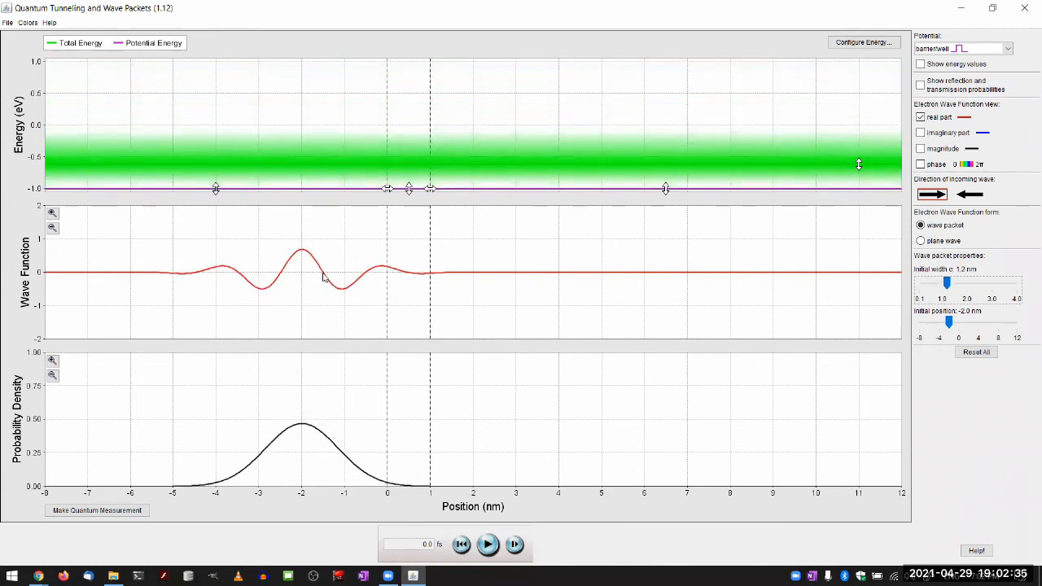
{"action": "left_click_drag", "start_coordinate": [947, 281], "coordinate": [983, 282]}
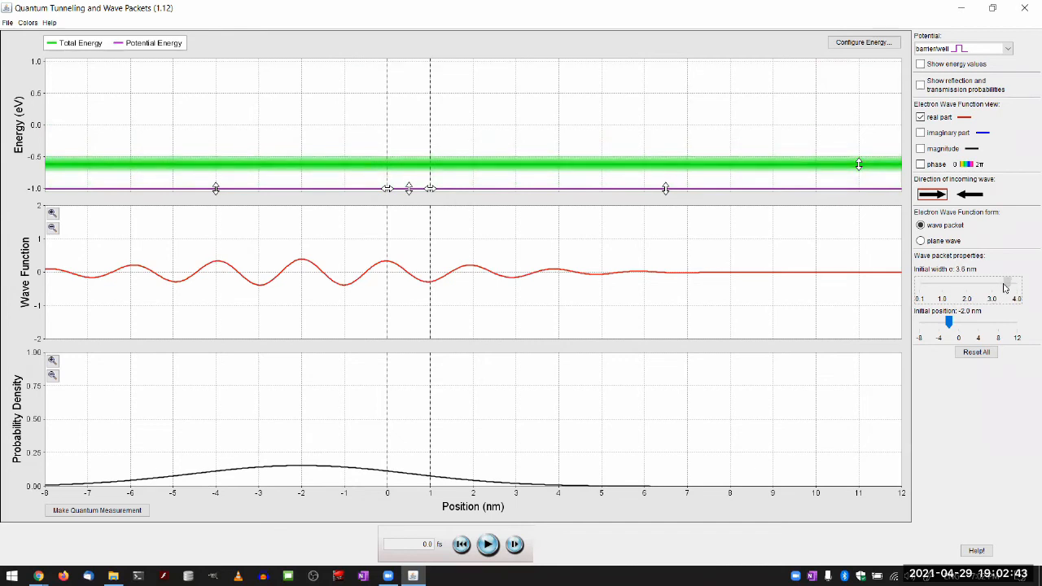
Step: Retry widths 0.7, 0.9 and 3.0 nm, settling on a 3.4 nm packet
{"action": "left_click_drag", "start_coordinate": [1005, 285], "coordinate": [934, 285]}
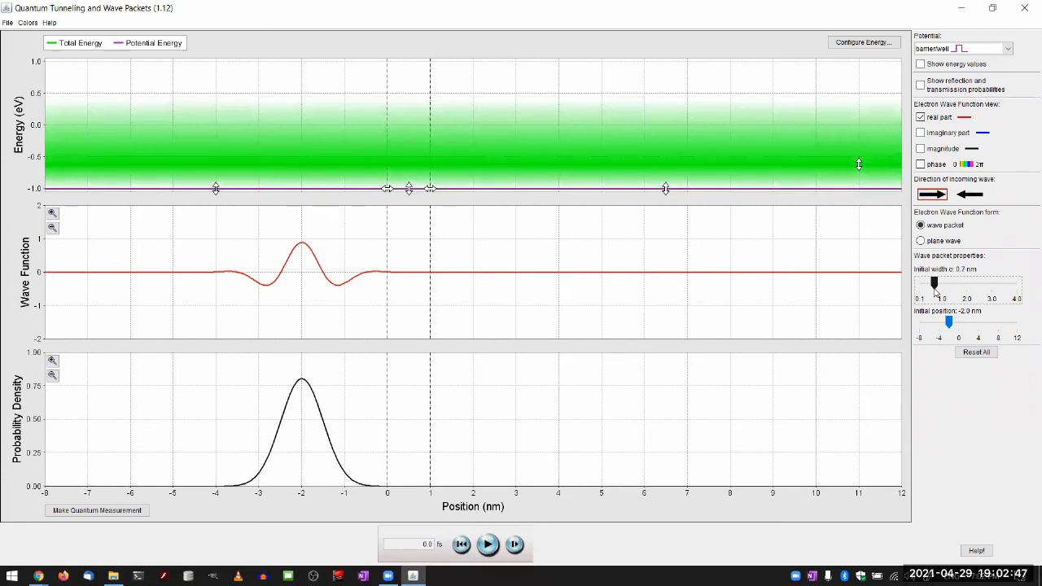
{"action": "mouse_move", "coordinate": [938, 290]}
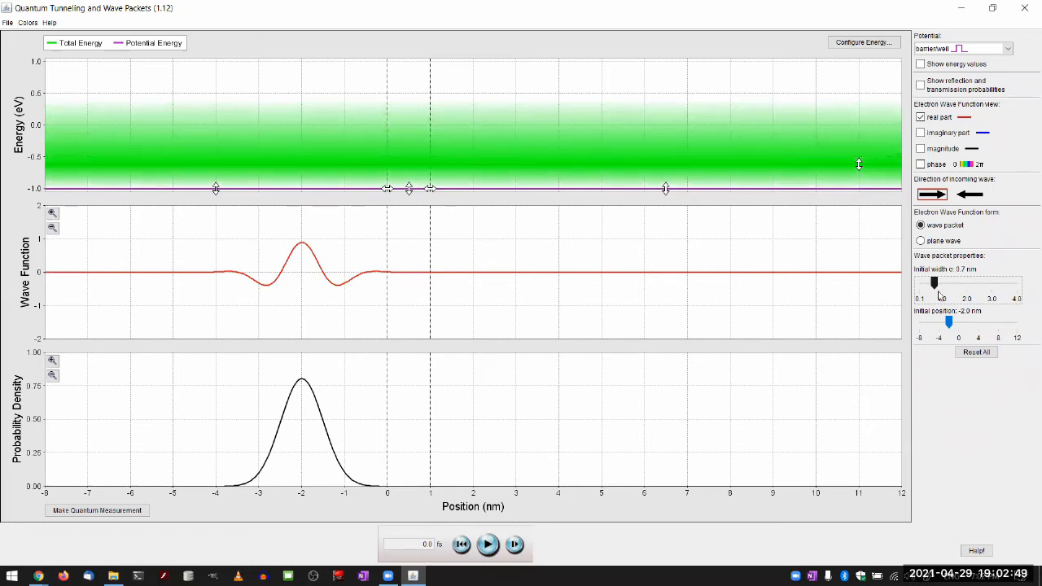
{"action": "left_click_drag", "start_coordinate": [933, 283], "coordinate": [942, 285]}
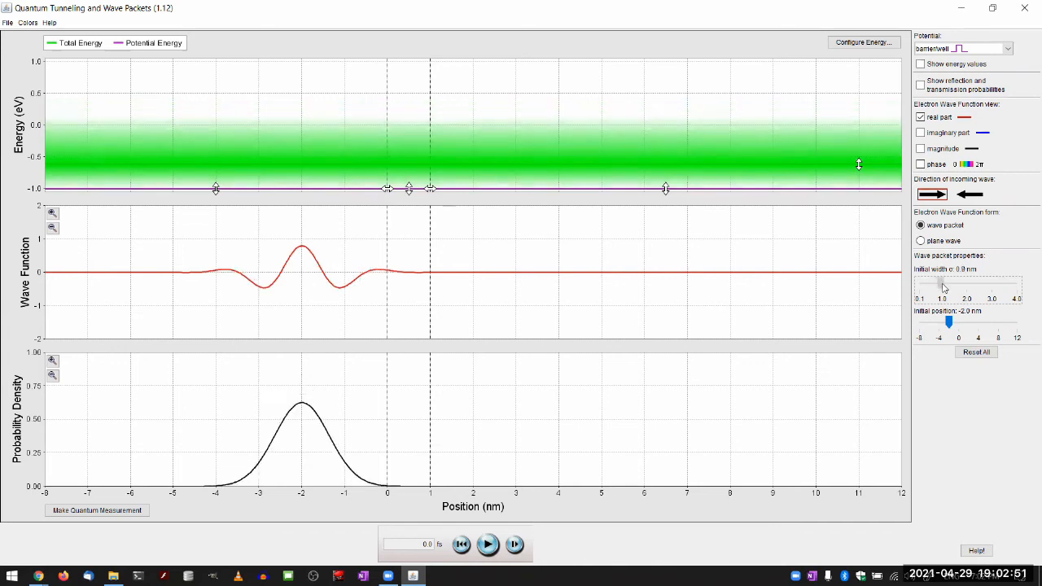
{"action": "left_click_drag", "start_coordinate": [940, 287], "coordinate": [993, 286]}
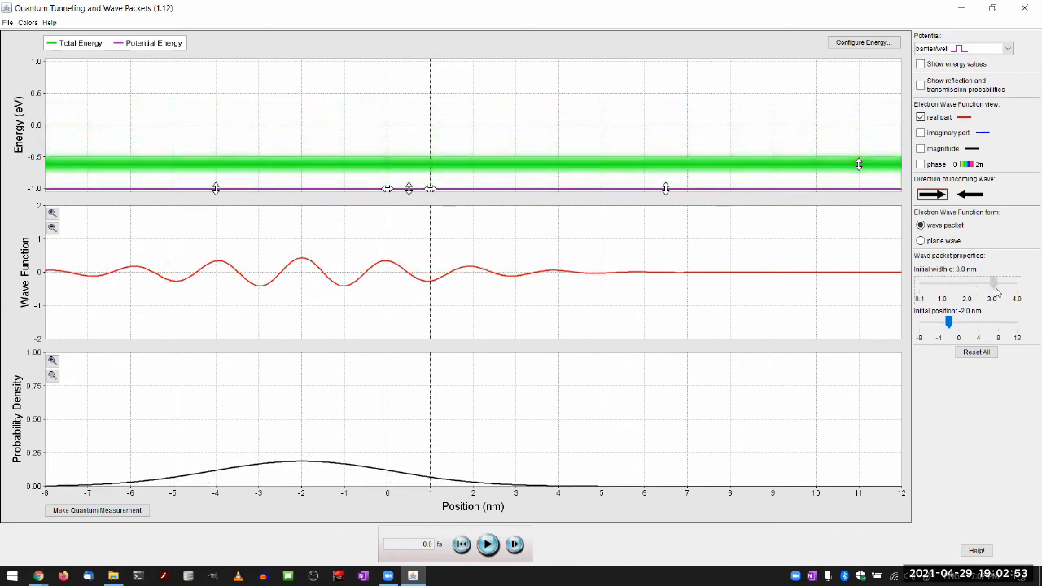
{"action": "left_click_drag", "start_coordinate": [991, 285], "coordinate": [1002, 285]}
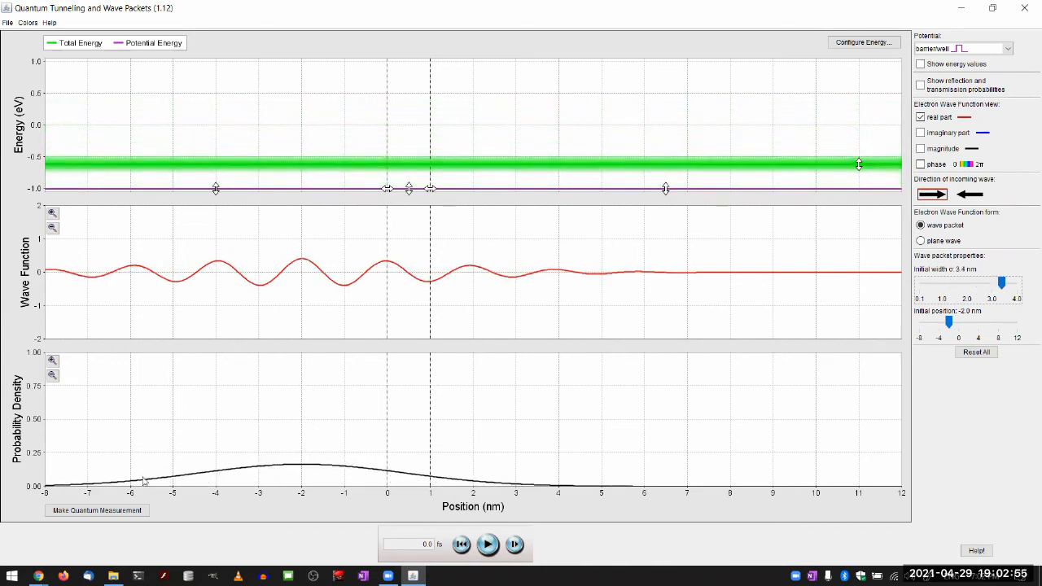
{"action": "mouse_move", "coordinate": [158, 464]}
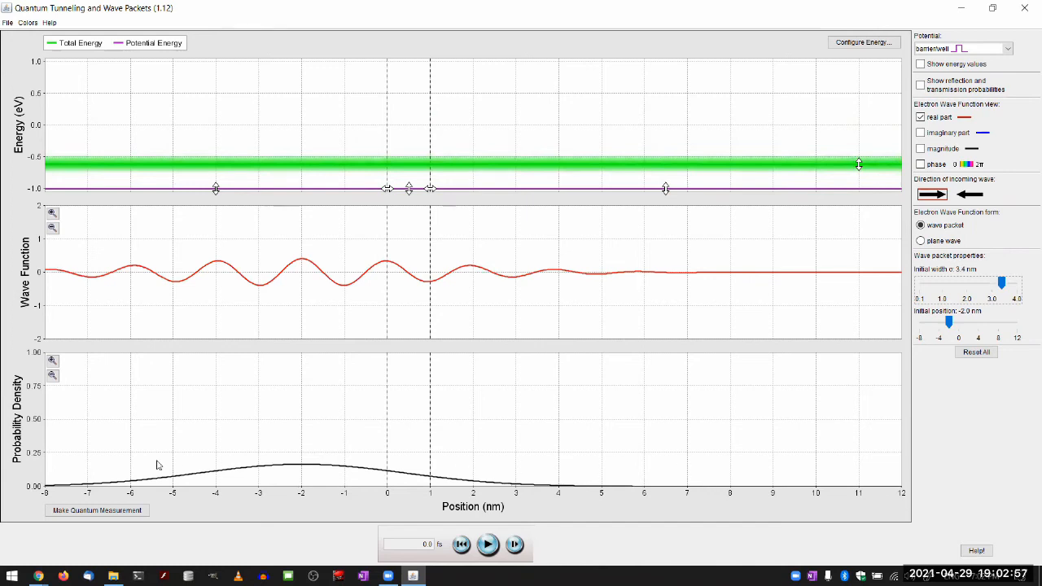
{"action": "mouse_move", "coordinate": [118, 436]}
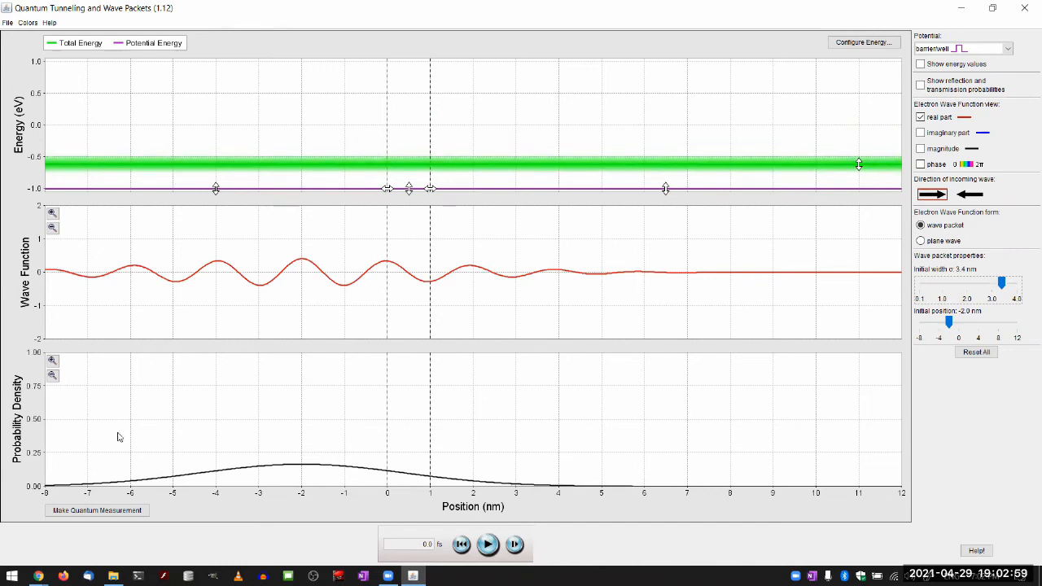
{"action": "mouse_move", "coordinate": [87, 279]}
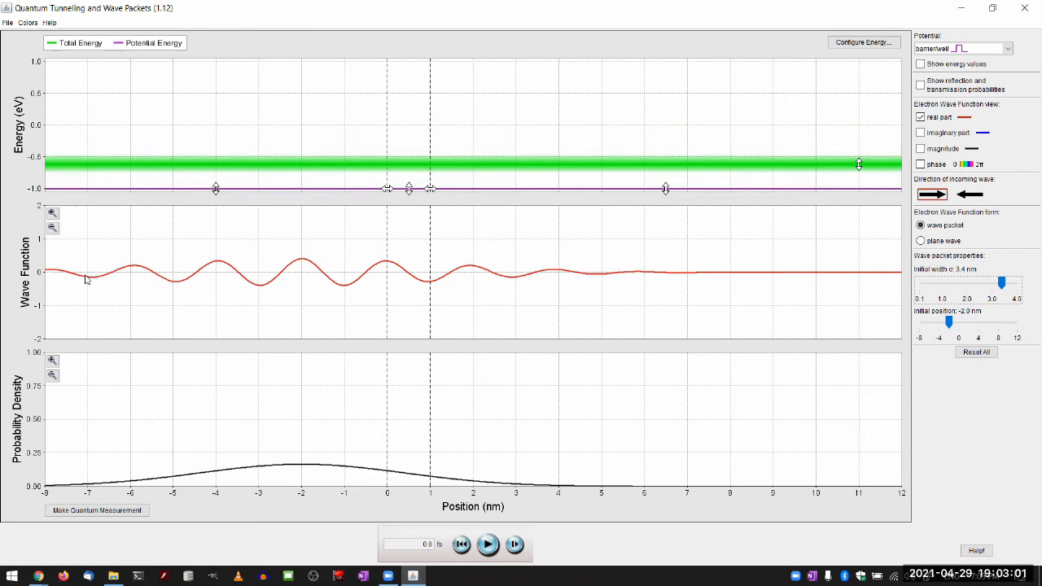
{"action": "mouse_move", "coordinate": [397, 162]}
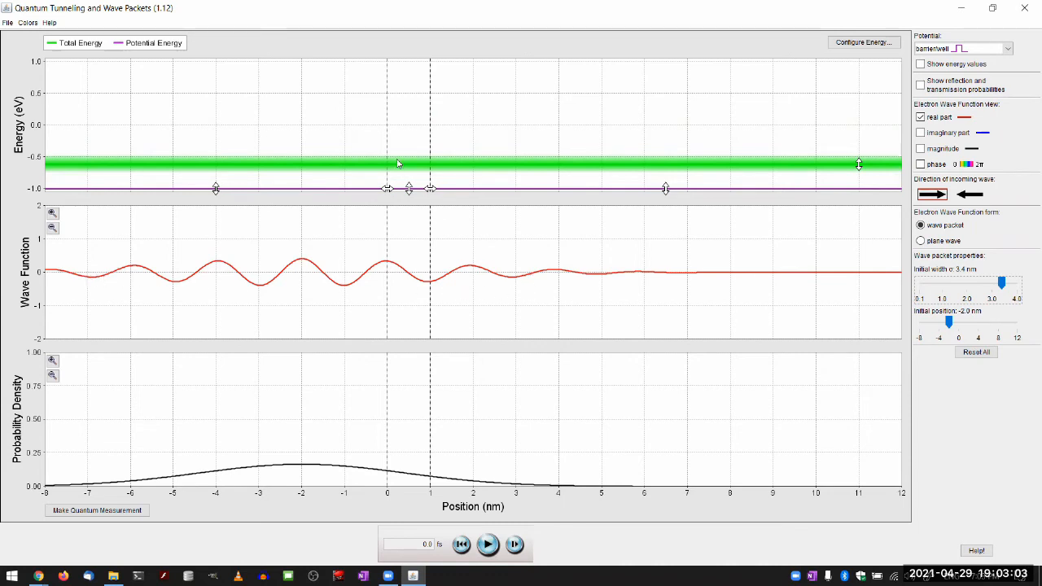
{"action": "mouse_move", "coordinate": [500, 543]}
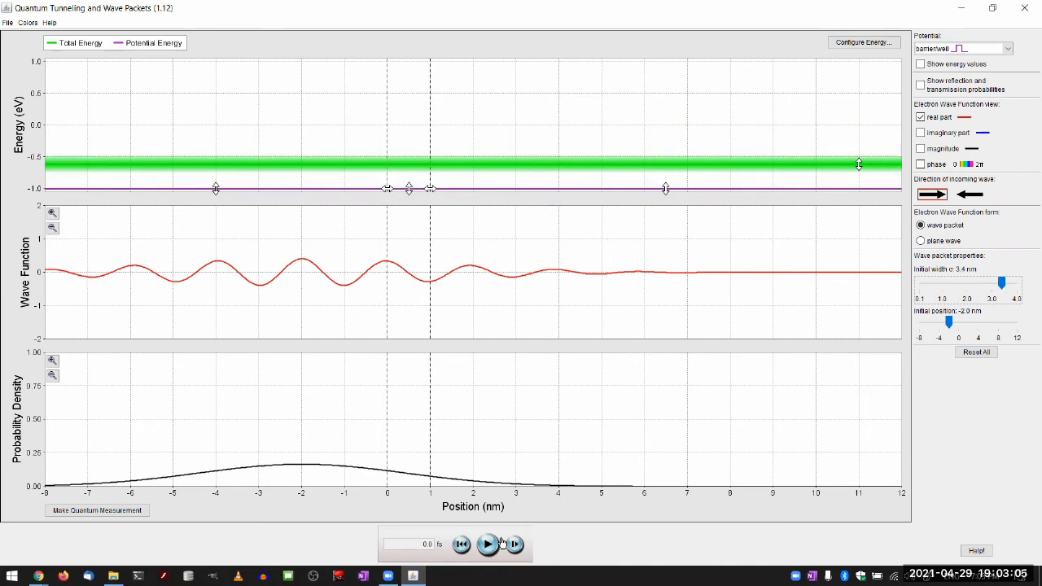
{"action": "left_click", "coordinate": [488, 545]}
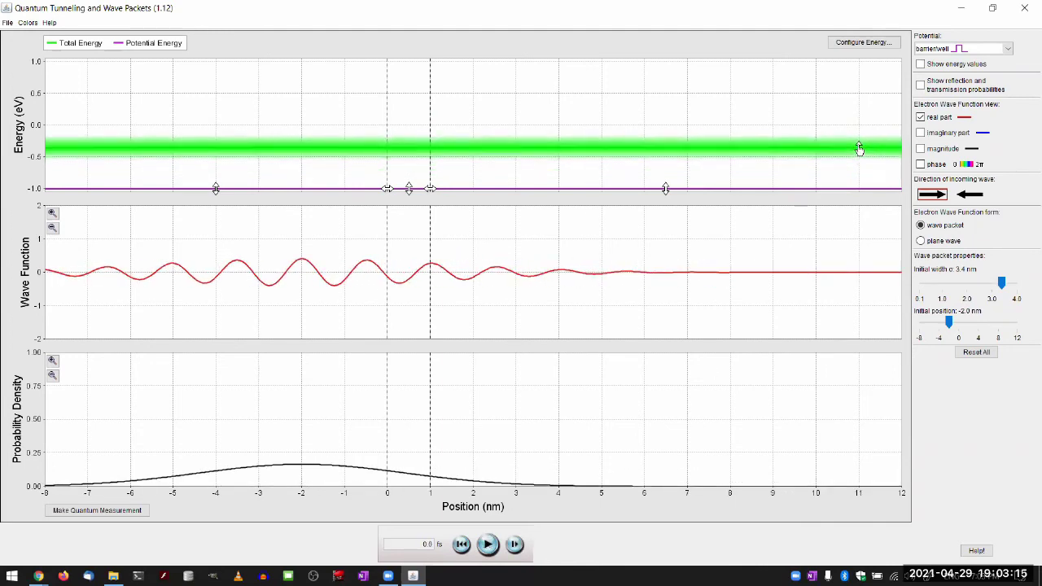
Step: Raise the packet energy to about 0 eV, run briefly, and rewind to 0 fs
{"action": "left_click", "coordinate": [486, 545]}
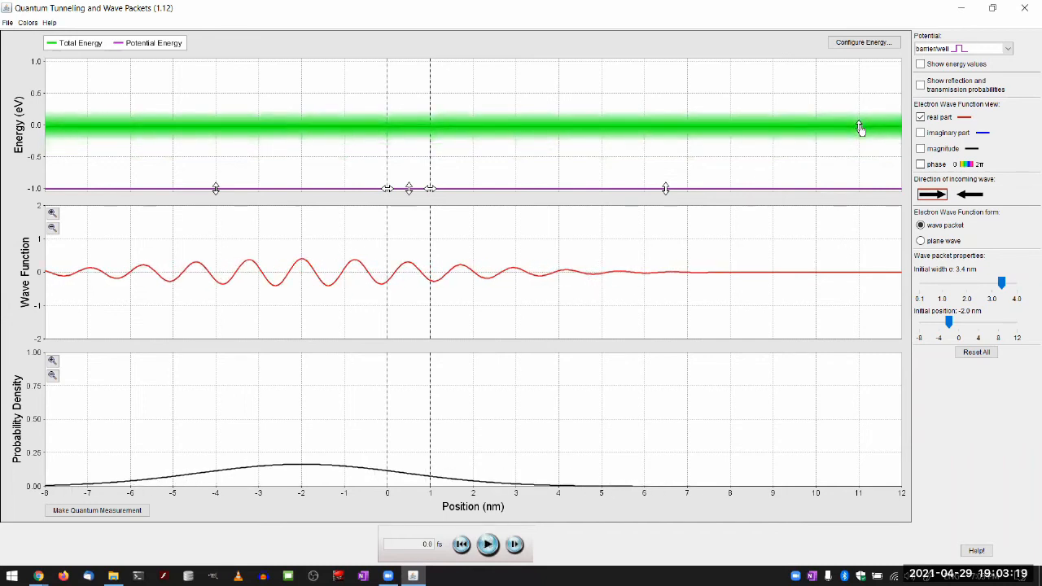
{"action": "left_click", "coordinate": [486, 545]}
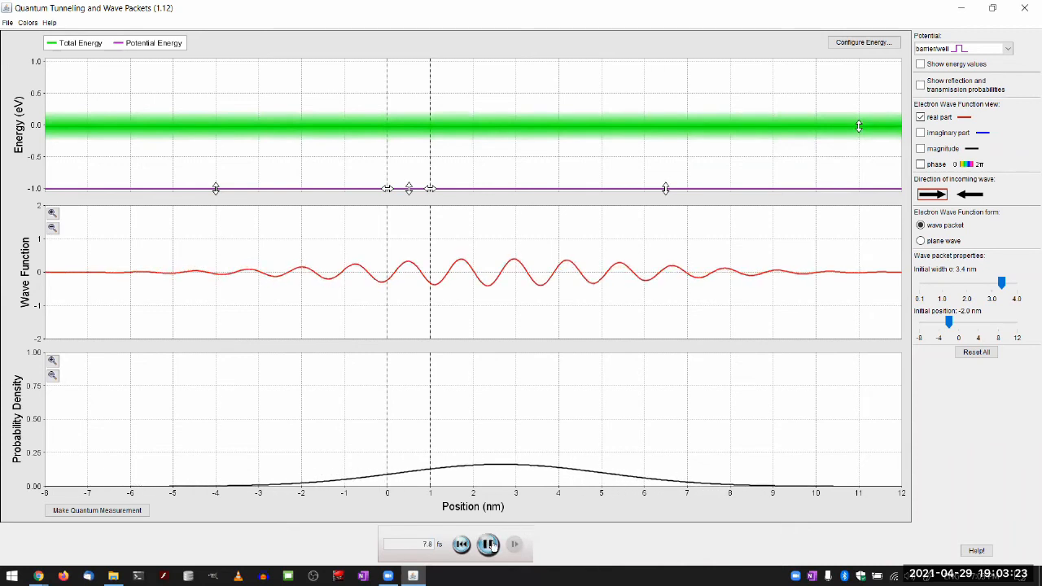
{"action": "left_click", "coordinate": [489, 544]}
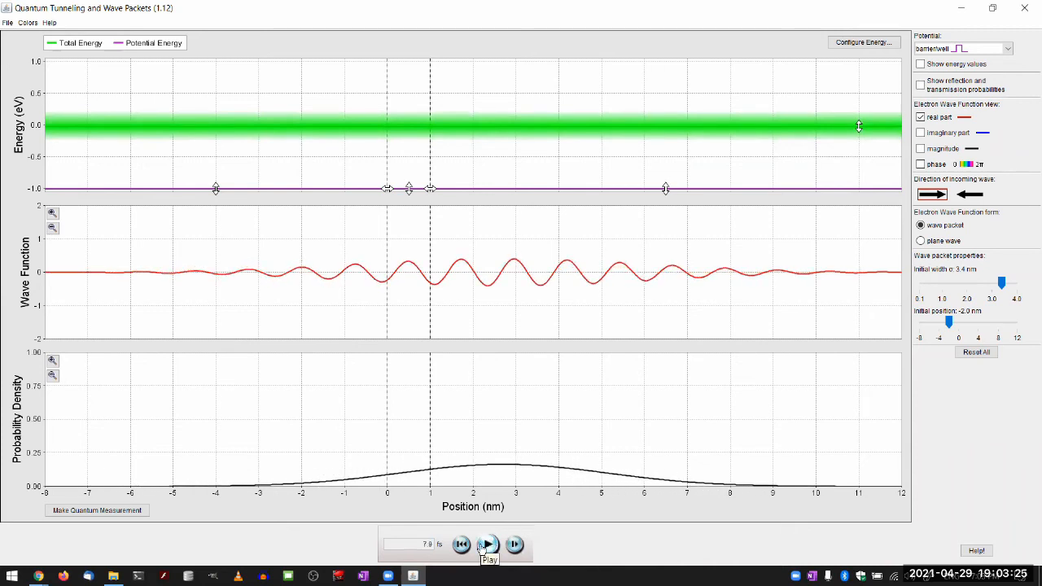
{"action": "left_click", "coordinate": [488, 544]}
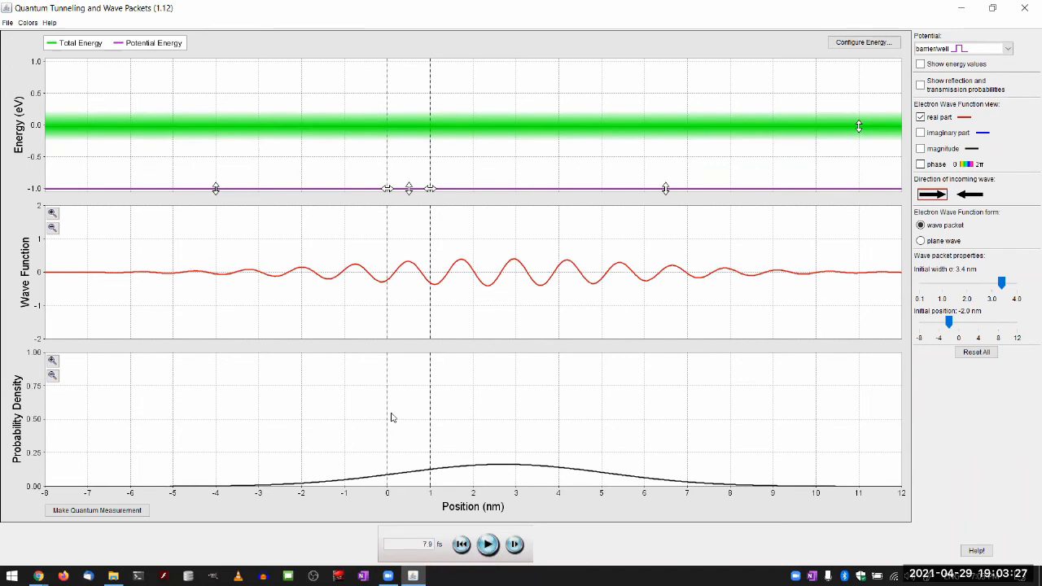
{"action": "mouse_move", "coordinate": [462, 543]}
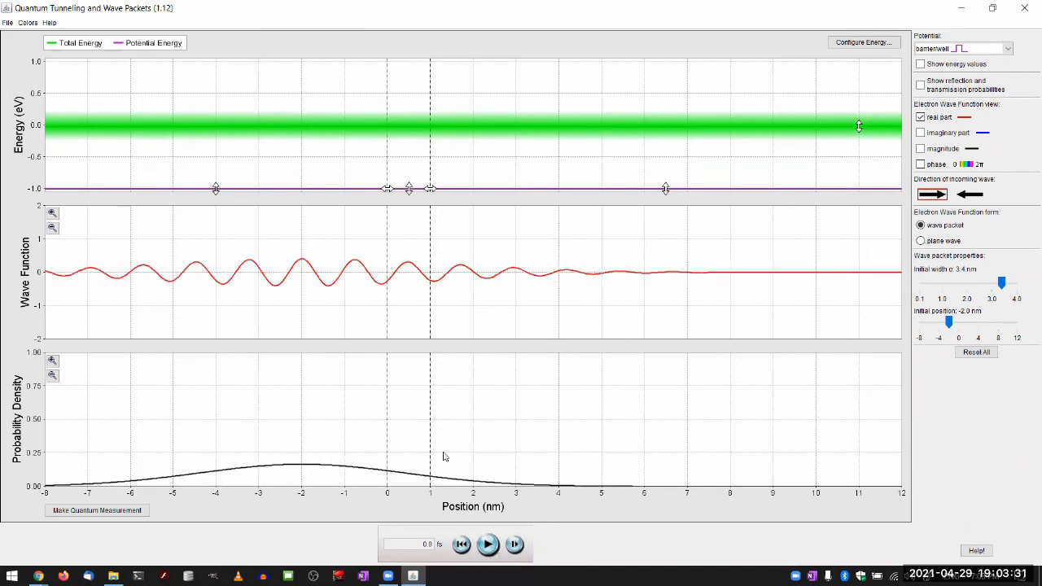
{"action": "left_click", "coordinate": [488, 545]}
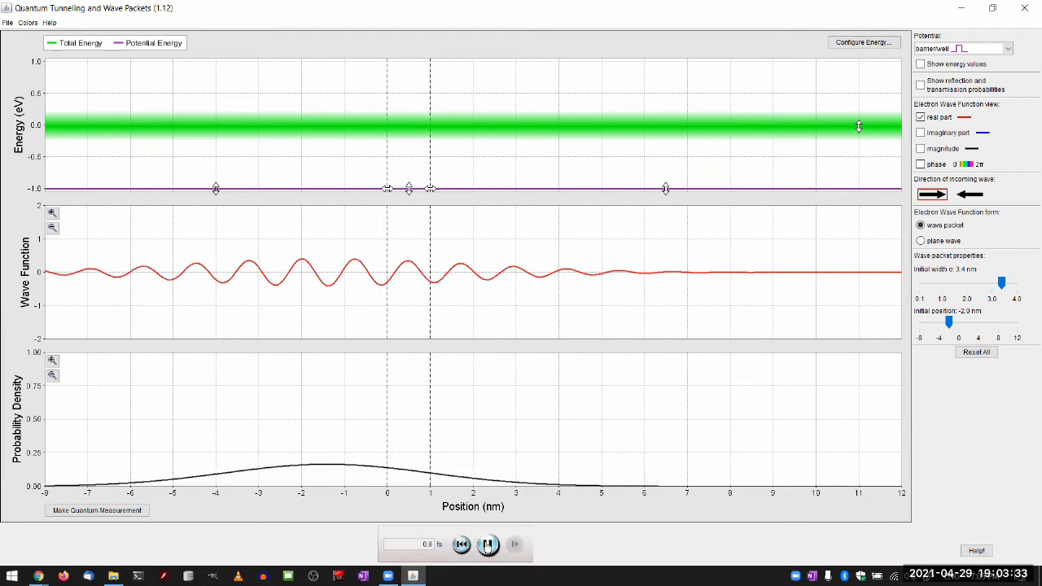
{"action": "left_click", "coordinate": [485, 545]}
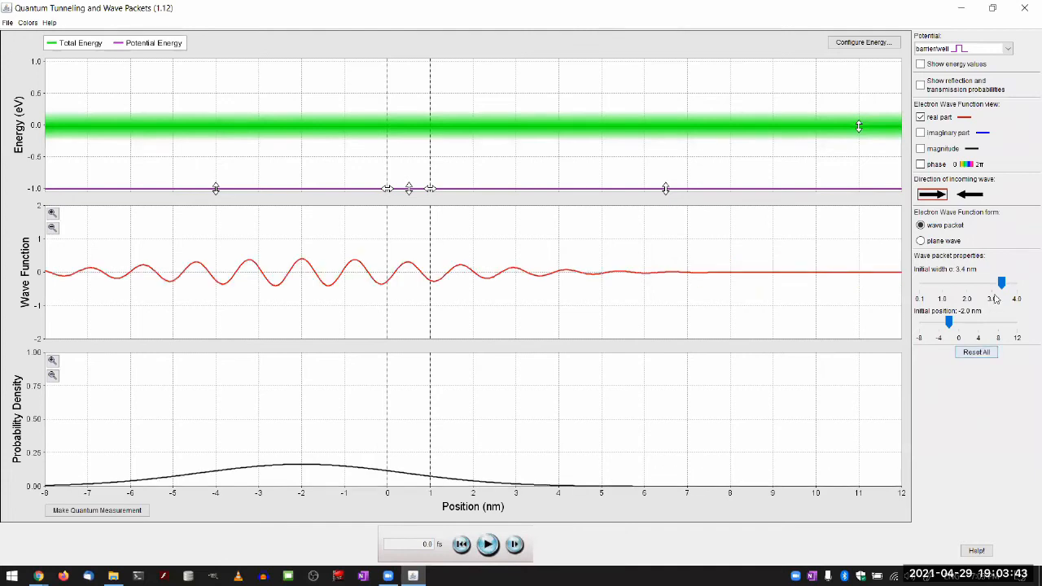
Step: Set a 0.8 nm packet width and −4.7 nm starting position, then run the simulation
{"action": "left_click", "coordinate": [976, 352]}
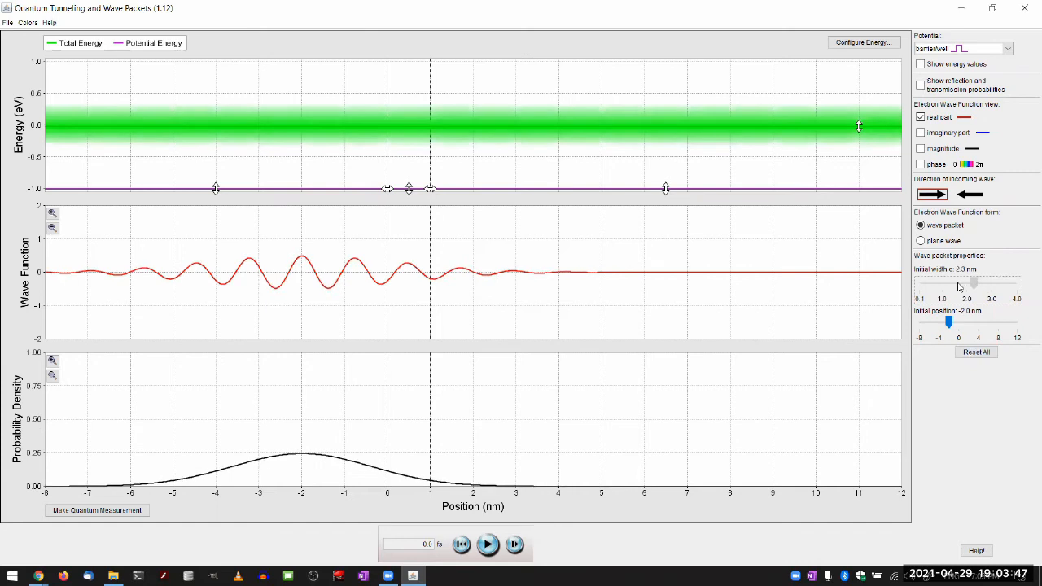
{"action": "left_click_drag", "start_coordinate": [974, 285], "coordinate": [935, 285]}
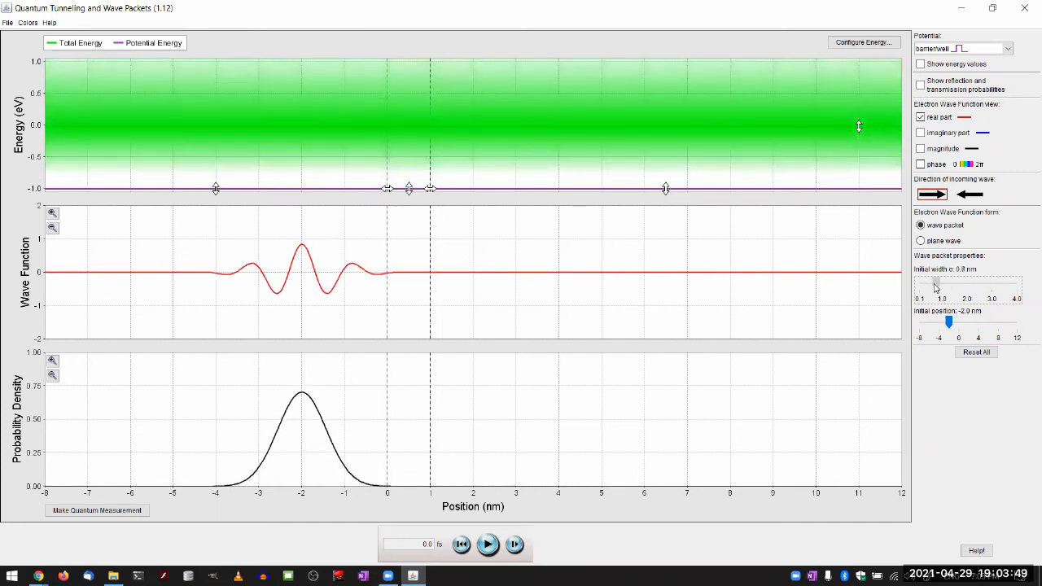
{"action": "left_click_drag", "start_coordinate": [934, 282], "coordinate": [936, 283]}
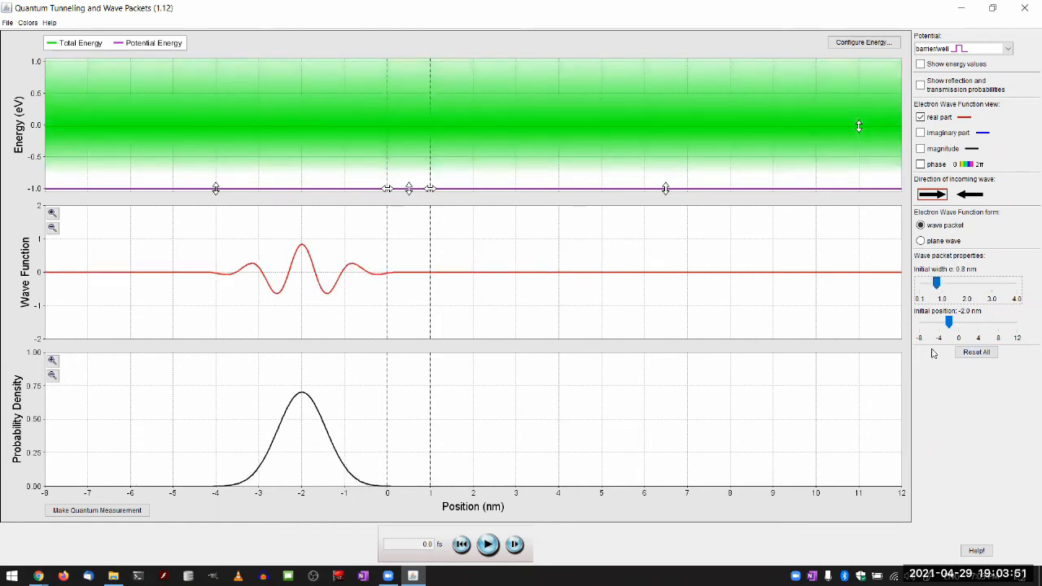
{"action": "left_click_drag", "start_coordinate": [949, 323], "coordinate": [936, 324]}
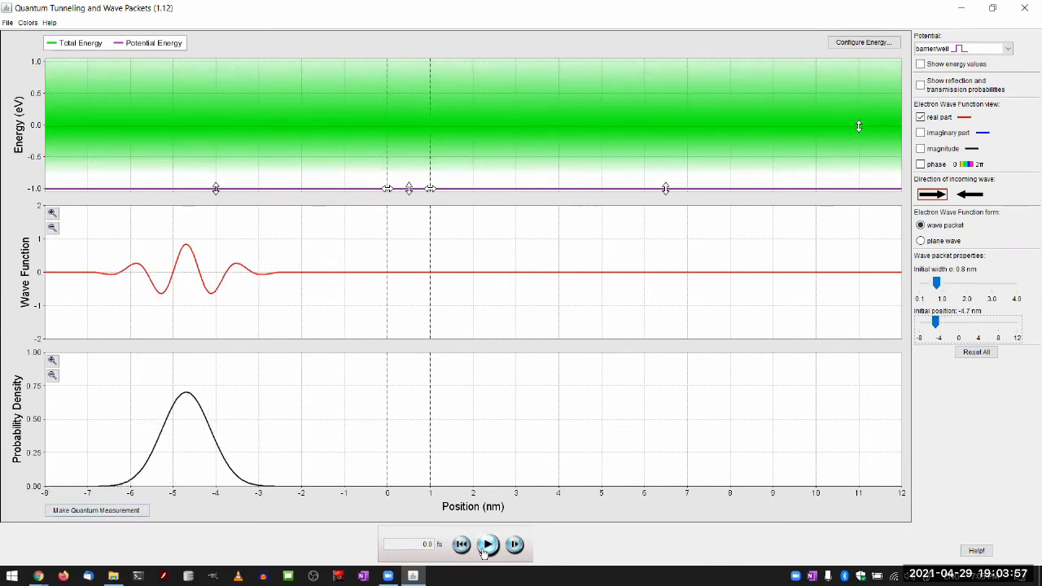
{"action": "left_click", "coordinate": [487, 545]}
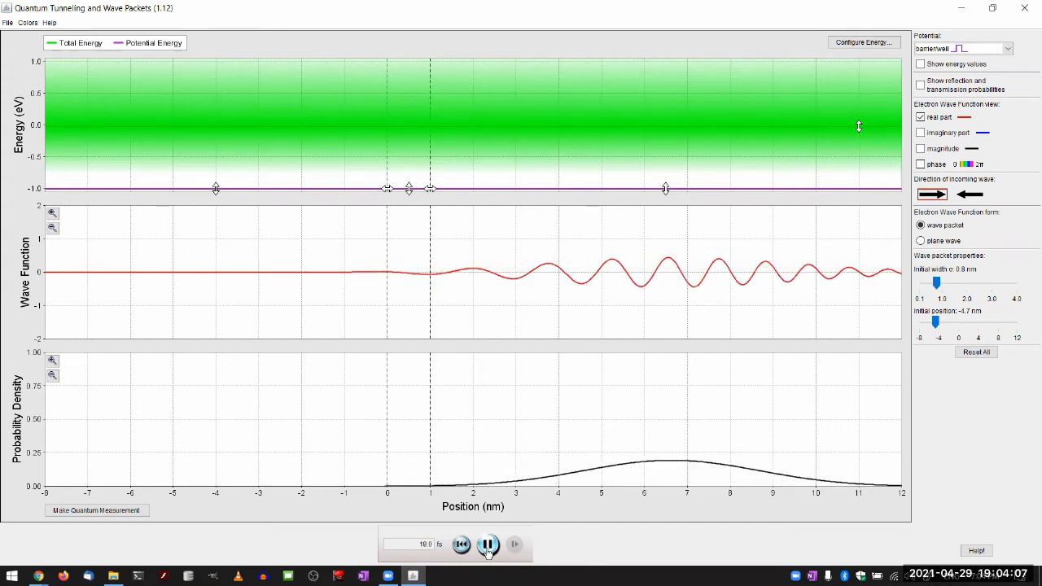
Step: Pause, then rerun the simulation until the packet spreads past the barrier at 17.9 fs
{"action": "left_click", "coordinate": [486, 544]}
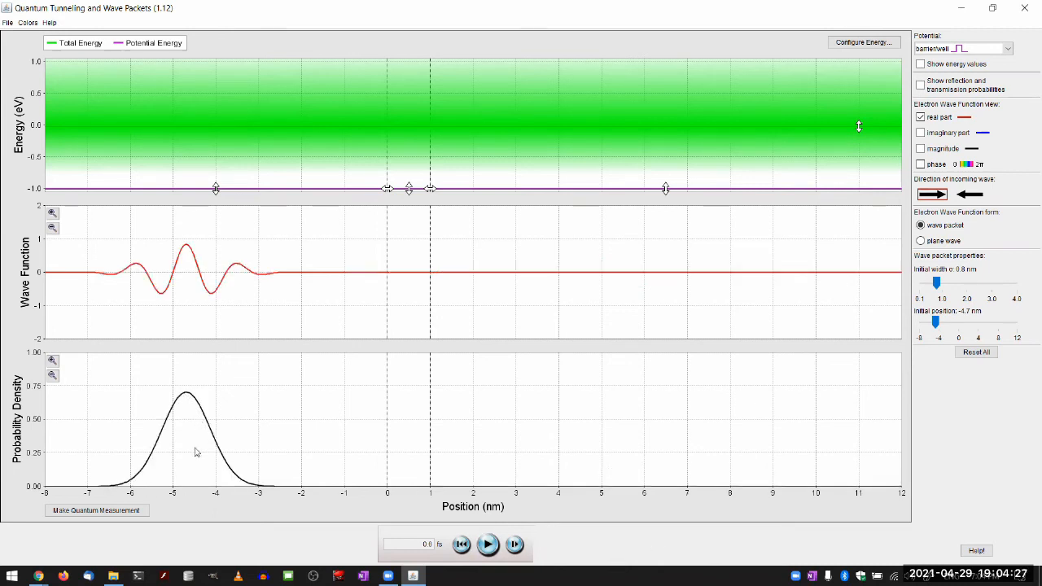
{"action": "mouse_move", "coordinate": [200, 446]}
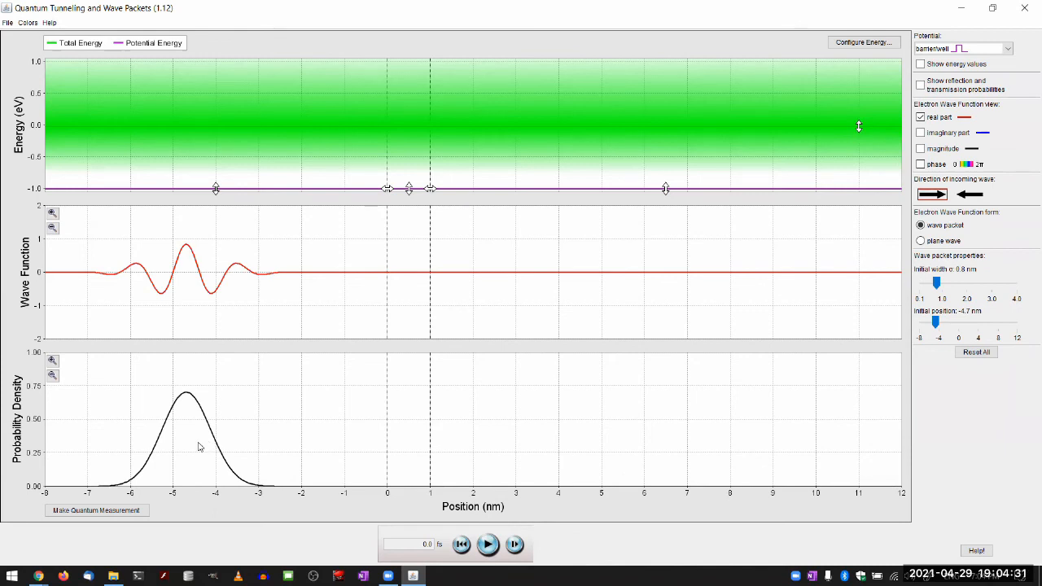
{"action": "mouse_move", "coordinate": [242, 110]}
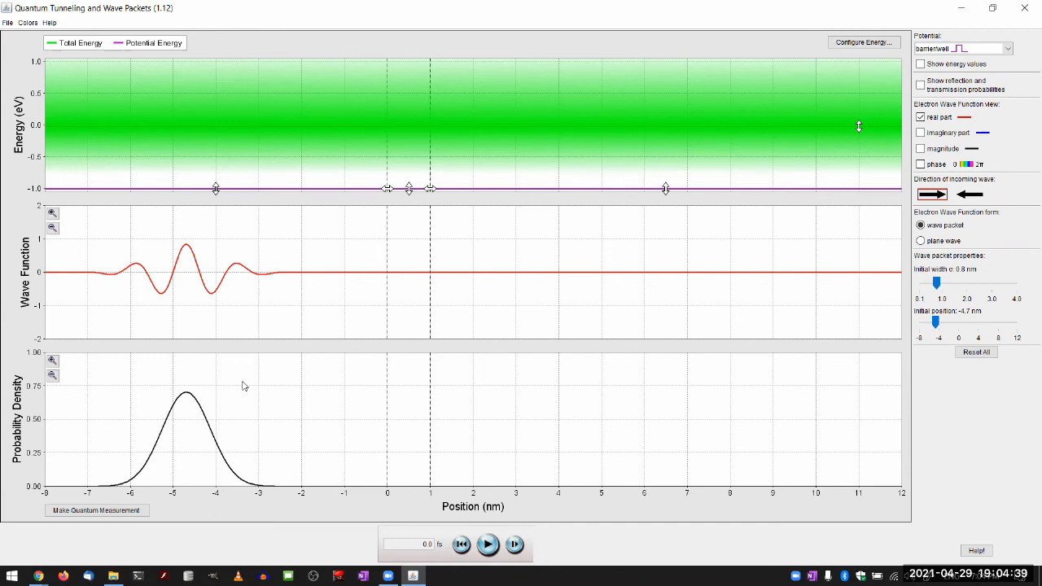
{"action": "mouse_move", "coordinate": [226, 434]}
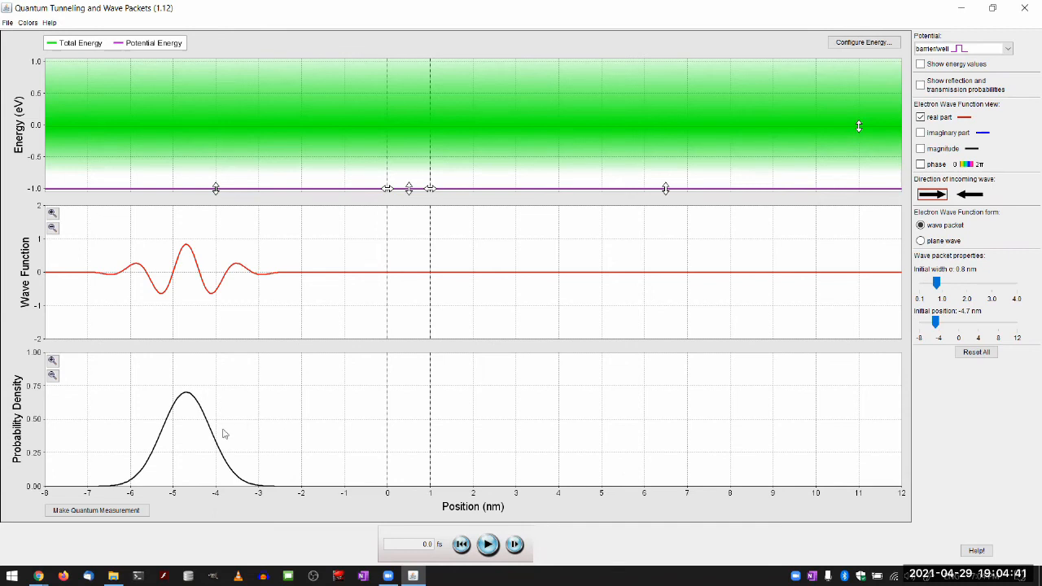
{"action": "mouse_move", "coordinate": [142, 440]}
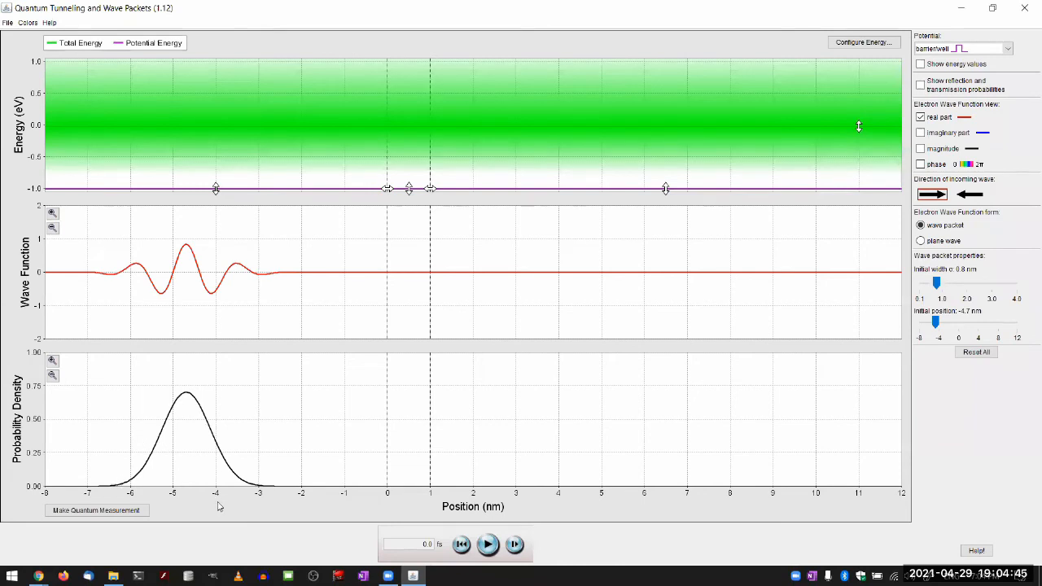
{"action": "mouse_move", "coordinate": [217, 471]}
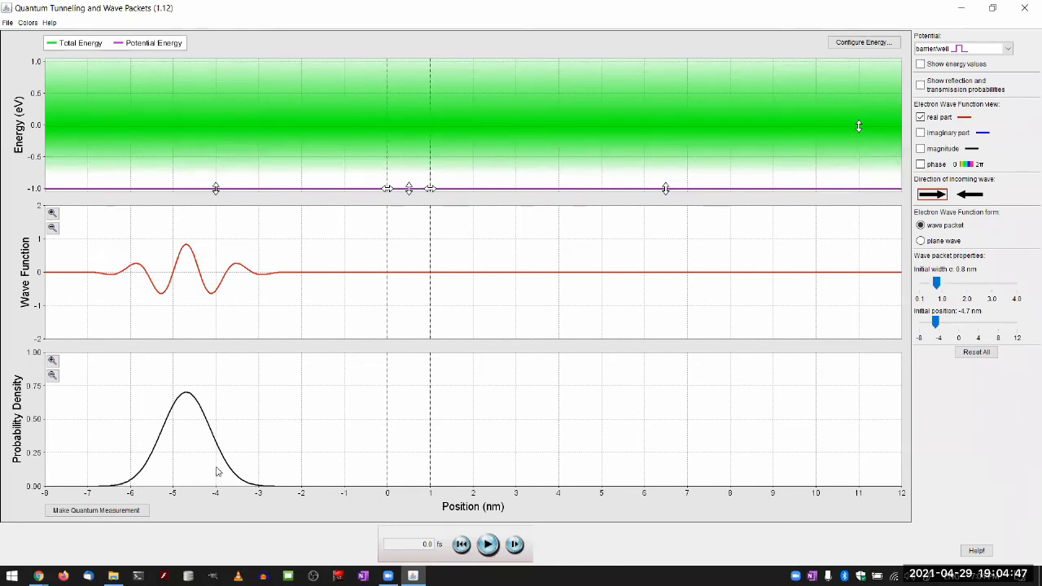
{"action": "mouse_move", "coordinate": [161, 467]}
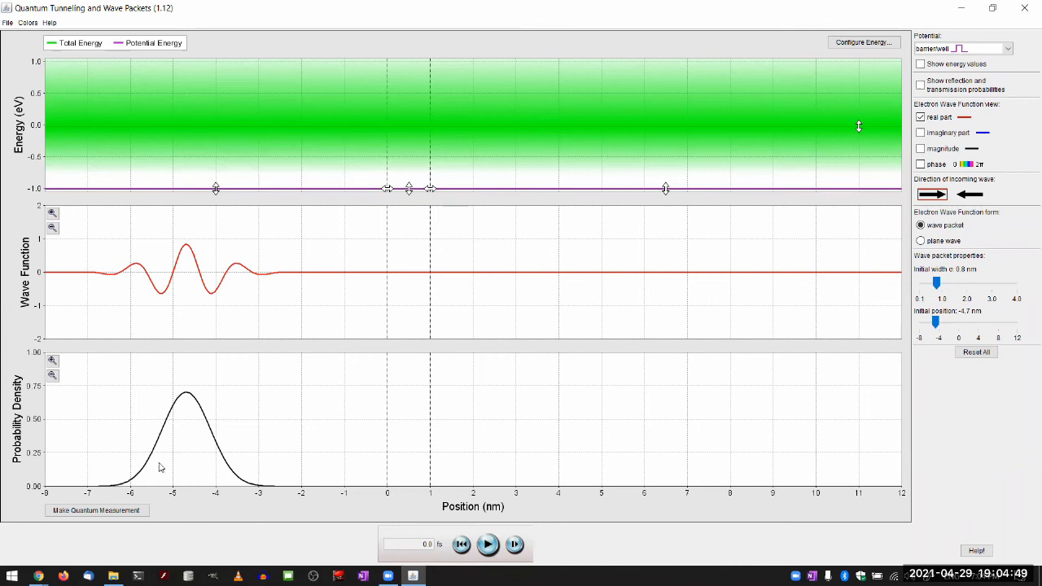
{"action": "left_click", "coordinate": [486, 545]}
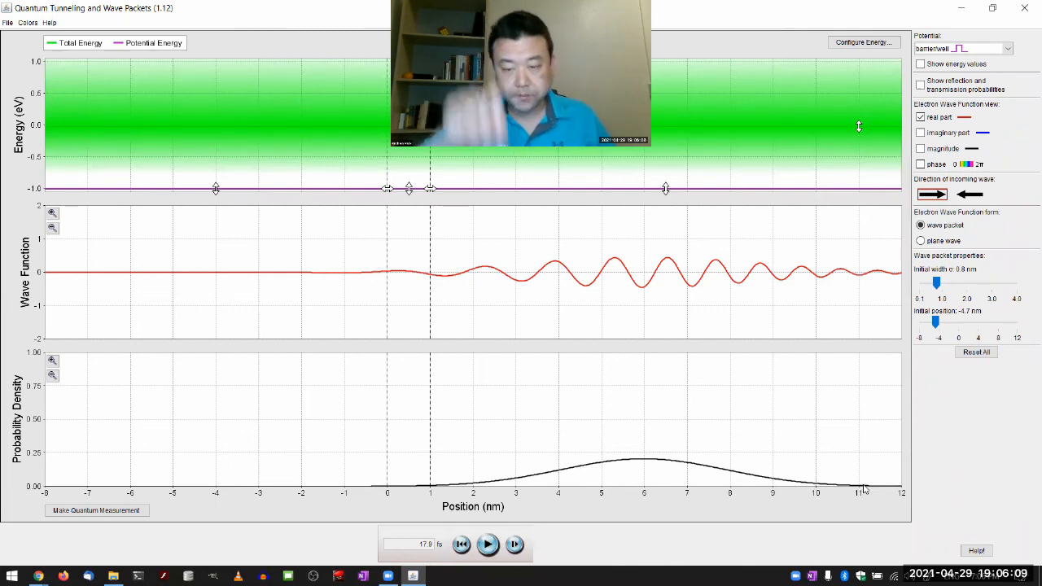
{"action": "mouse_move", "coordinate": [743, 506]}
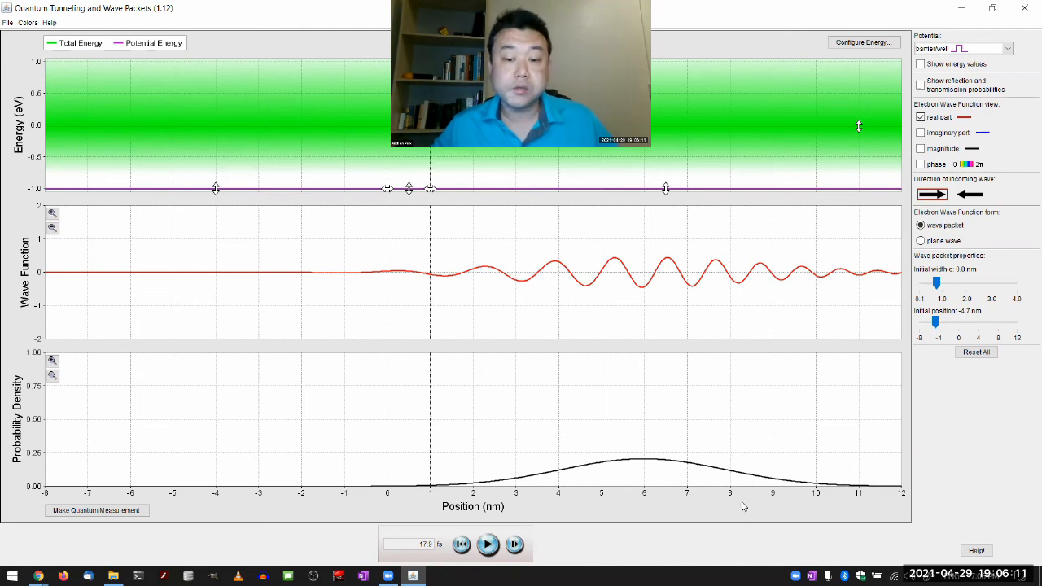
{"action": "mouse_move", "coordinate": [601, 506]}
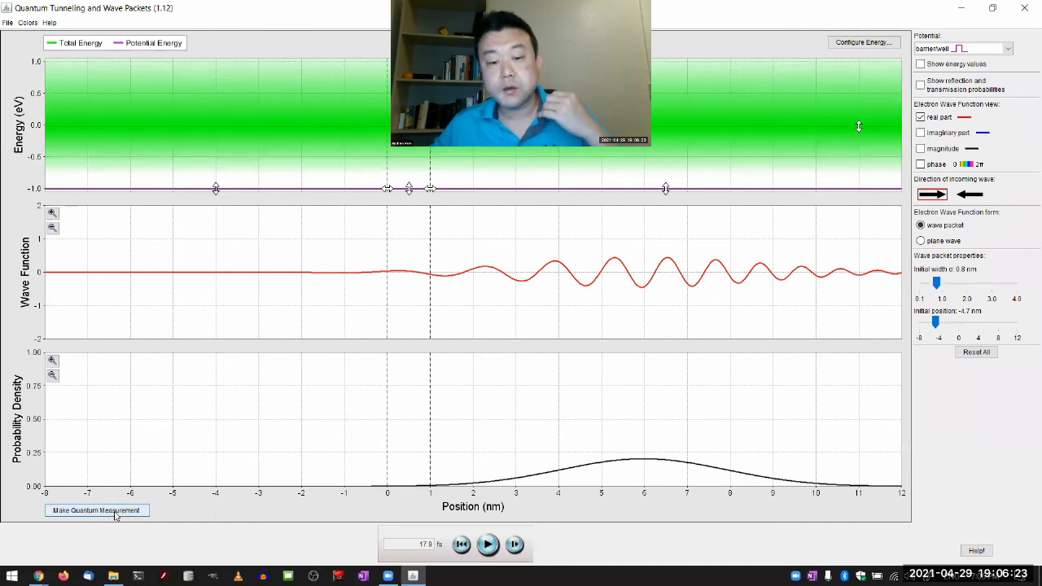
Step: Measure the packet to collapse it near 3.2 nm, then let it spread until 30.2 fs
{"action": "left_click", "coordinate": [95, 510]}
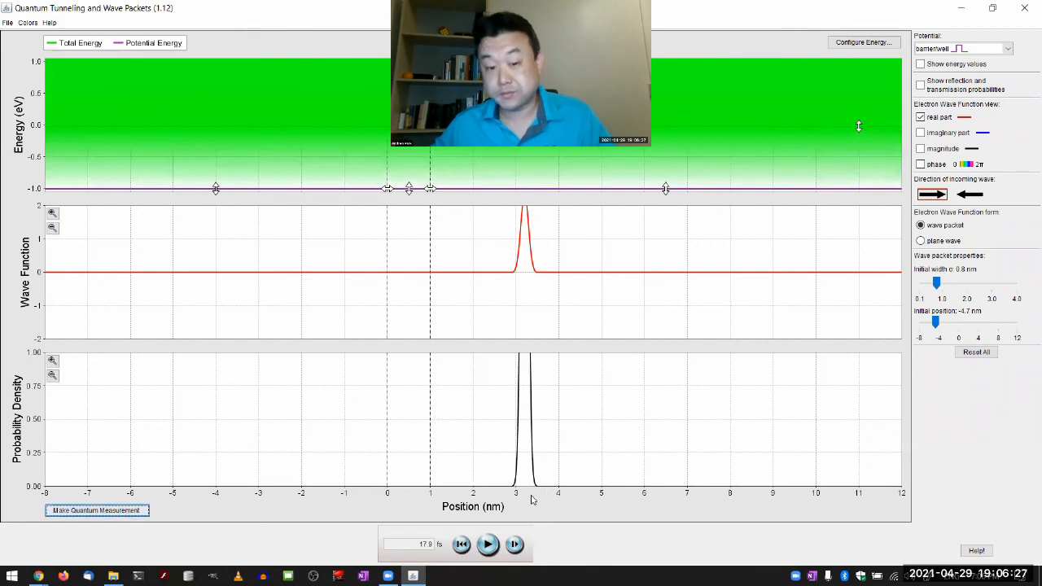
{"action": "mouse_move", "coordinate": [82, 387]}
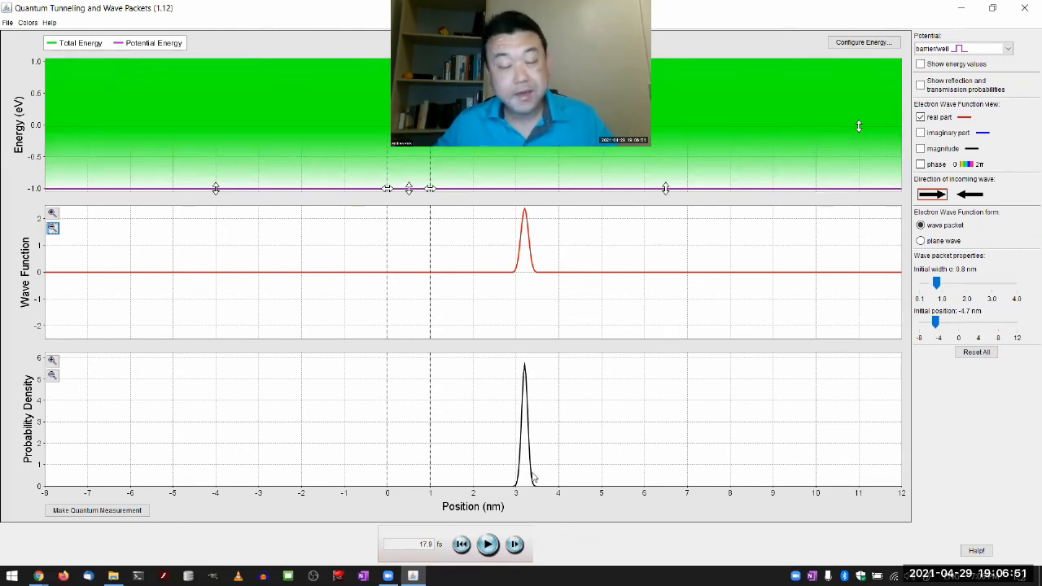
{"action": "mouse_move", "coordinate": [522, 459]}
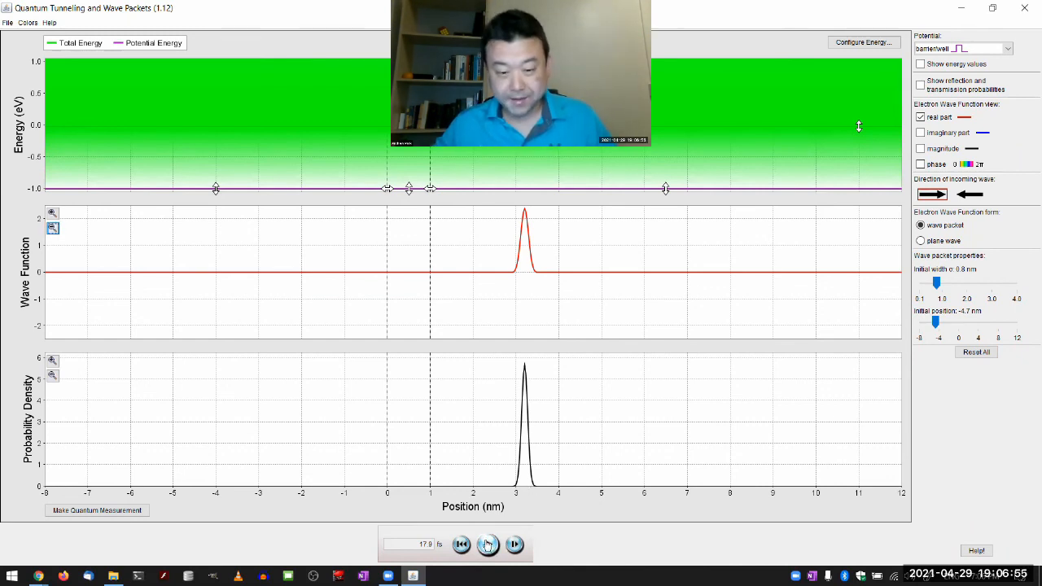
{"action": "left_click", "coordinate": [486, 543]}
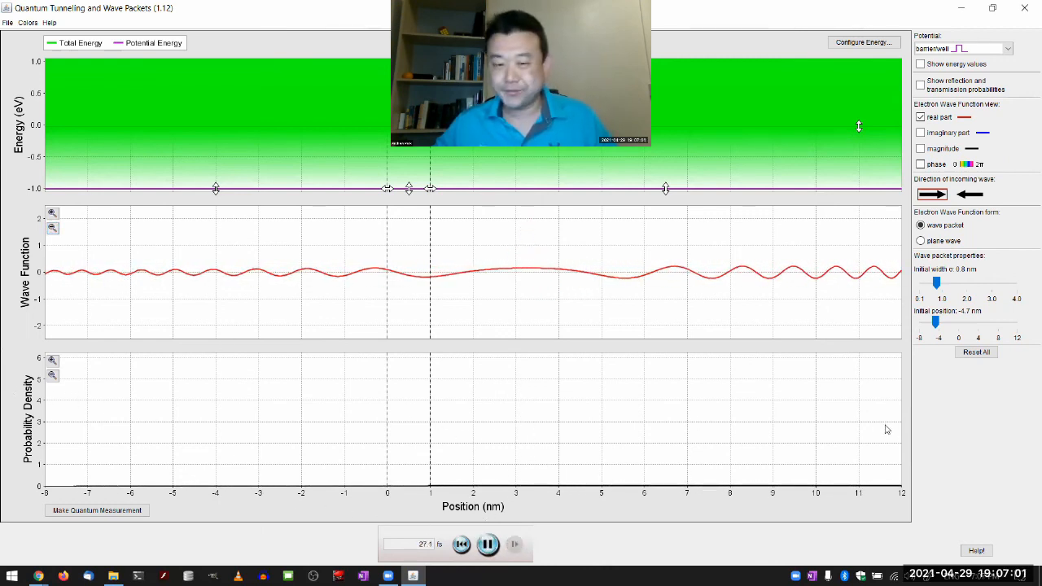
{"action": "left_click", "coordinate": [486, 545]}
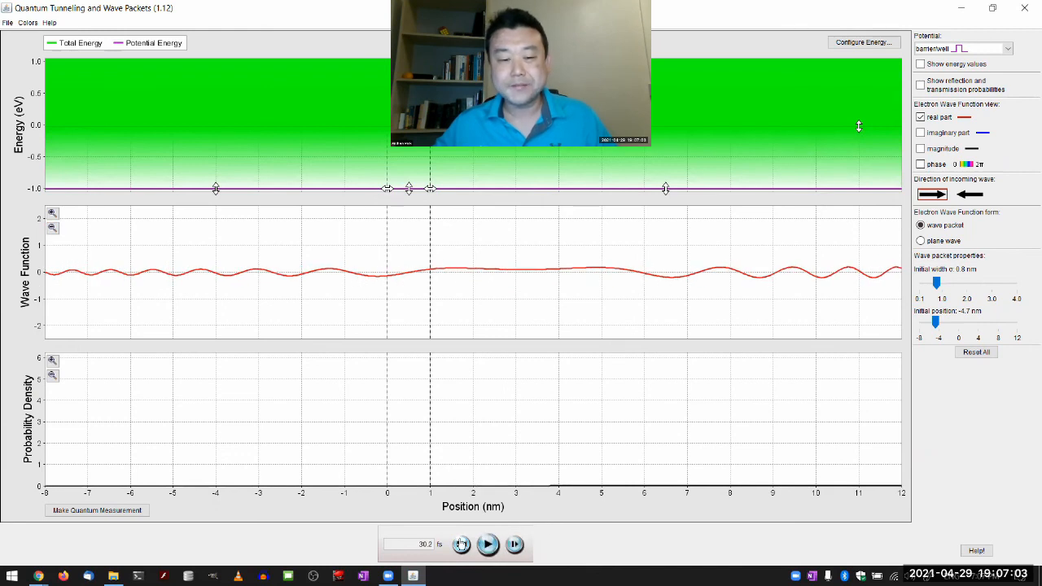
Step: Reset the packet to 0 fs and make several quantum measurements on it
{"action": "left_click", "coordinate": [486, 544]}
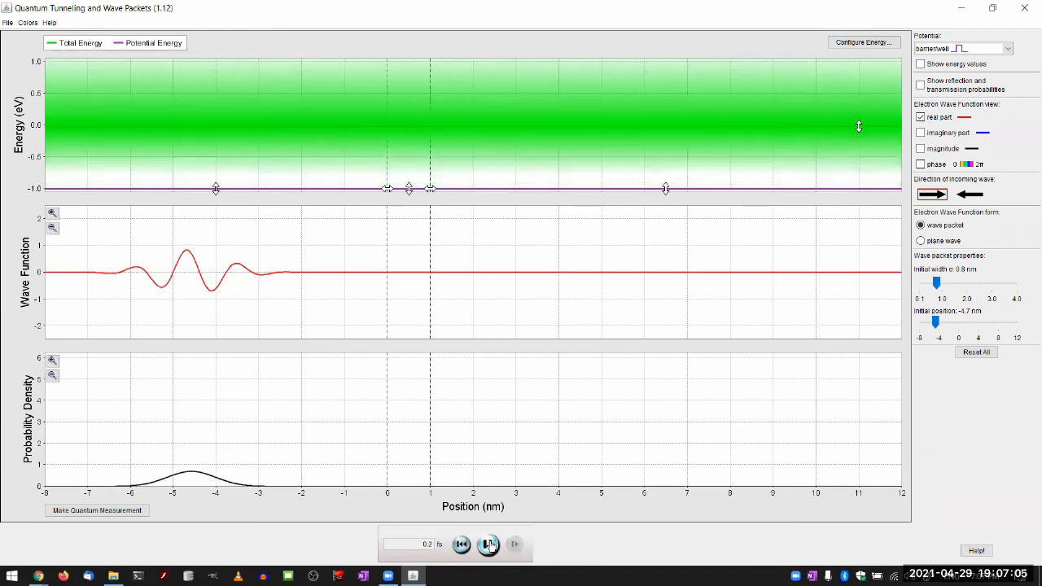
{"action": "left_click", "coordinate": [488, 545]}
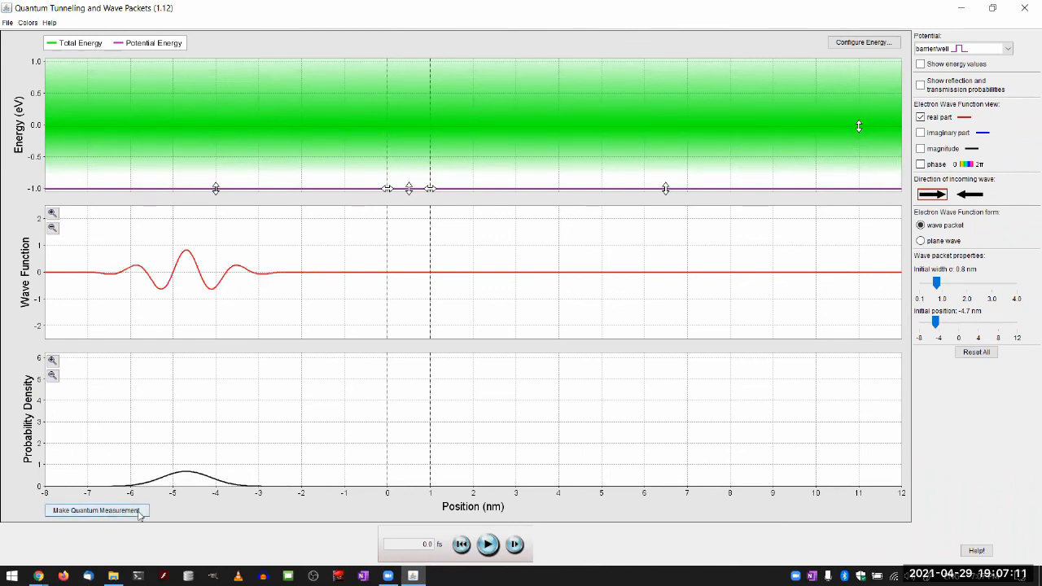
{"action": "mouse_move", "coordinate": [591, 312]}
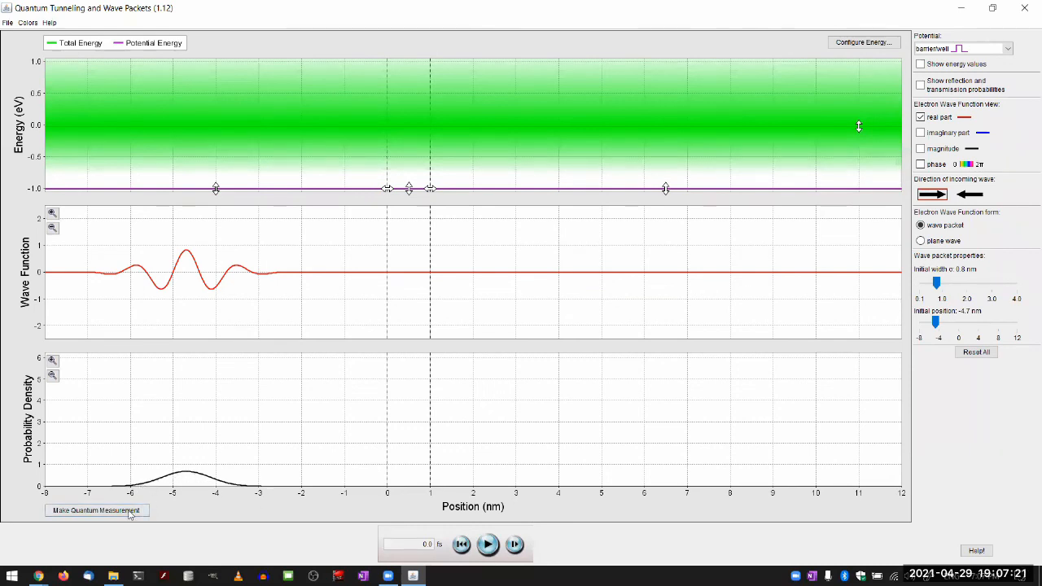
{"action": "left_click", "coordinate": [96, 511]}
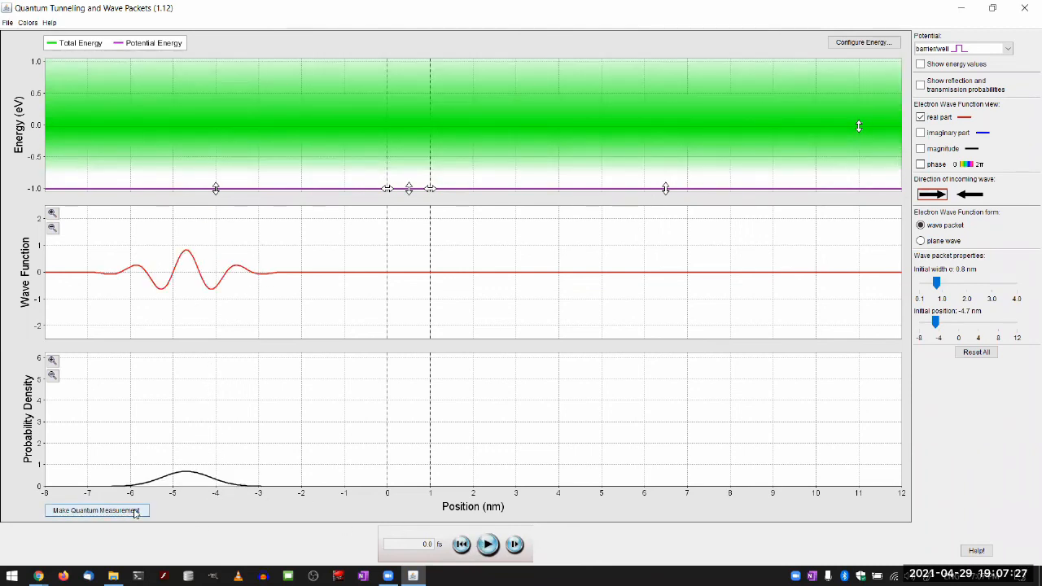
{"action": "left_click", "coordinate": [95, 512]}
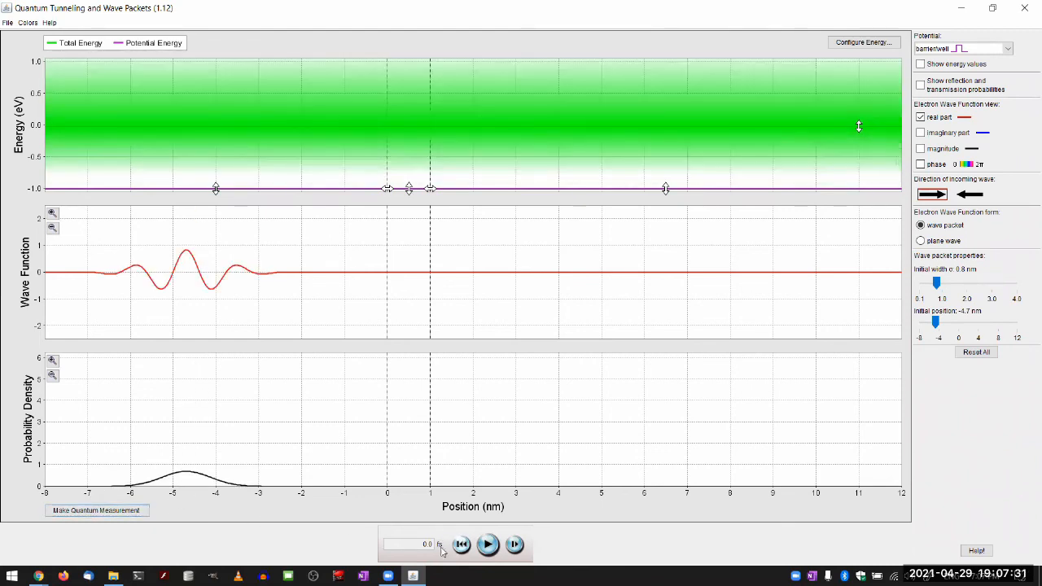
{"action": "left_click", "coordinate": [96, 511]}
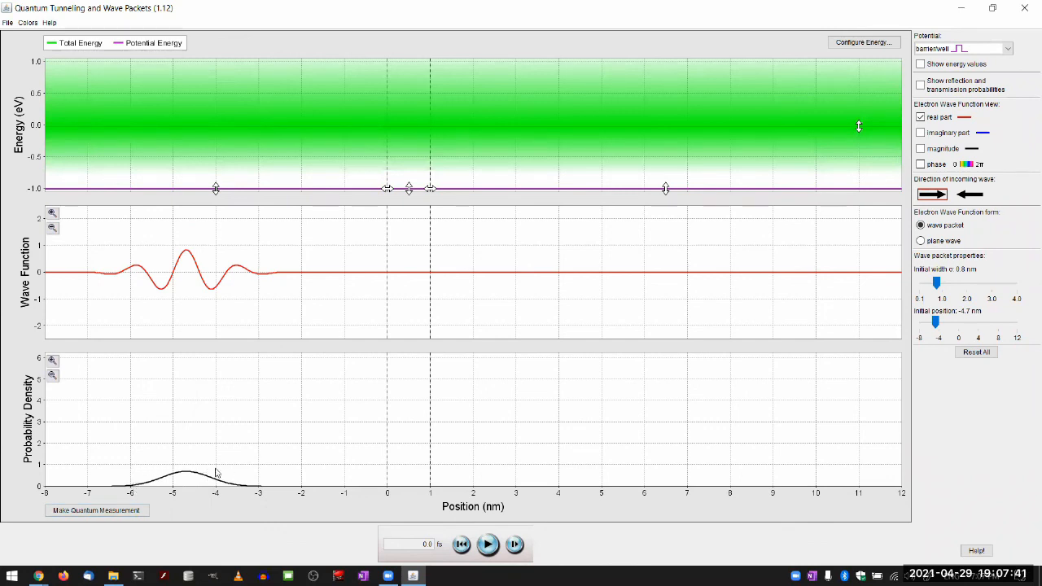
Step: Collapse the initial packet to a spike near −4 nm twice, then restart at −4.7 nm
{"action": "left_click", "coordinate": [95, 510]}
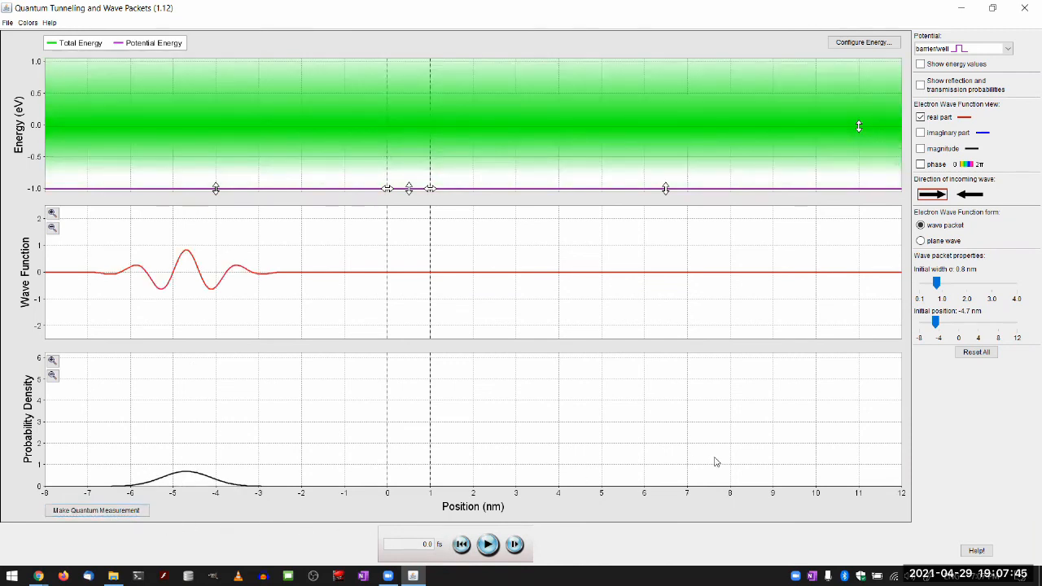
{"action": "left_click", "coordinate": [92, 510]}
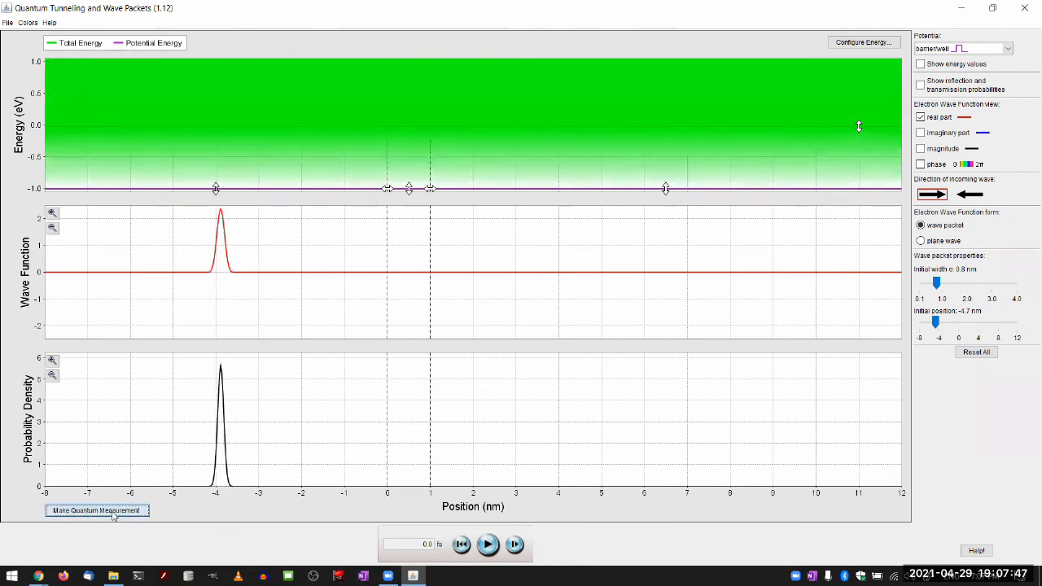
{"action": "left_click", "coordinate": [95, 510]}
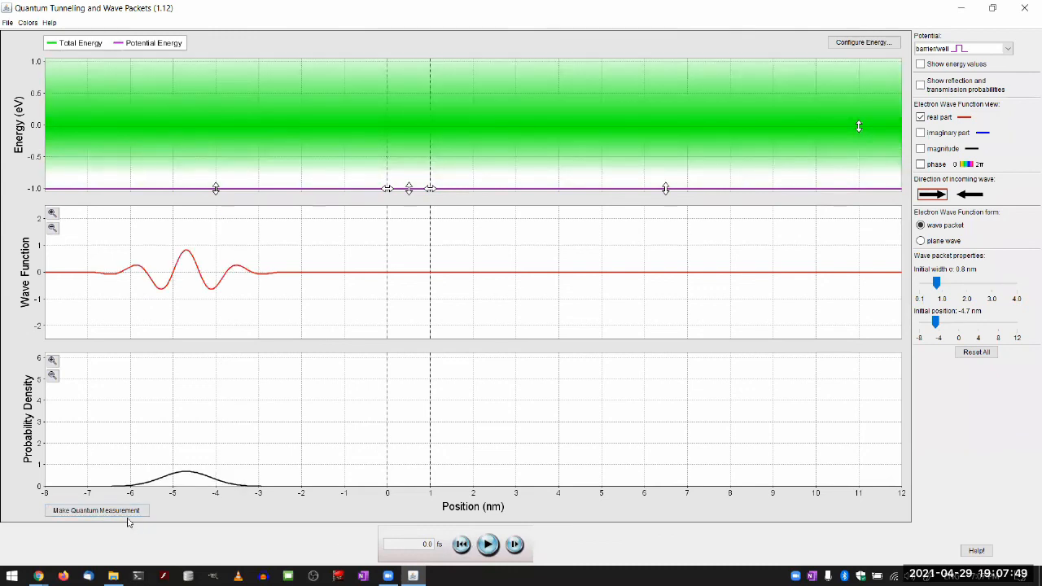
{"action": "left_click", "coordinate": [94, 510]}
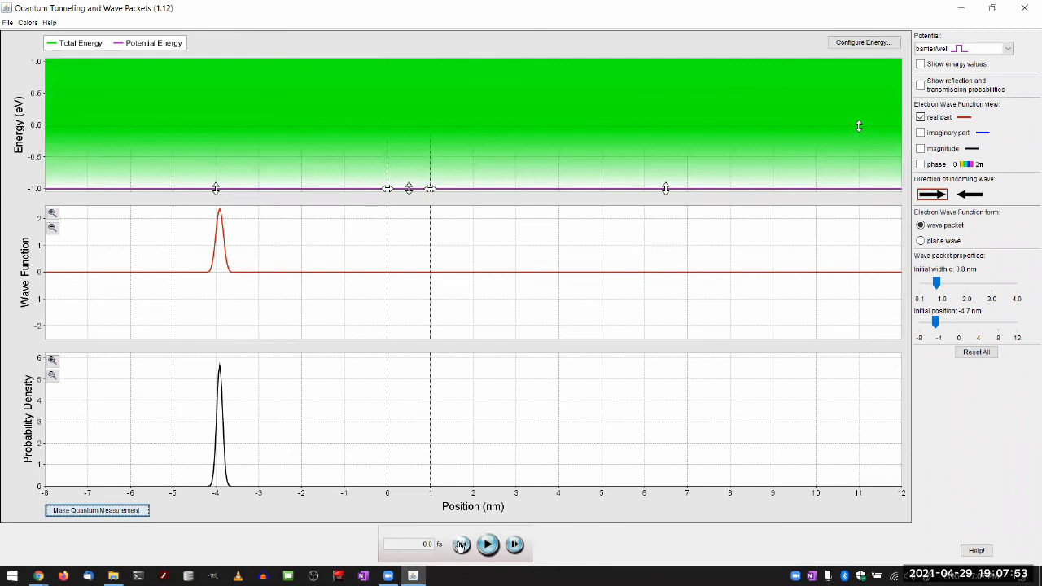
{"action": "left_click", "coordinate": [488, 545]}
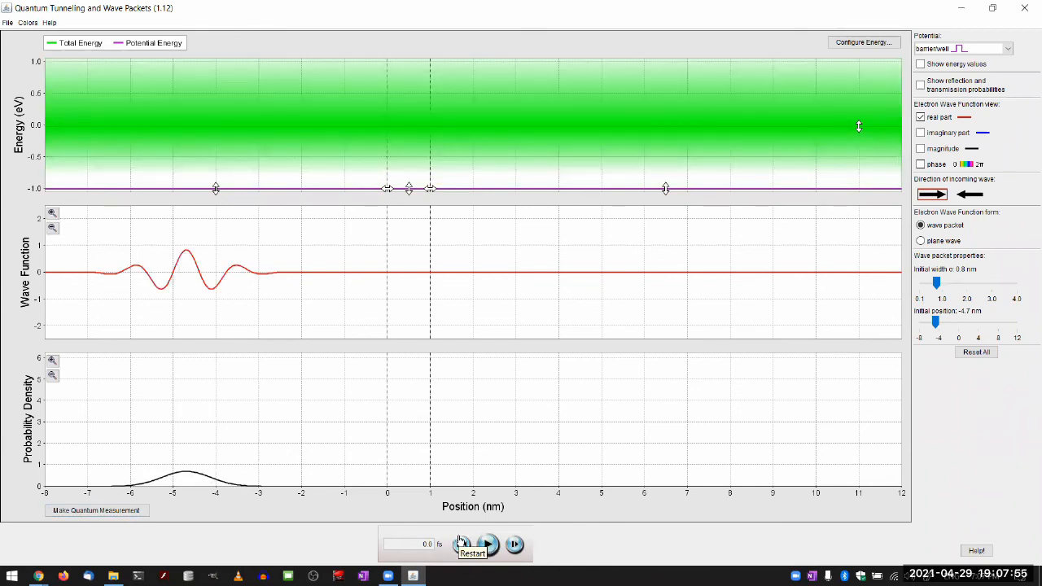